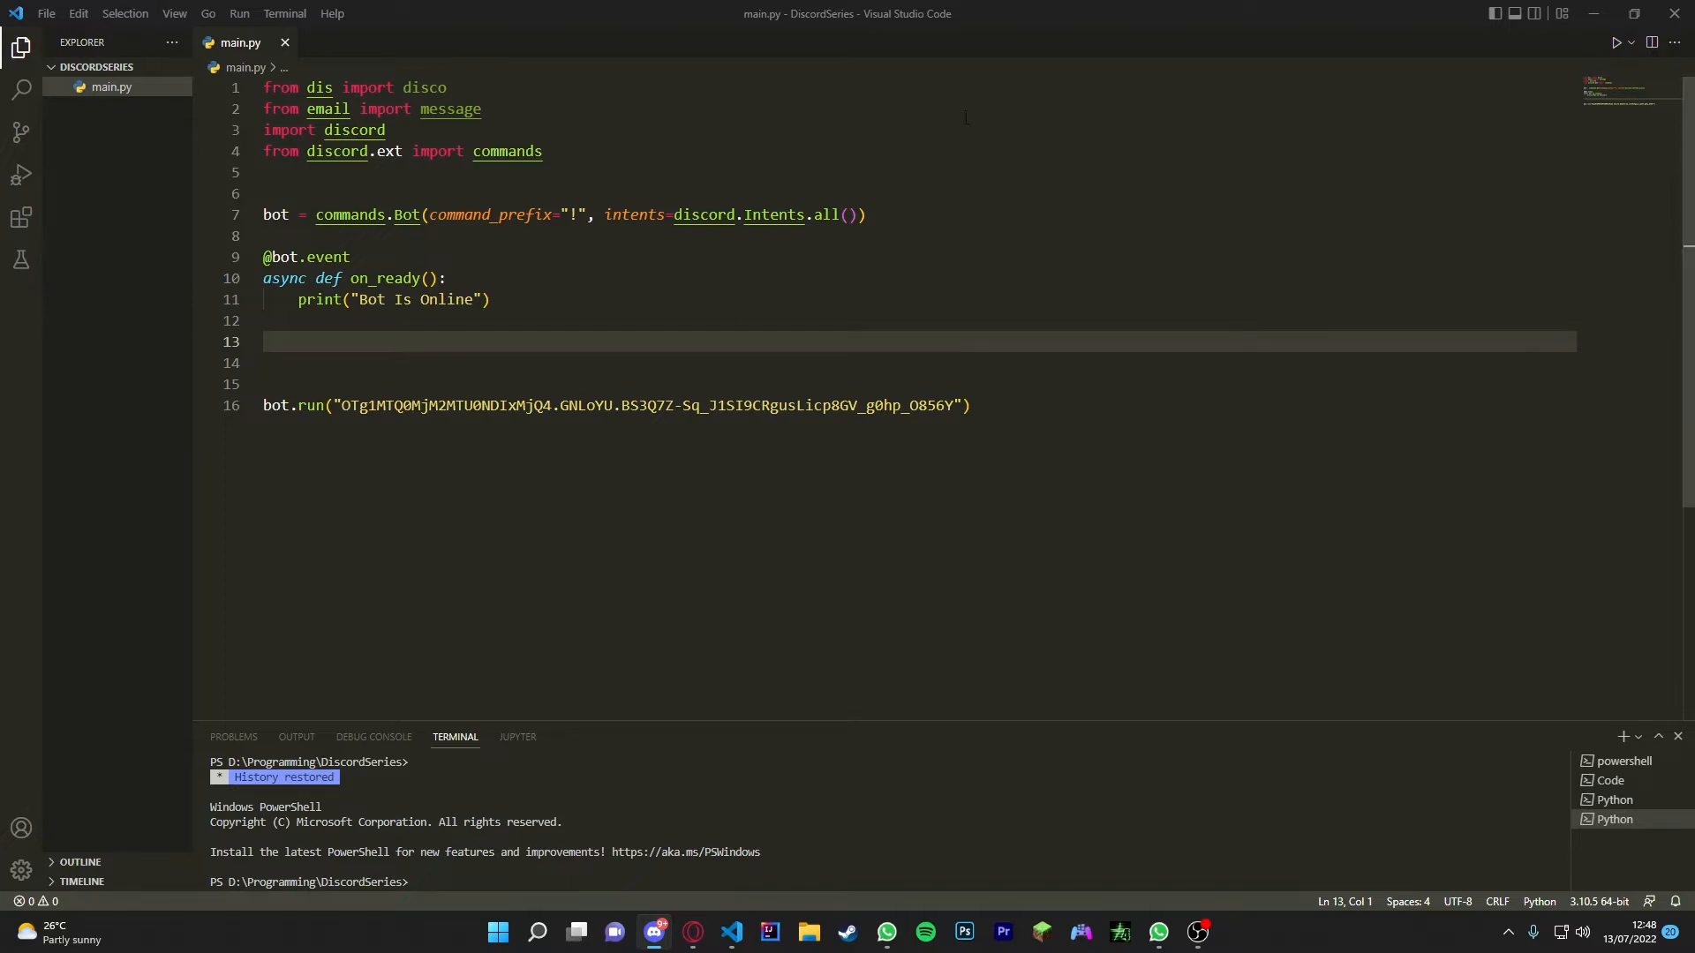
Step: Remove the unused dis and email imports and add blank lines below on_ready
left_click(444, 88)
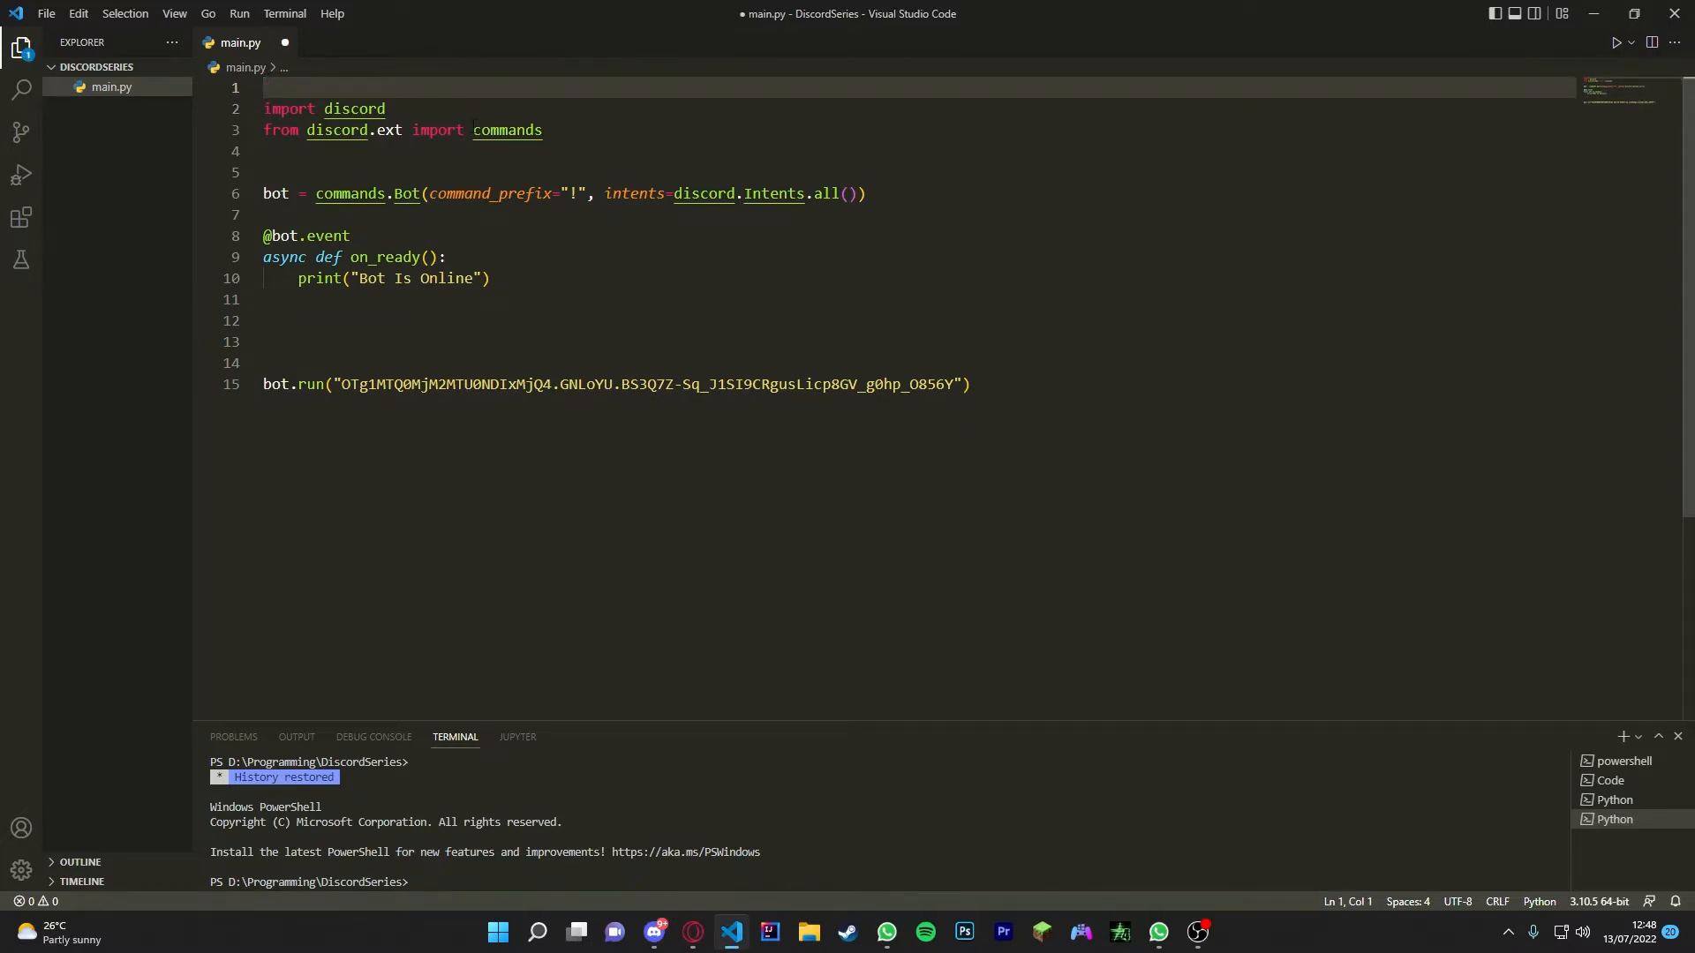
left_click(489, 278)
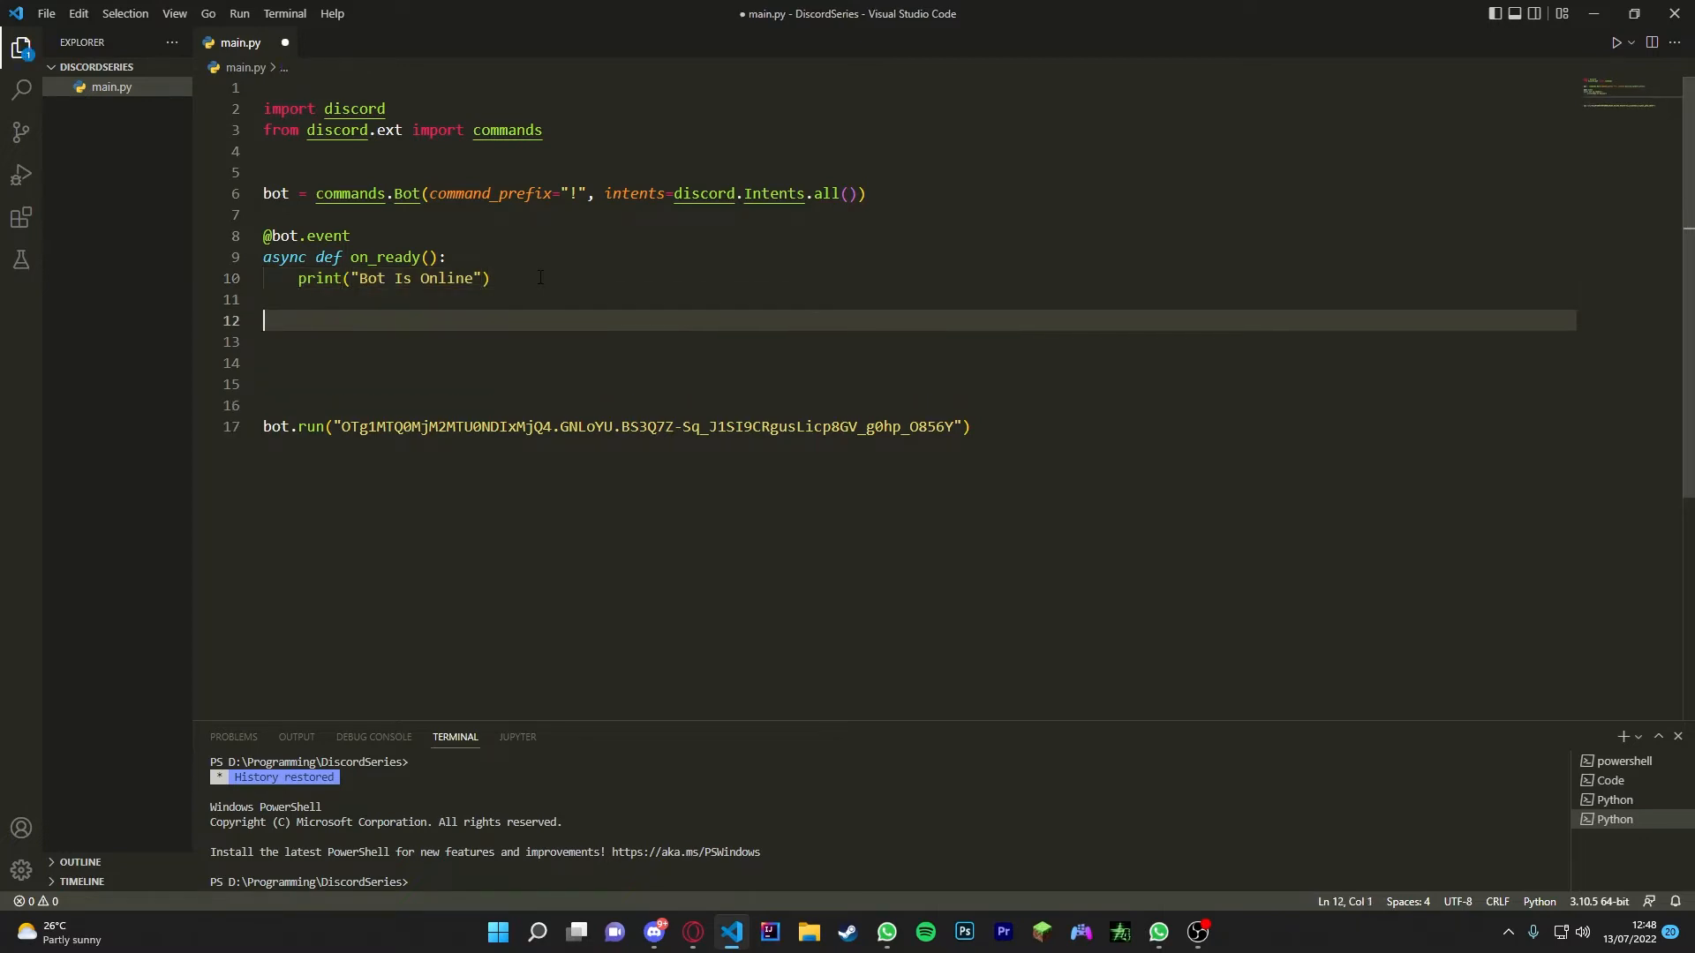
type("@bot.event")
type("a")
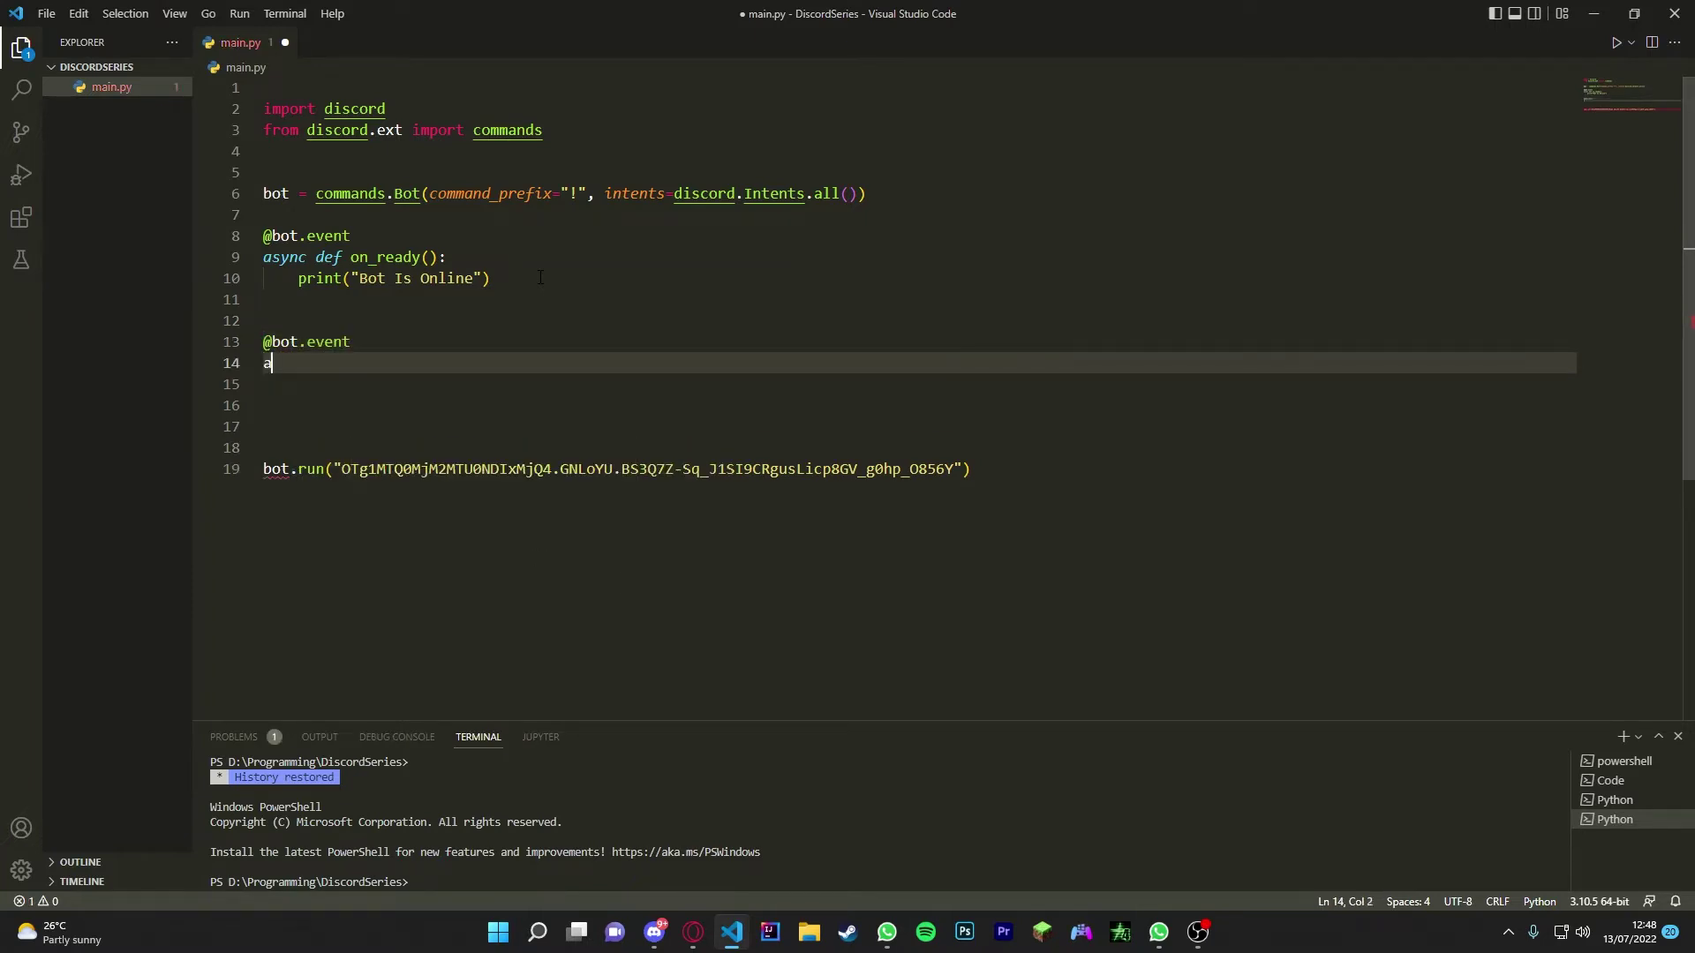
type("sync def")
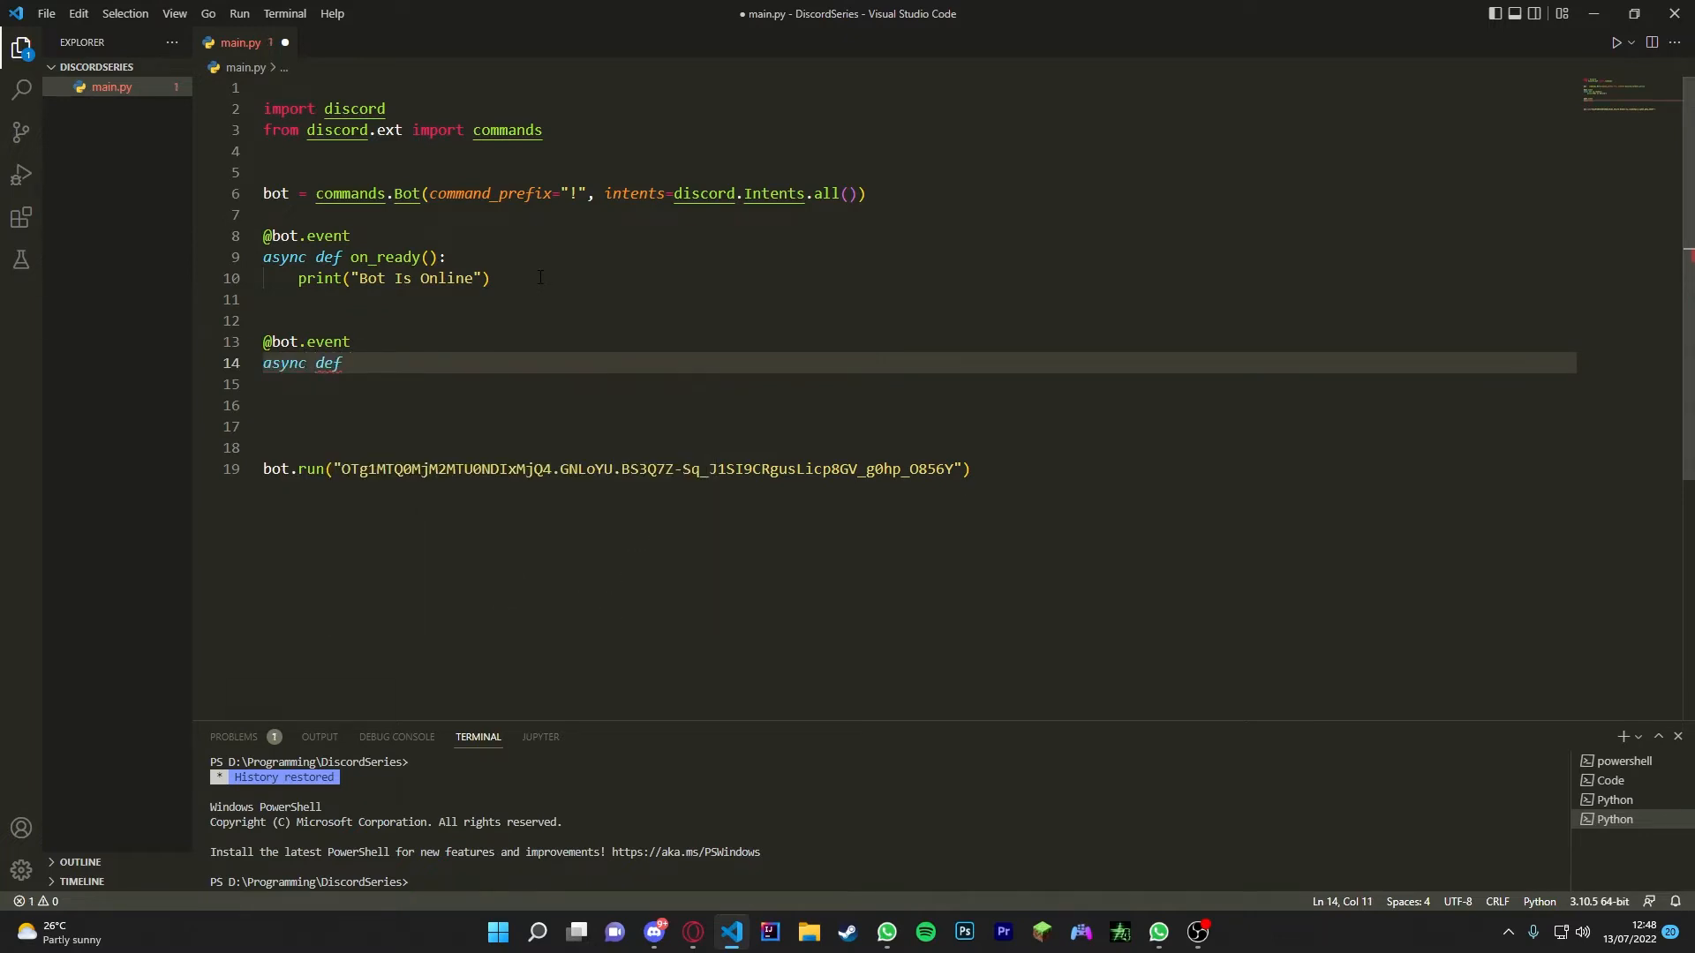
type("on")
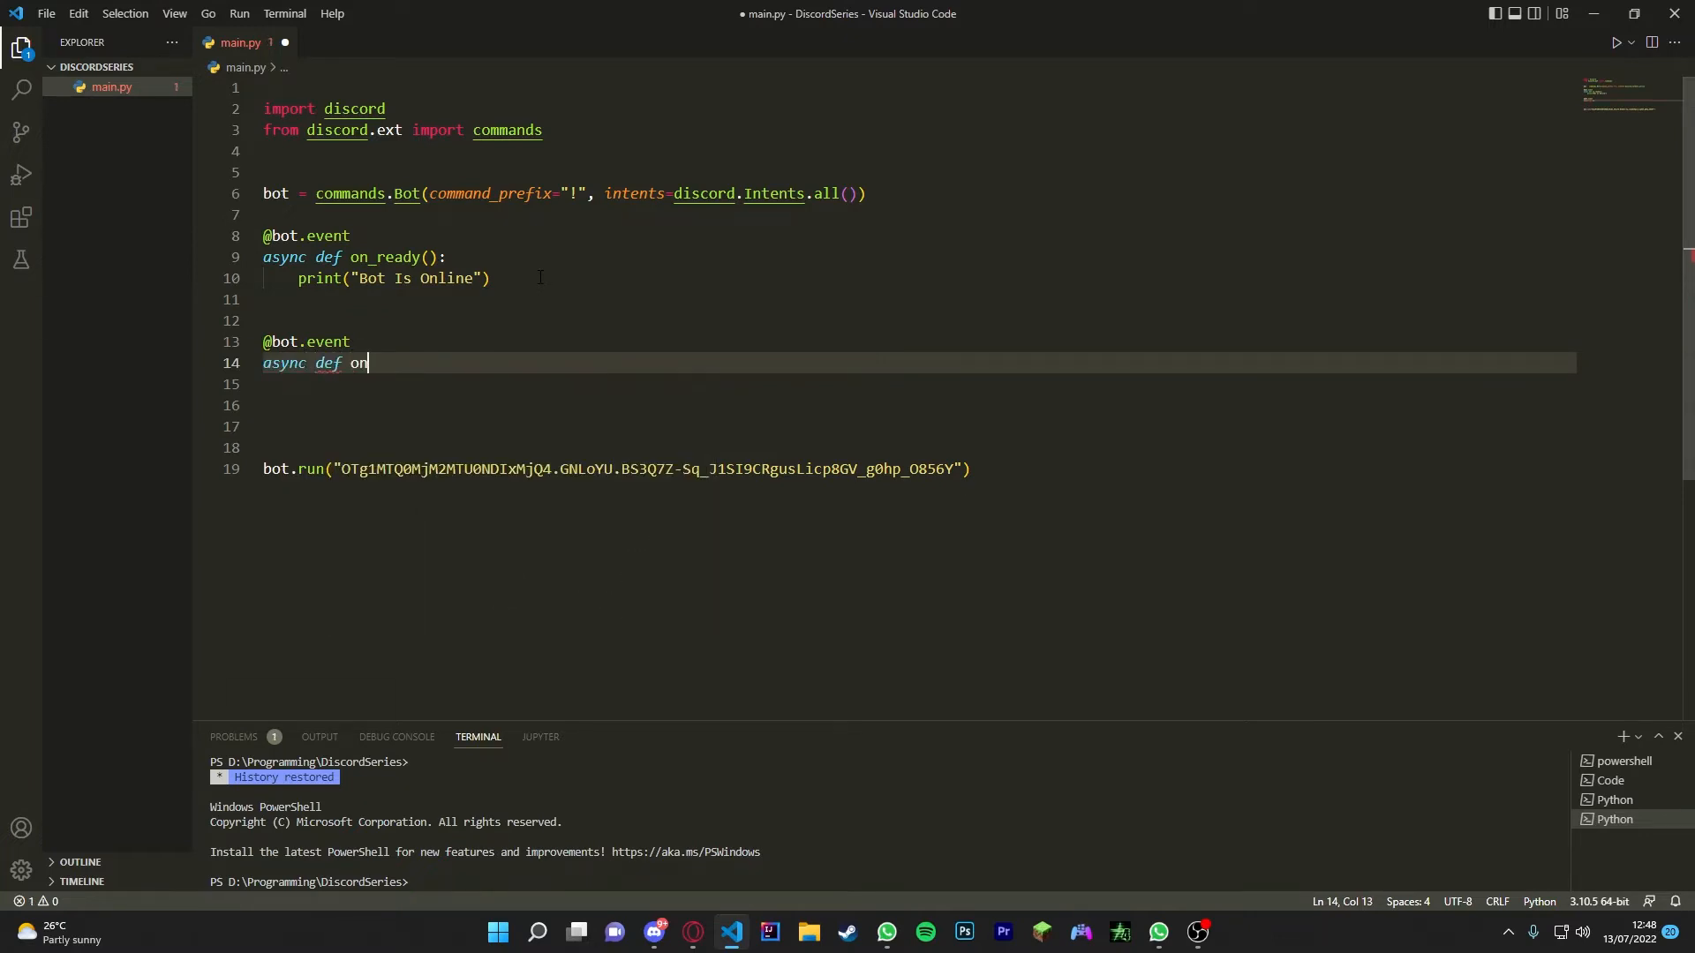
type("_message")
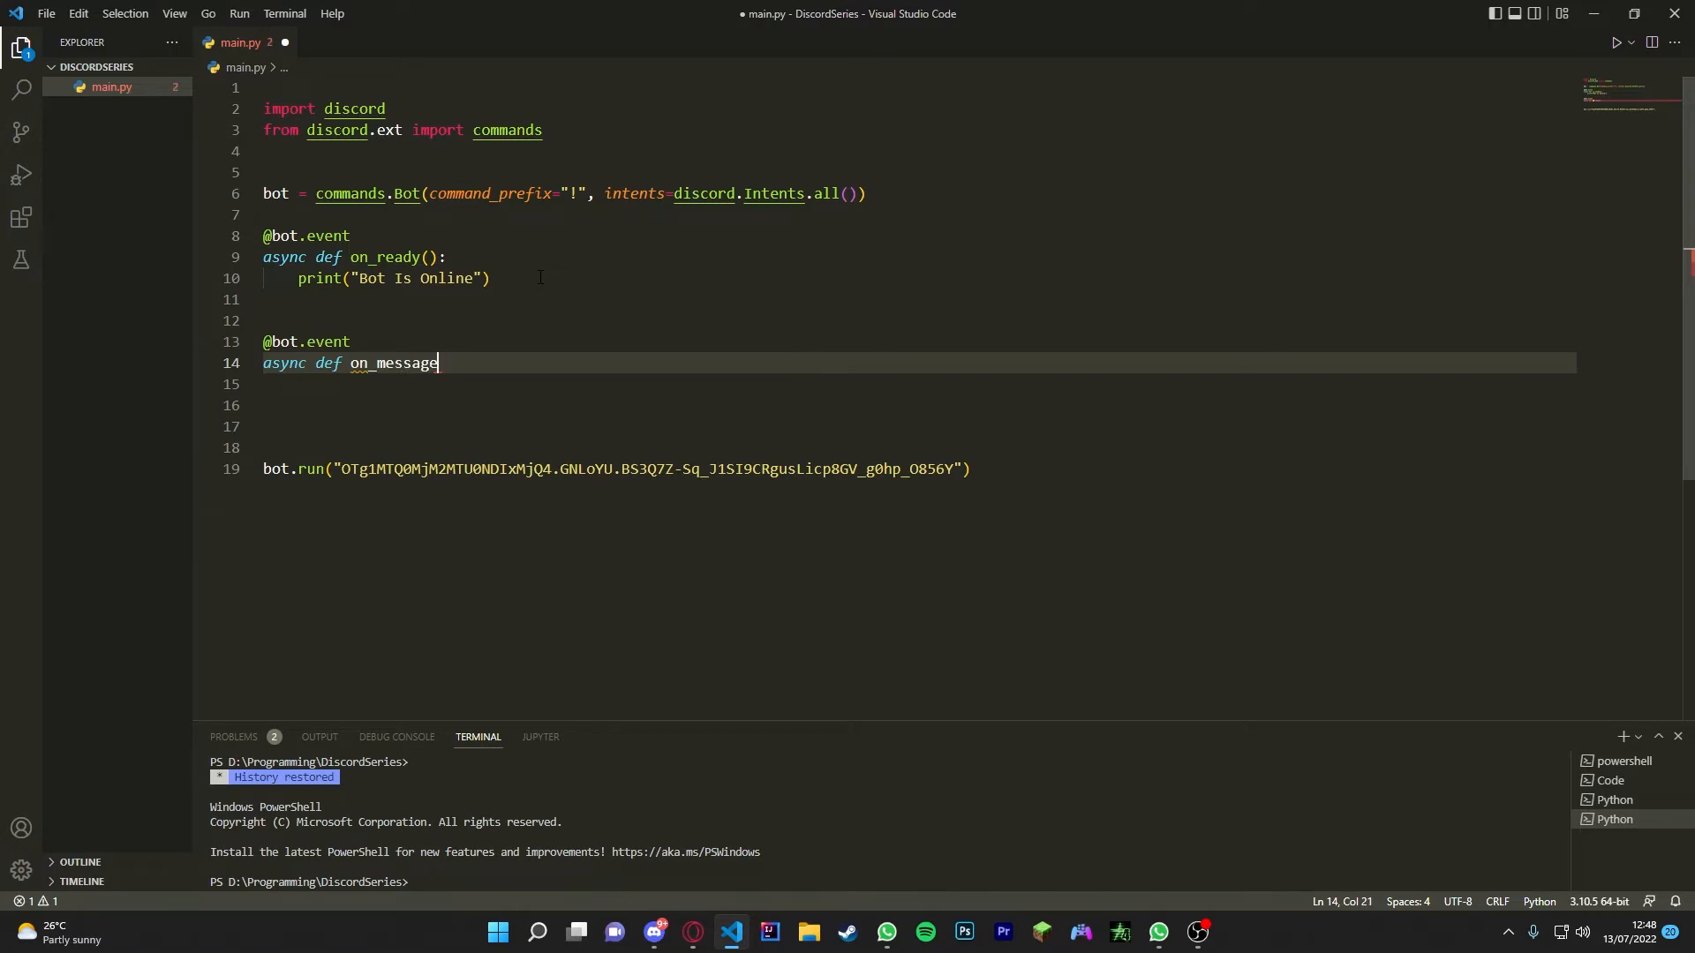
type("(me)")
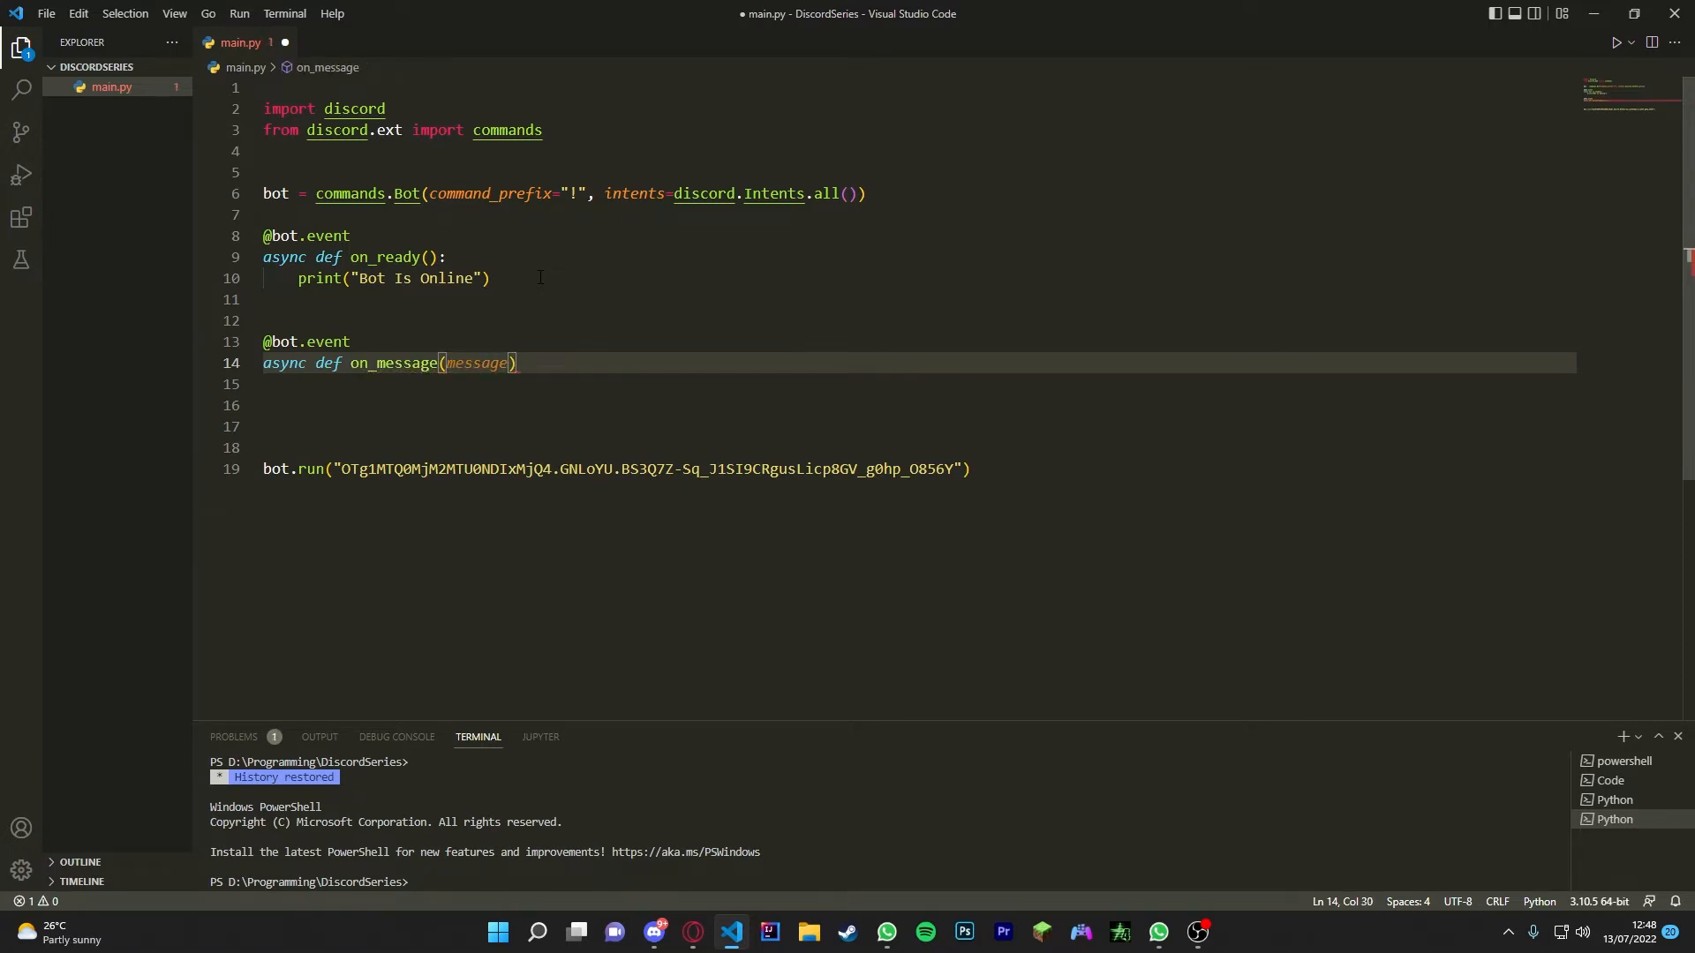
type(":")
left_click(919, 383)
type("if message.co")
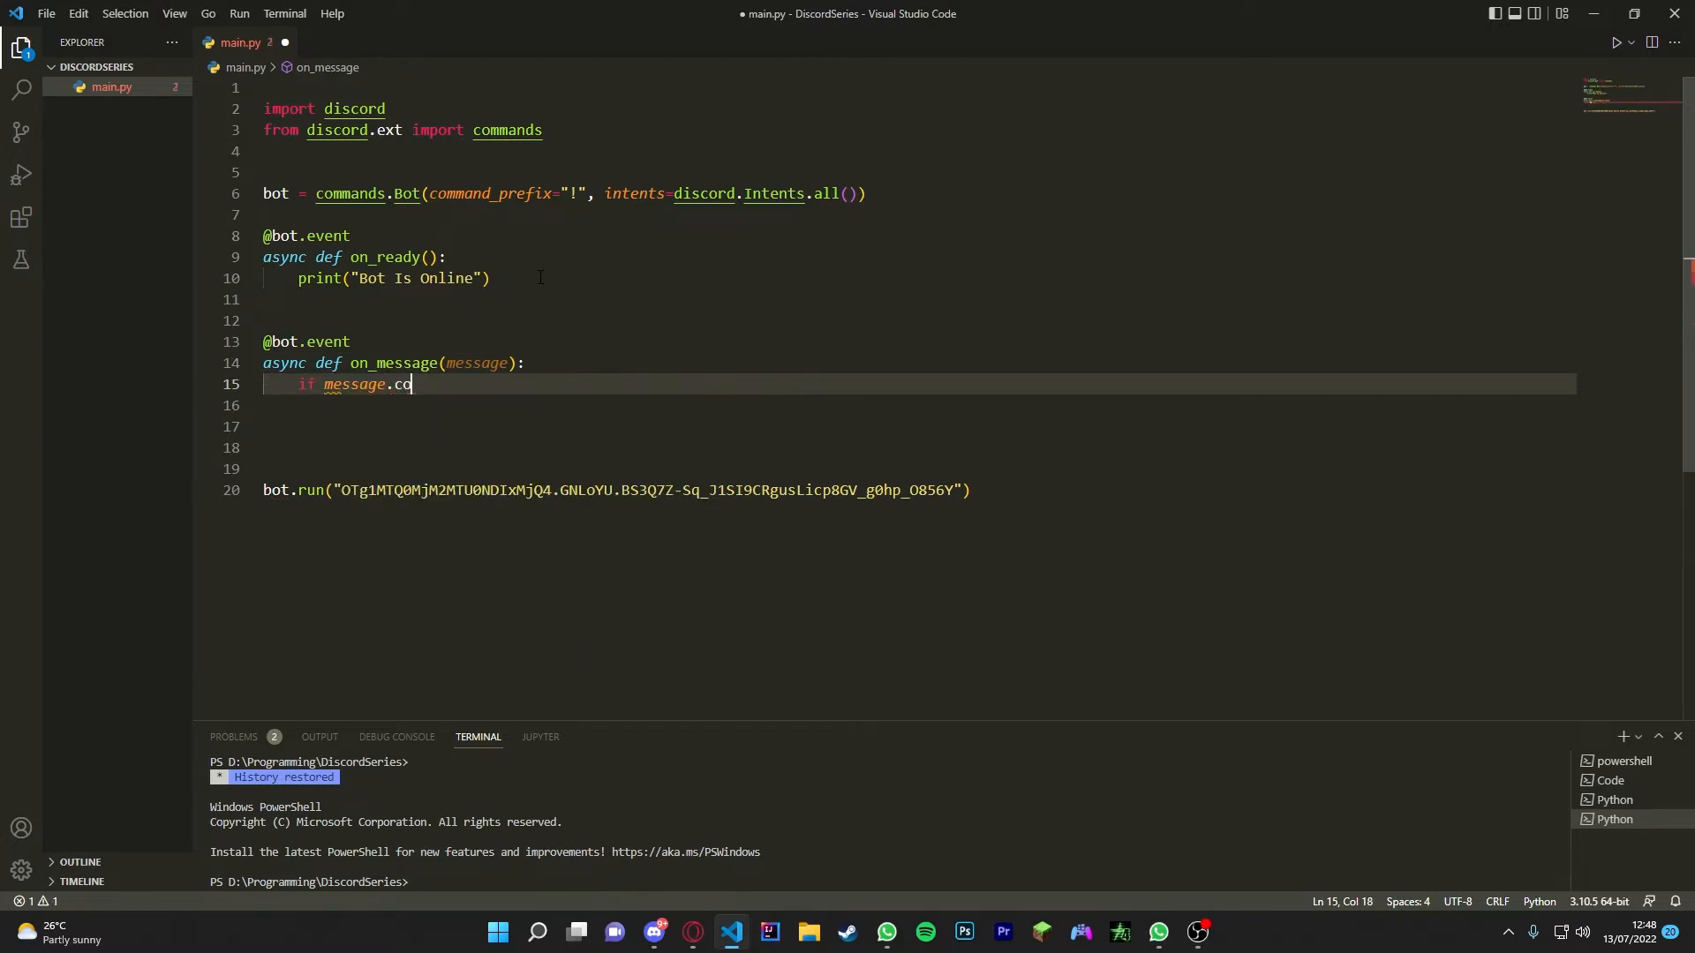
type("ntent")
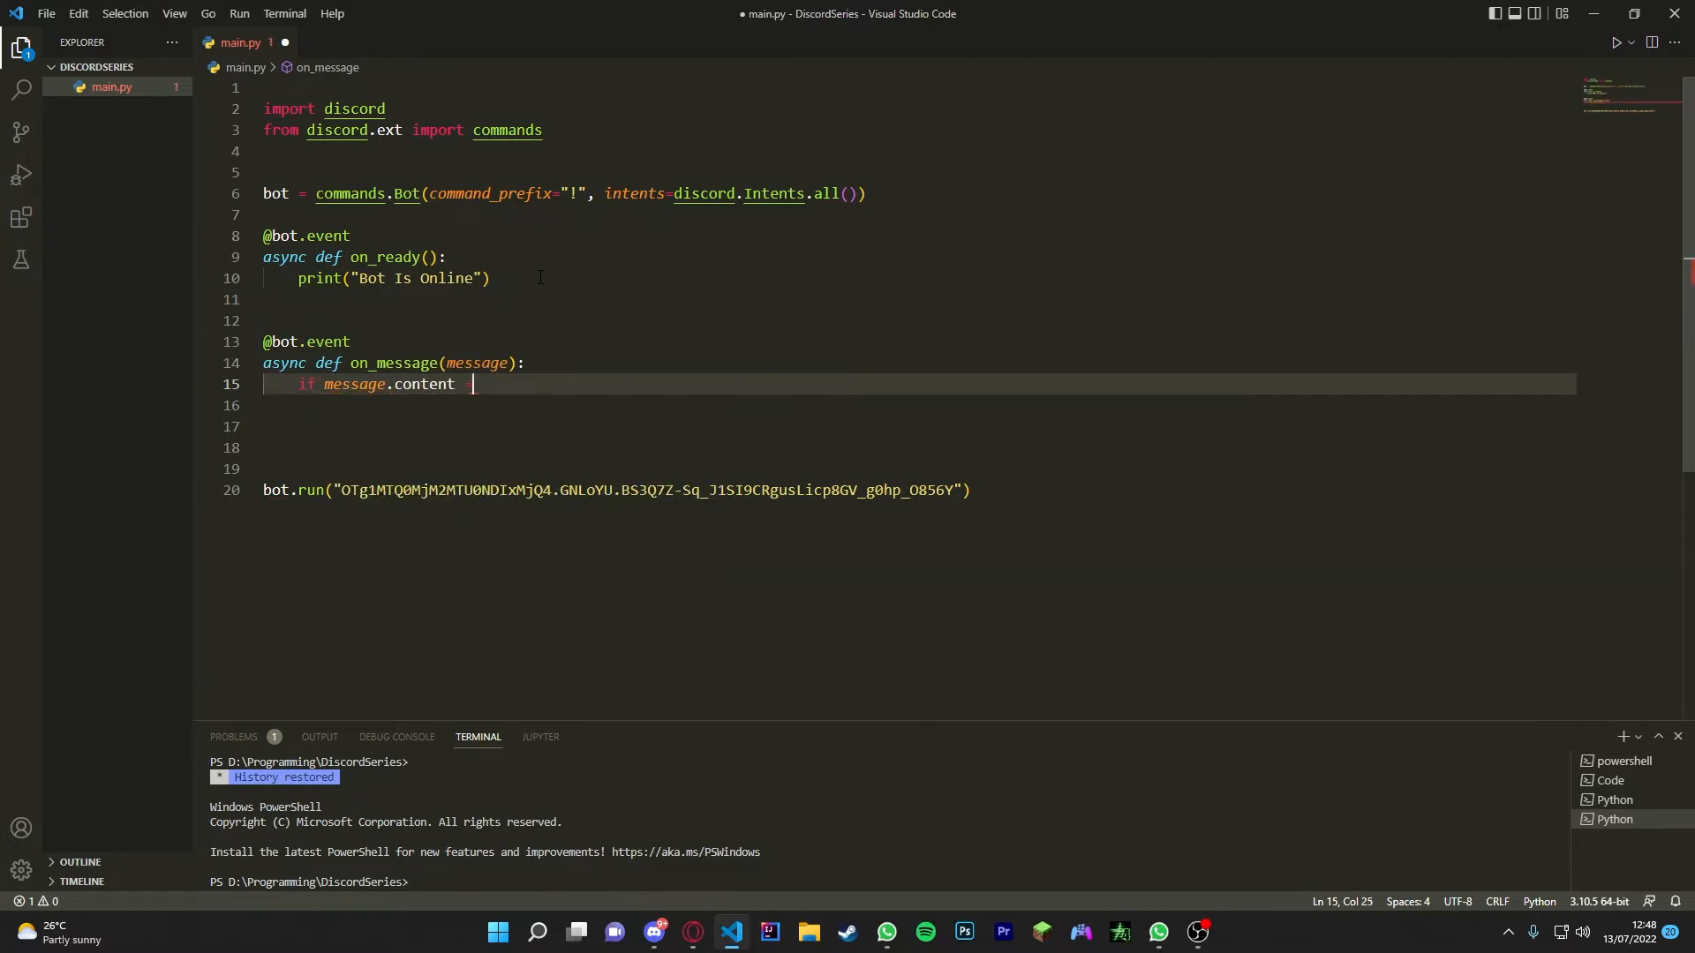
type("== \"Hello\"")
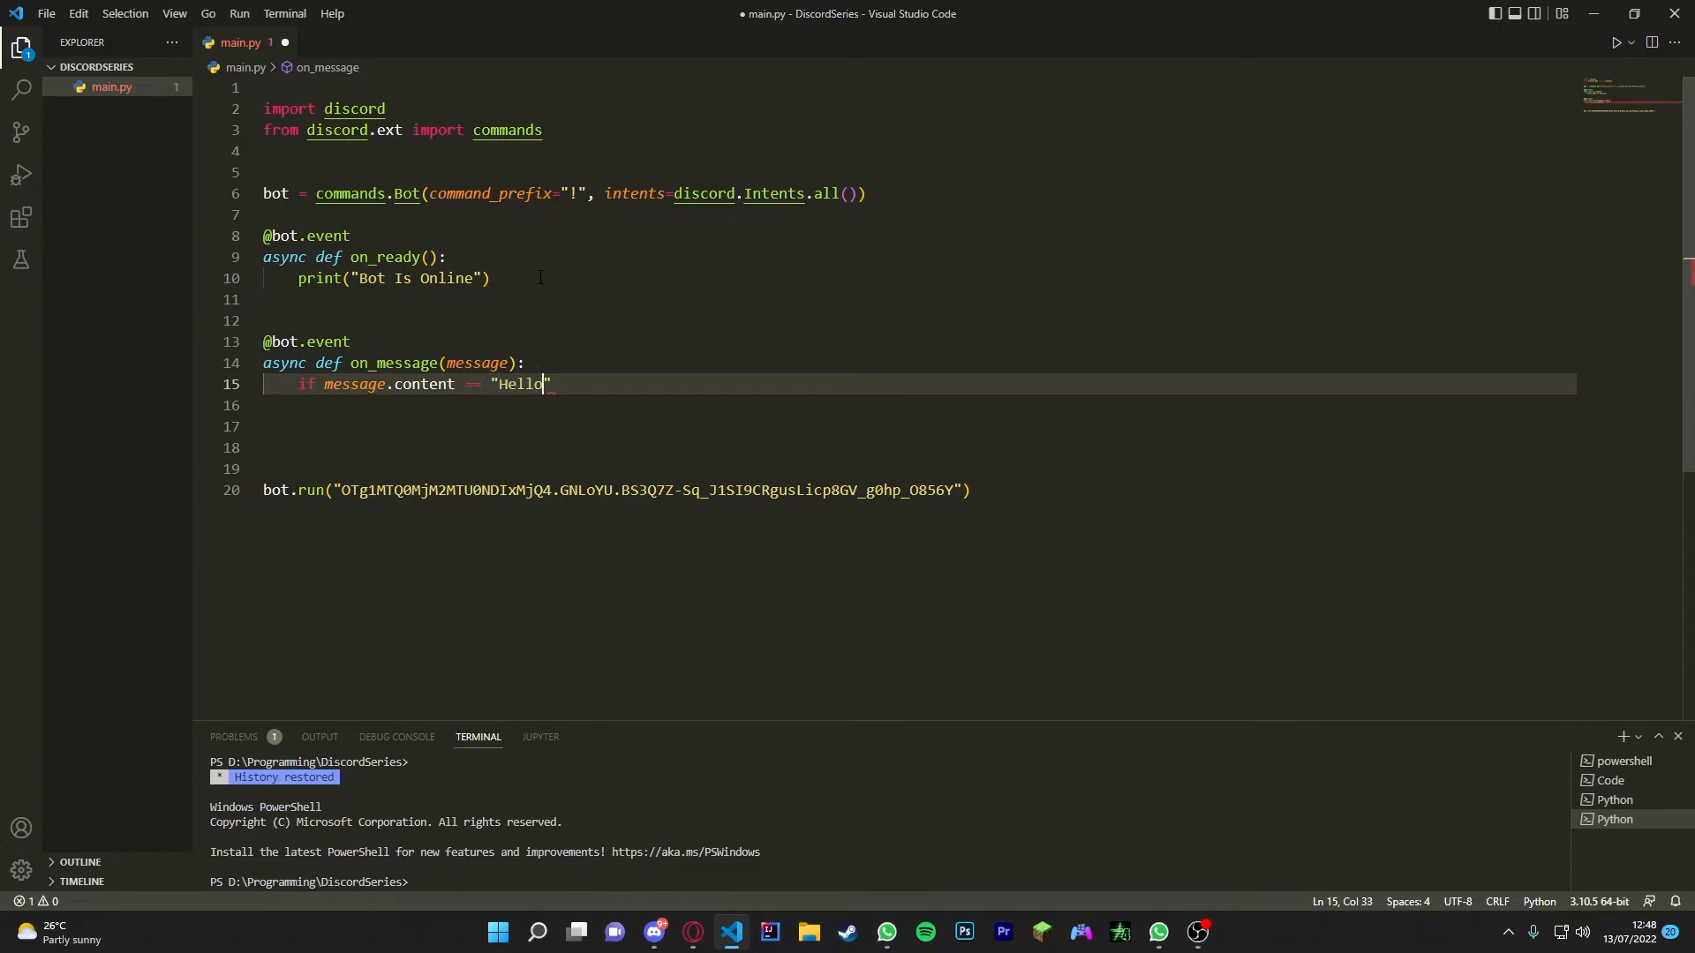
type(".lower")
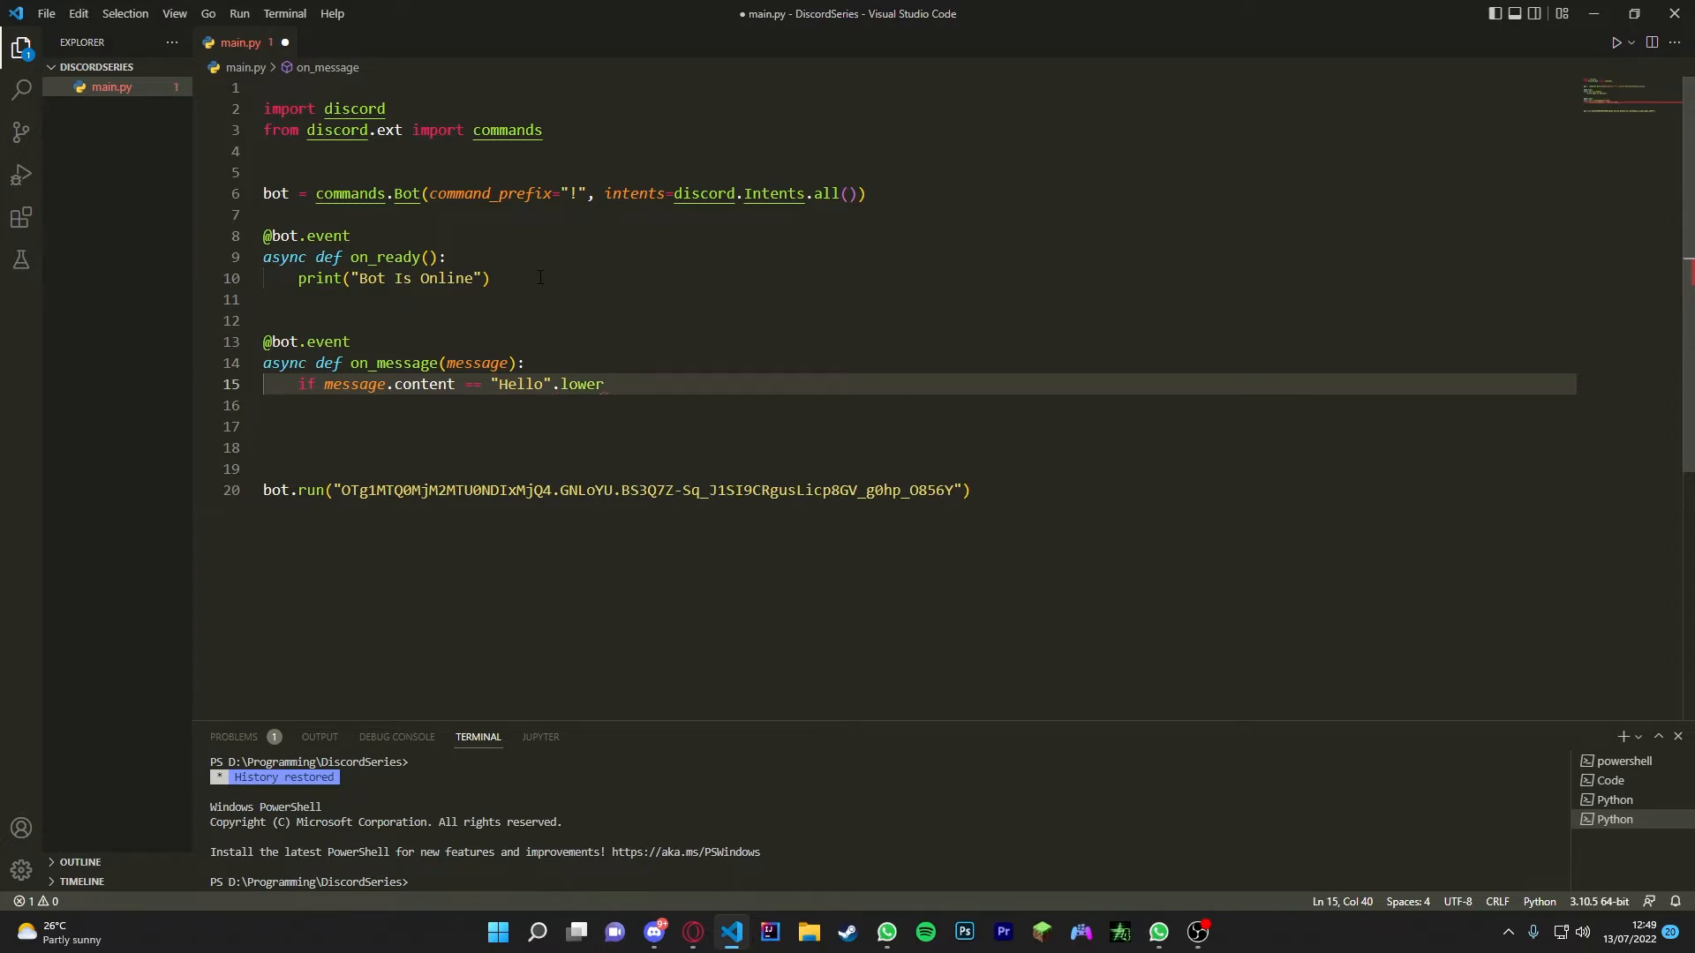
type("():")
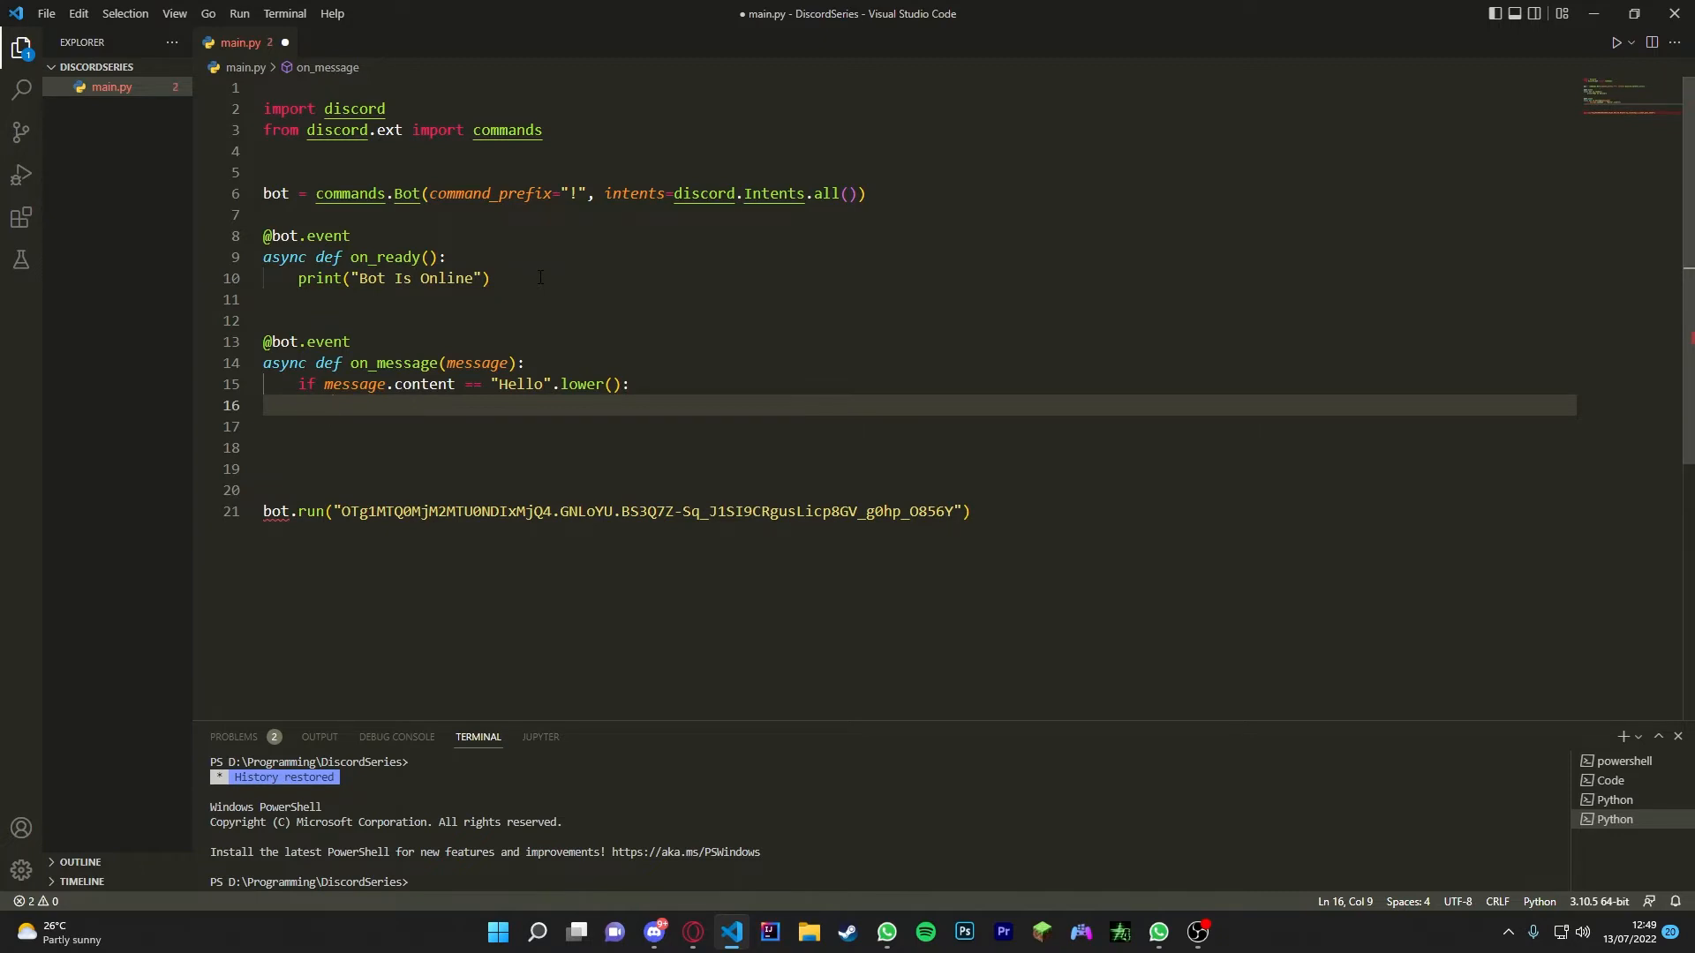
Step: Make the handler await message.channel.send("Hey!") and run the bot
type("await")
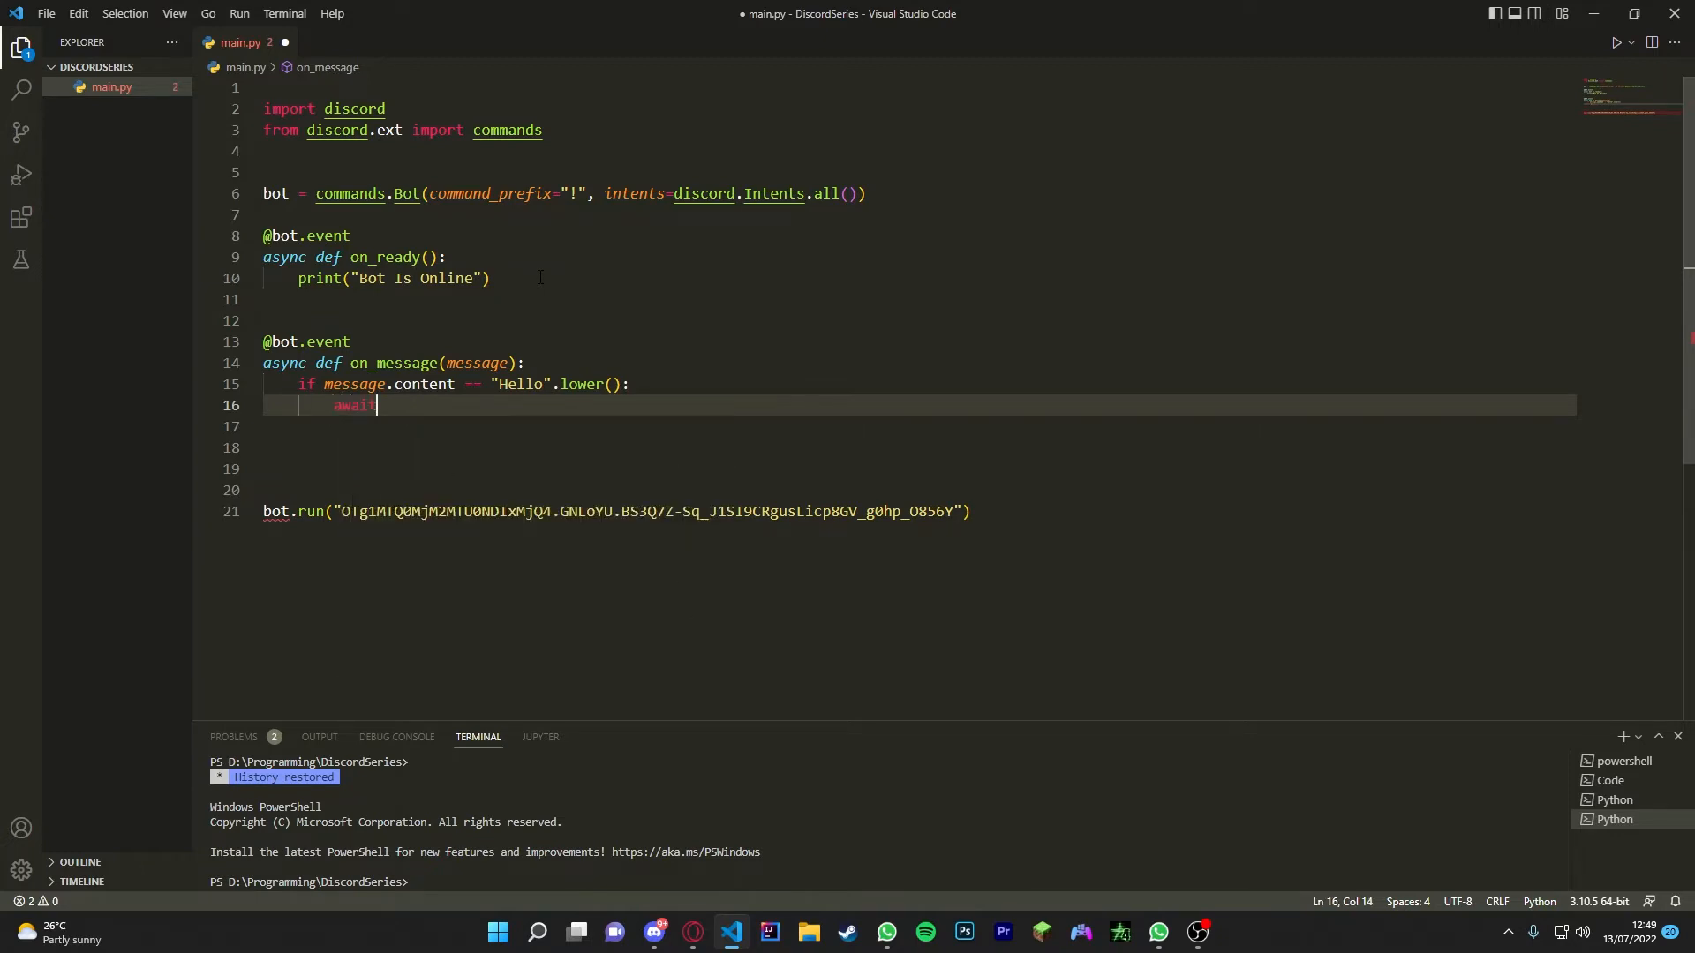
type("message.")
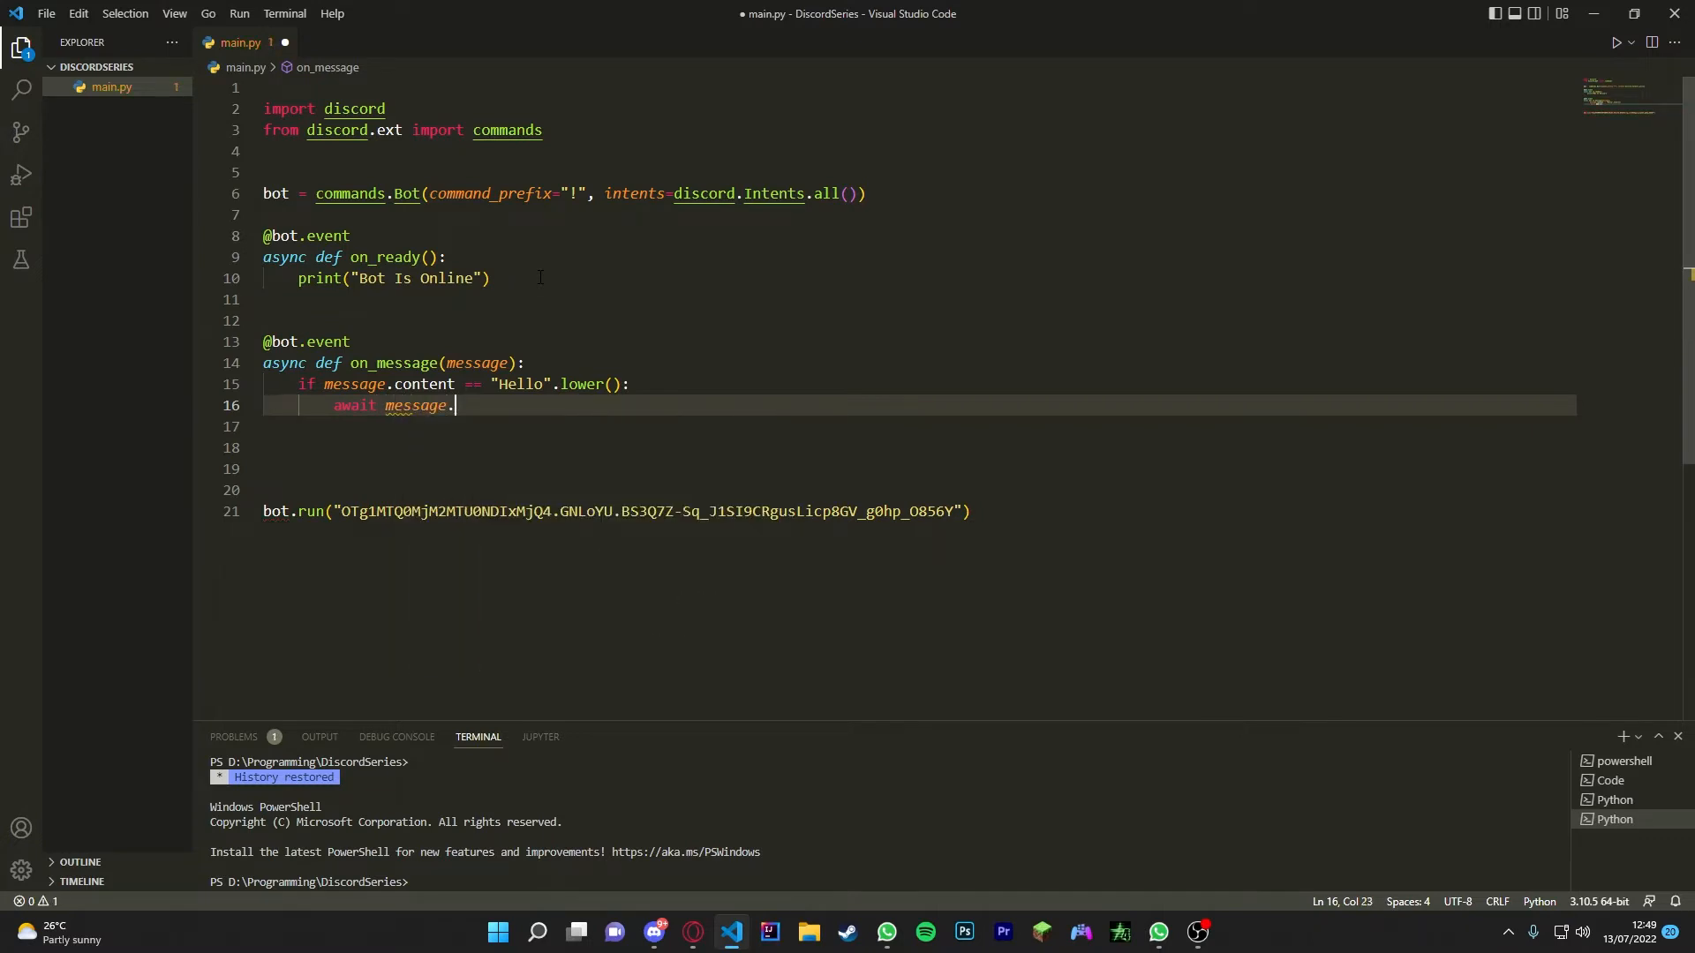
type("channel")
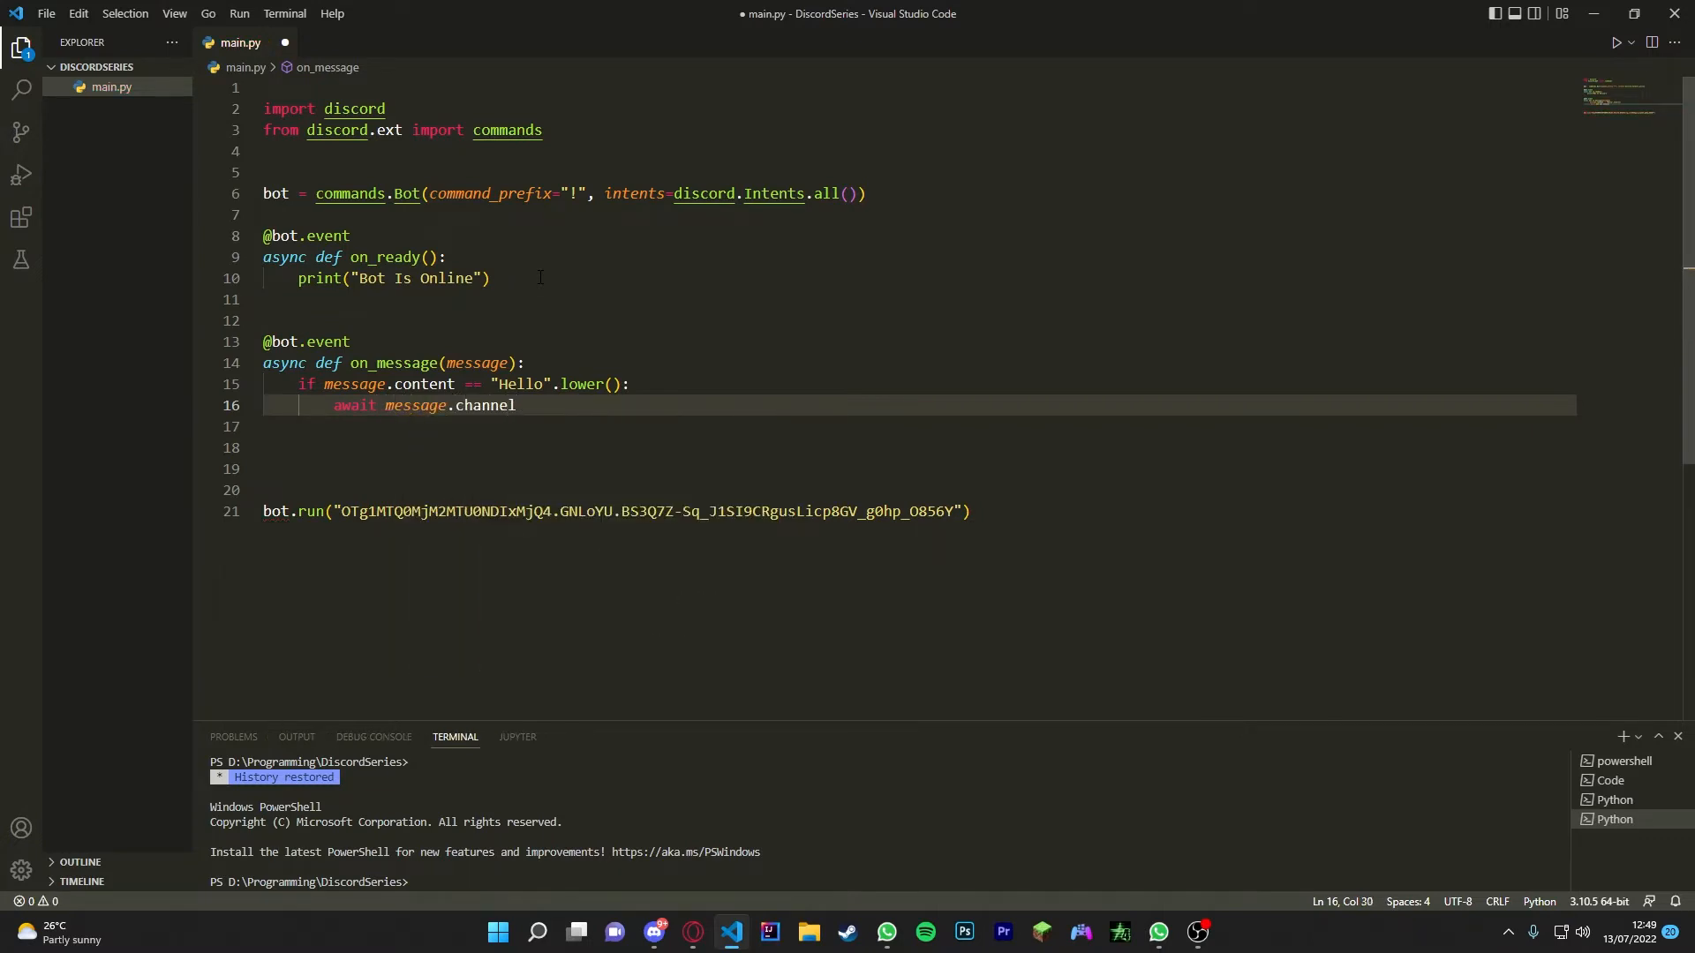
type(".send(")
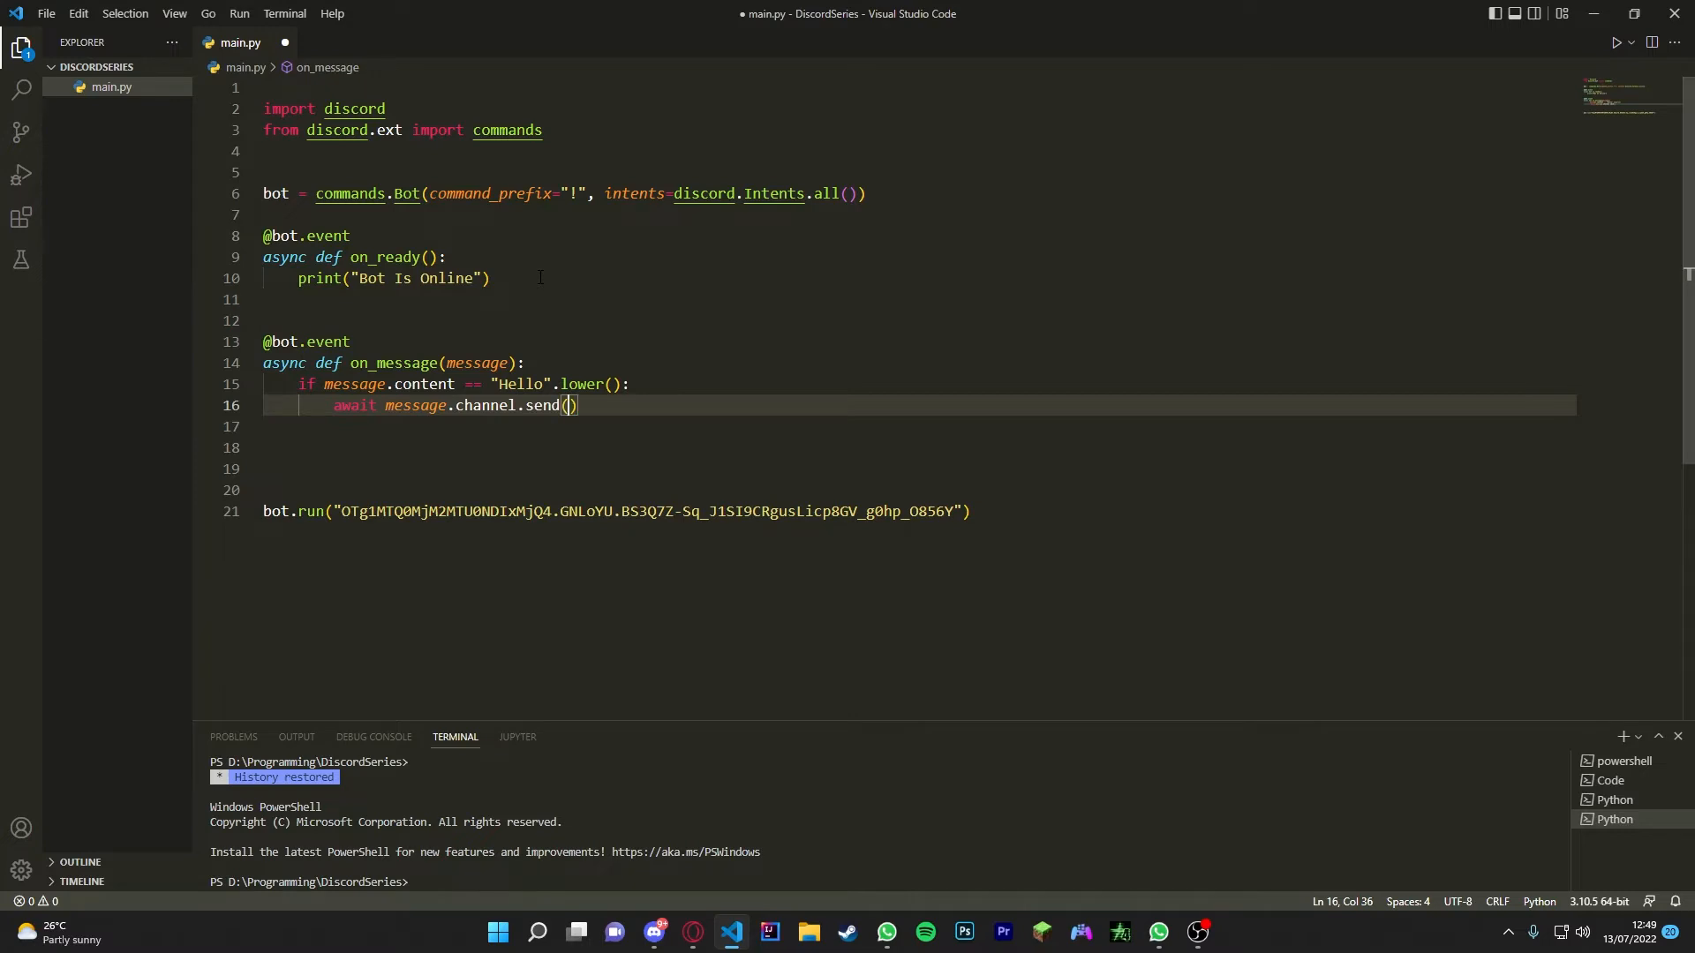
type("\"Heu\"")
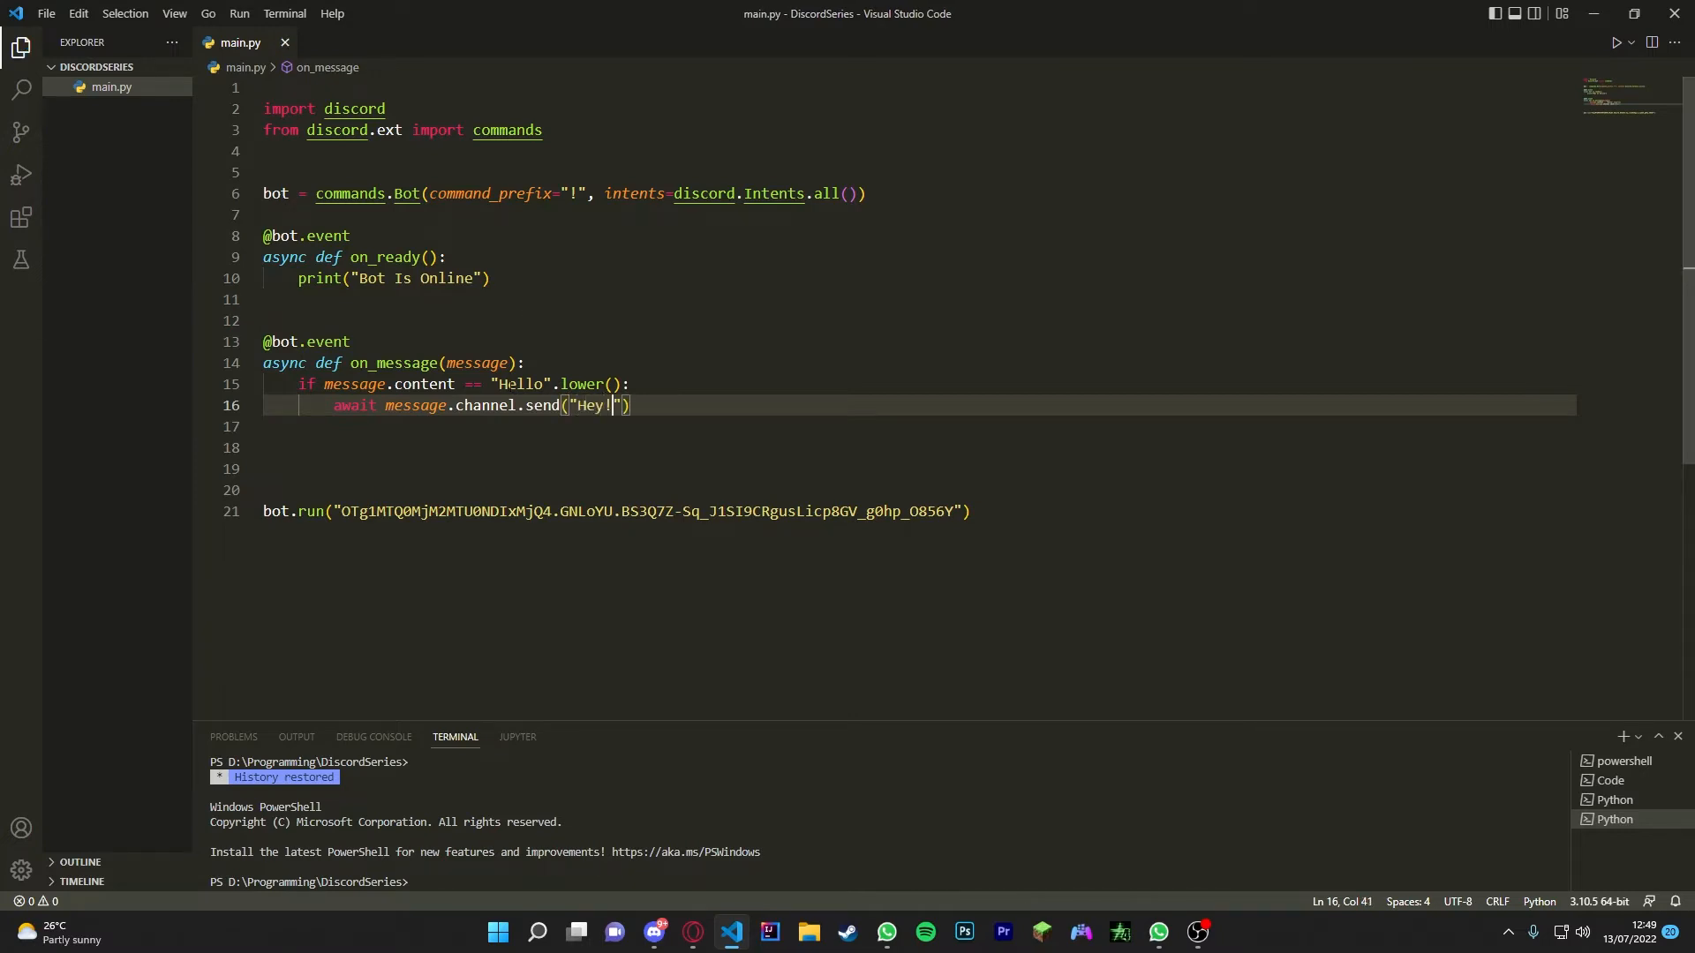
left_click(511, 448)
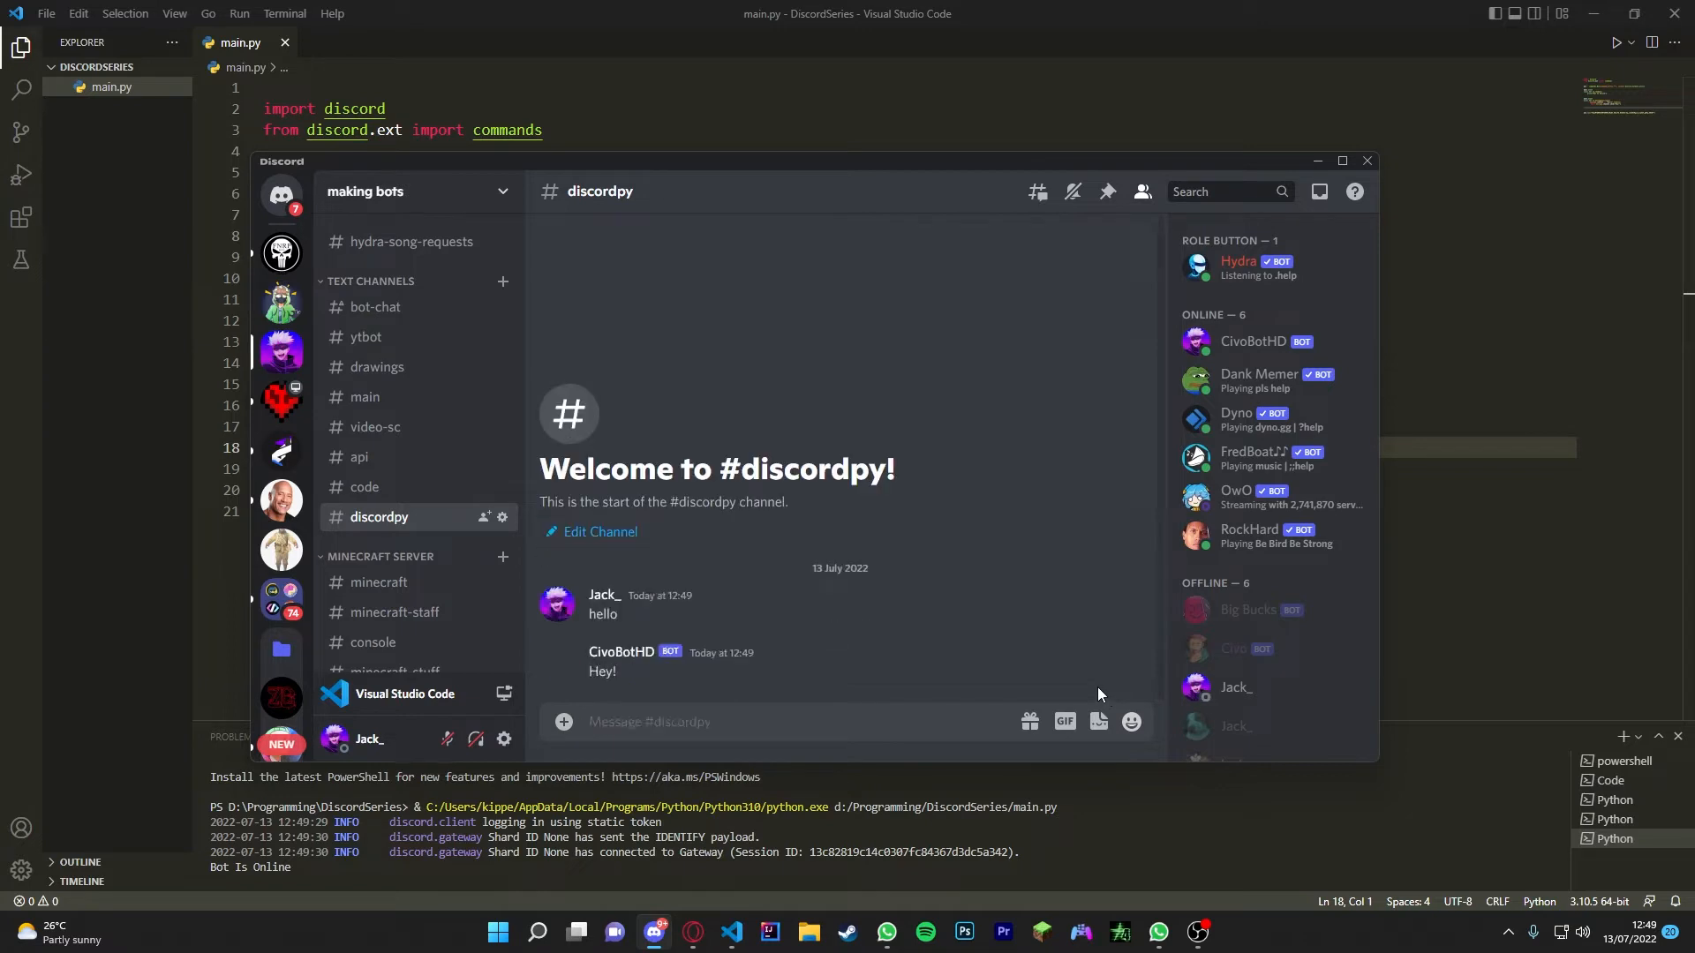
mouse_move(708, 689)
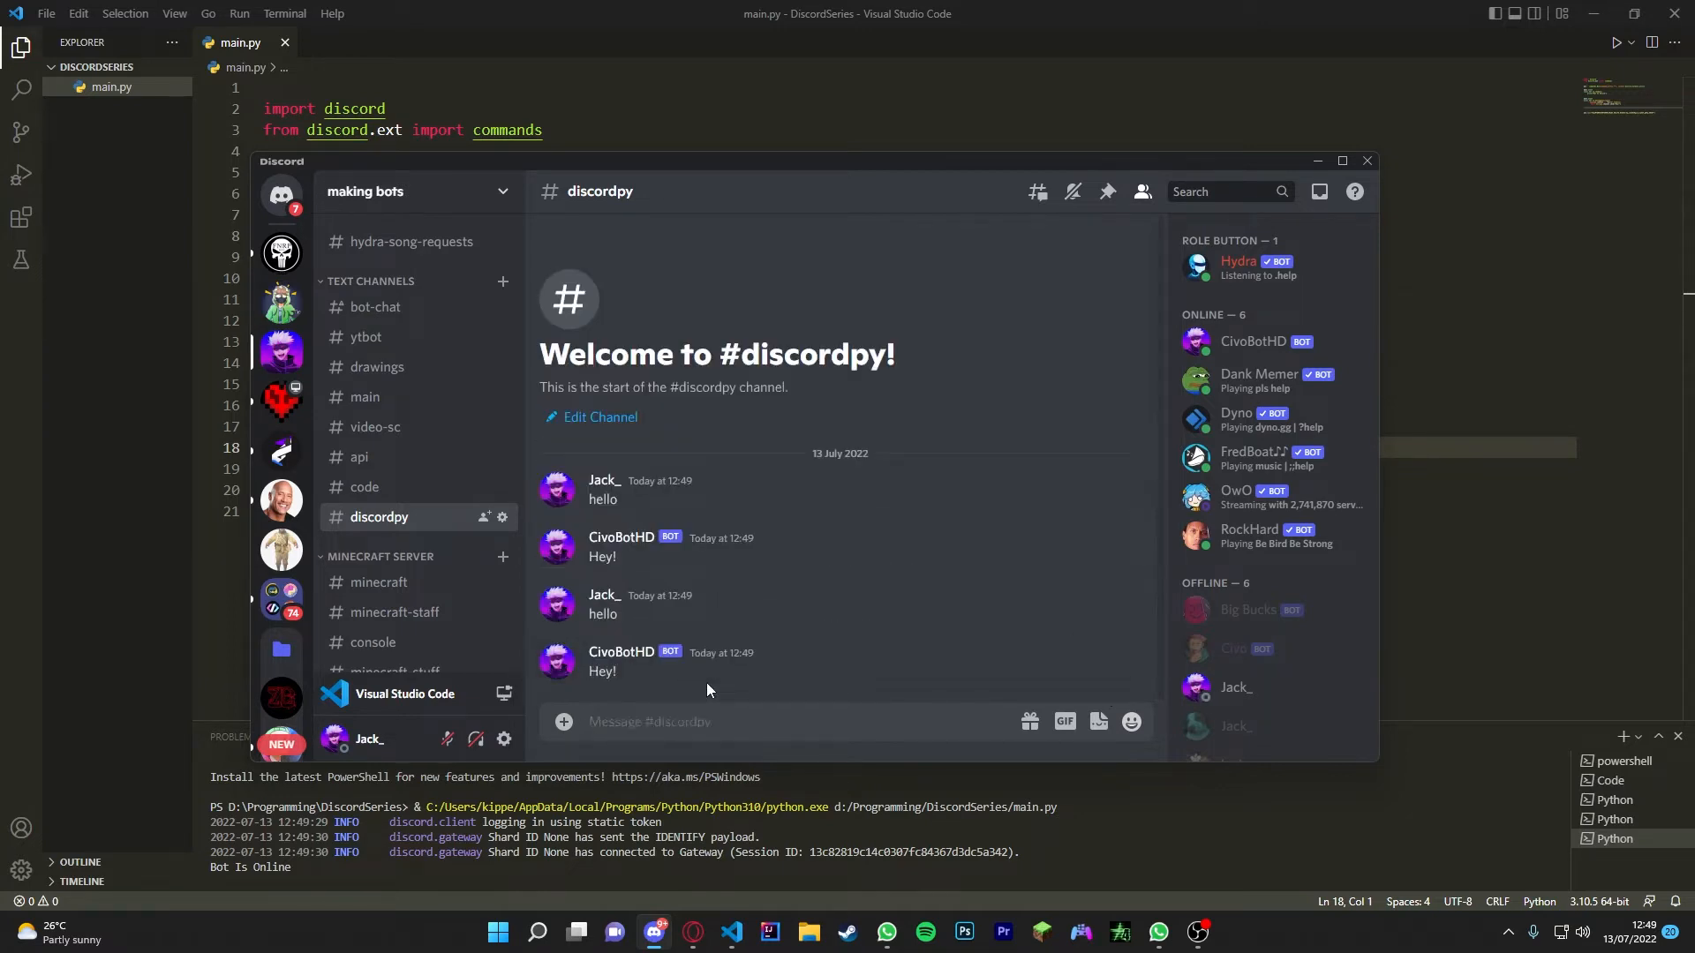
mouse_move(555, 668)
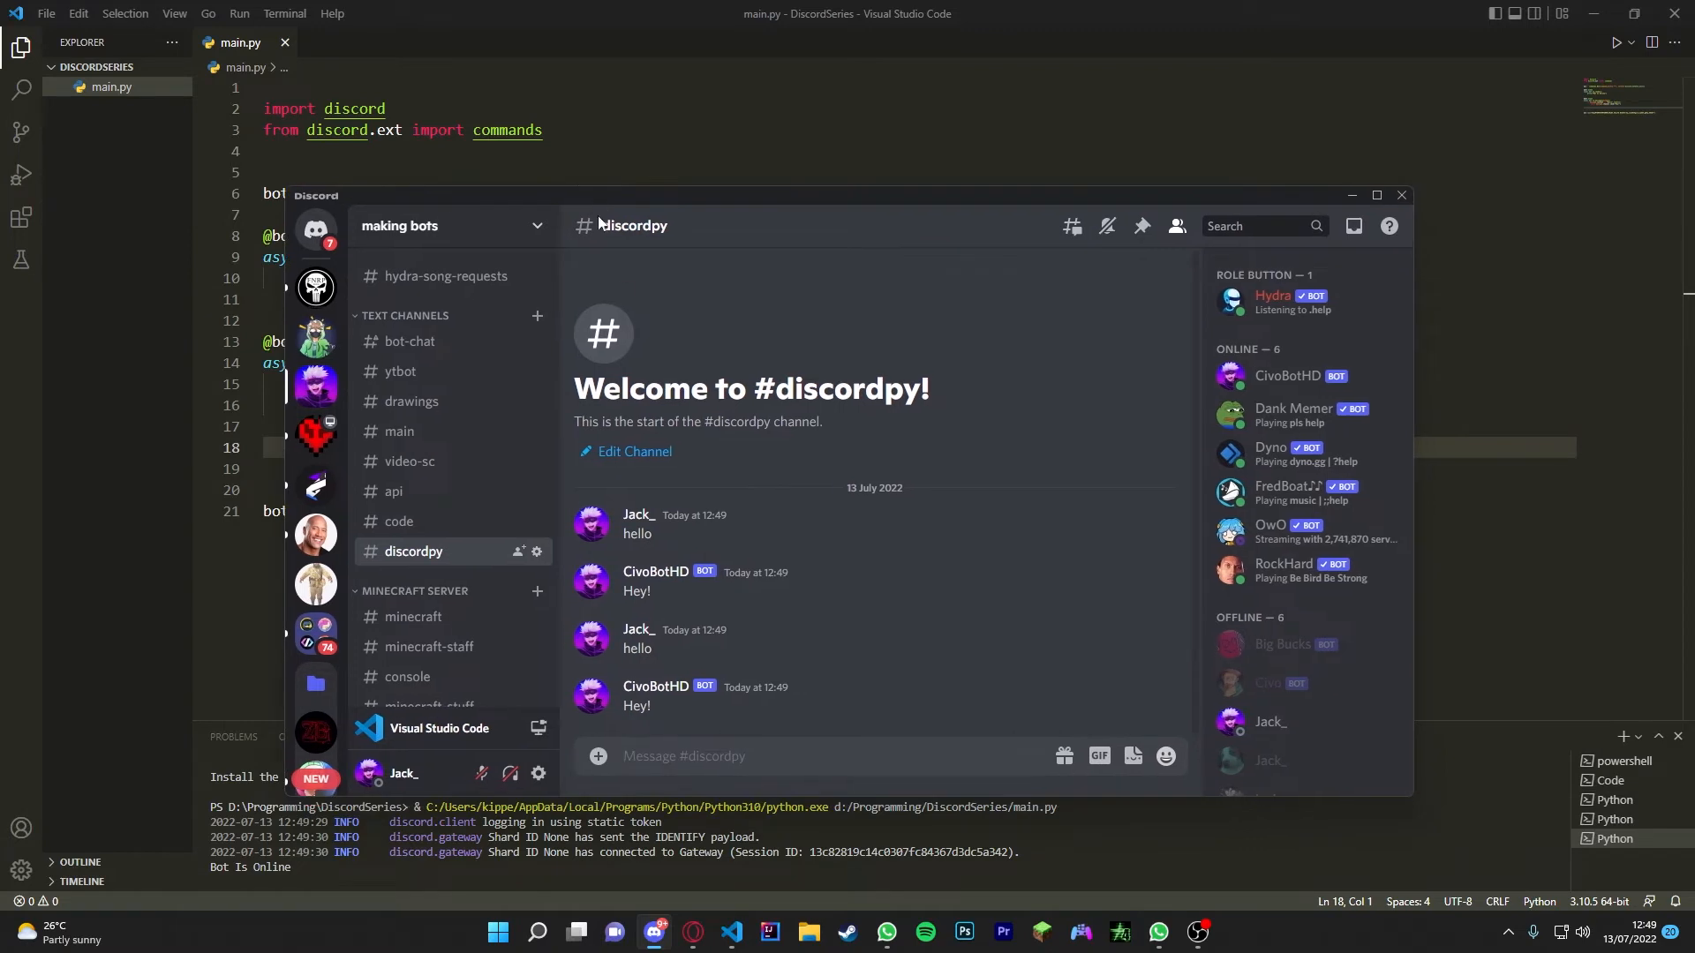
mouse_move(794, 597)
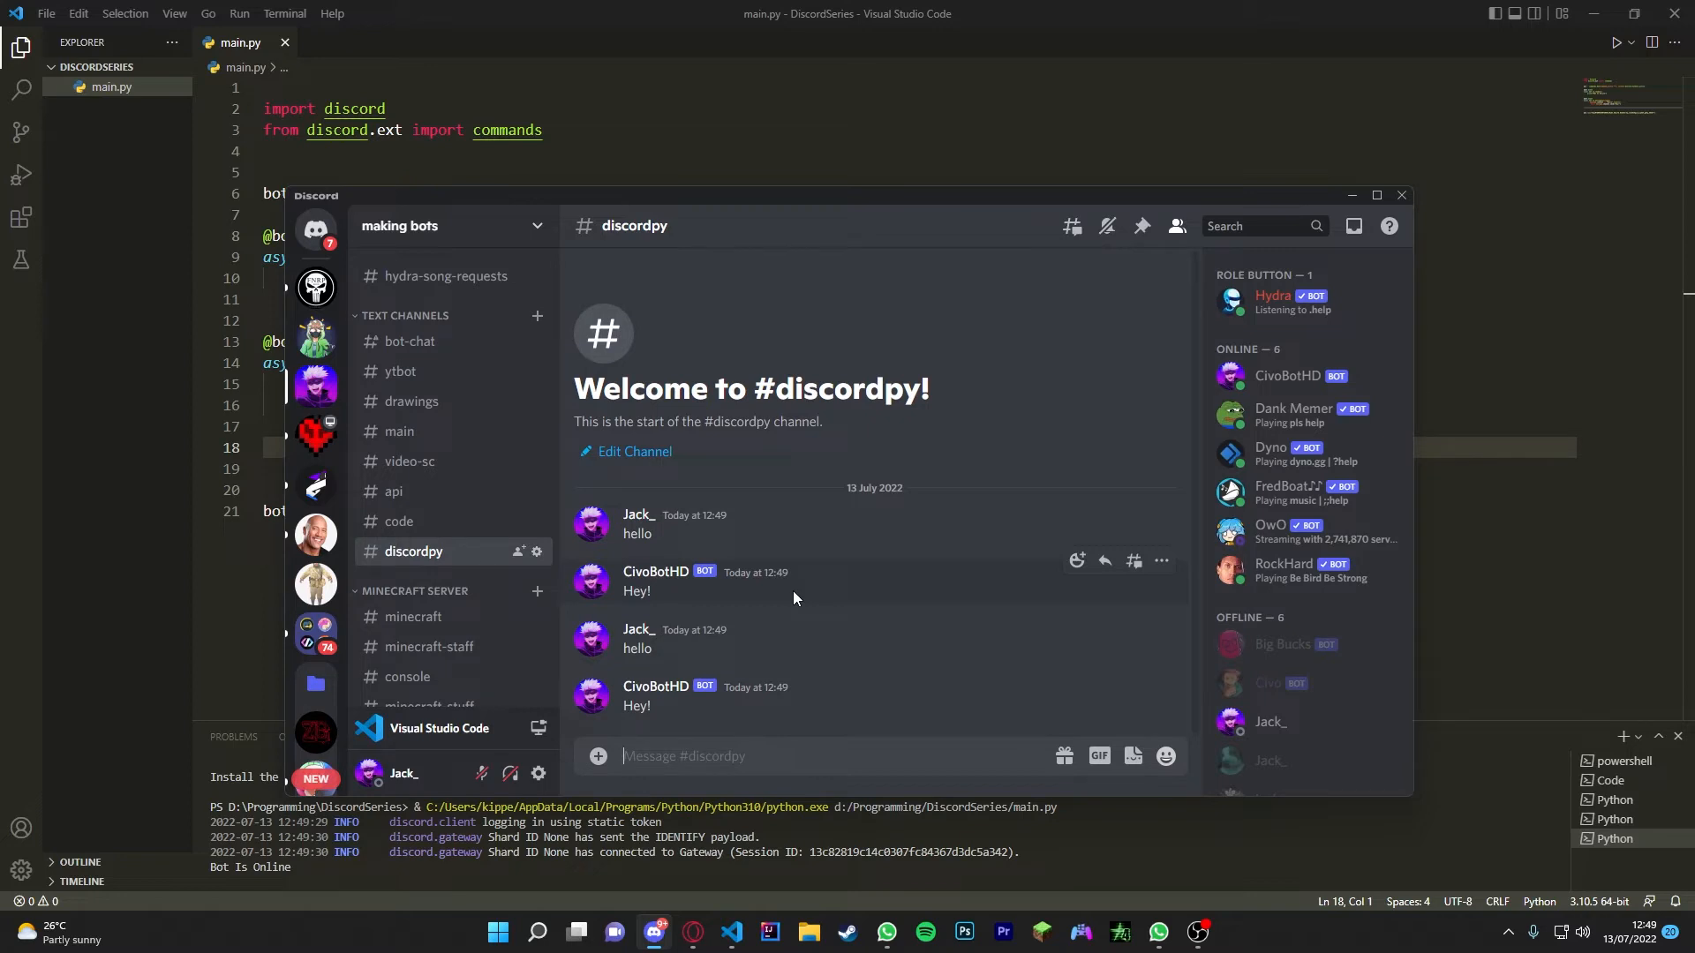
mouse_move(602, 537)
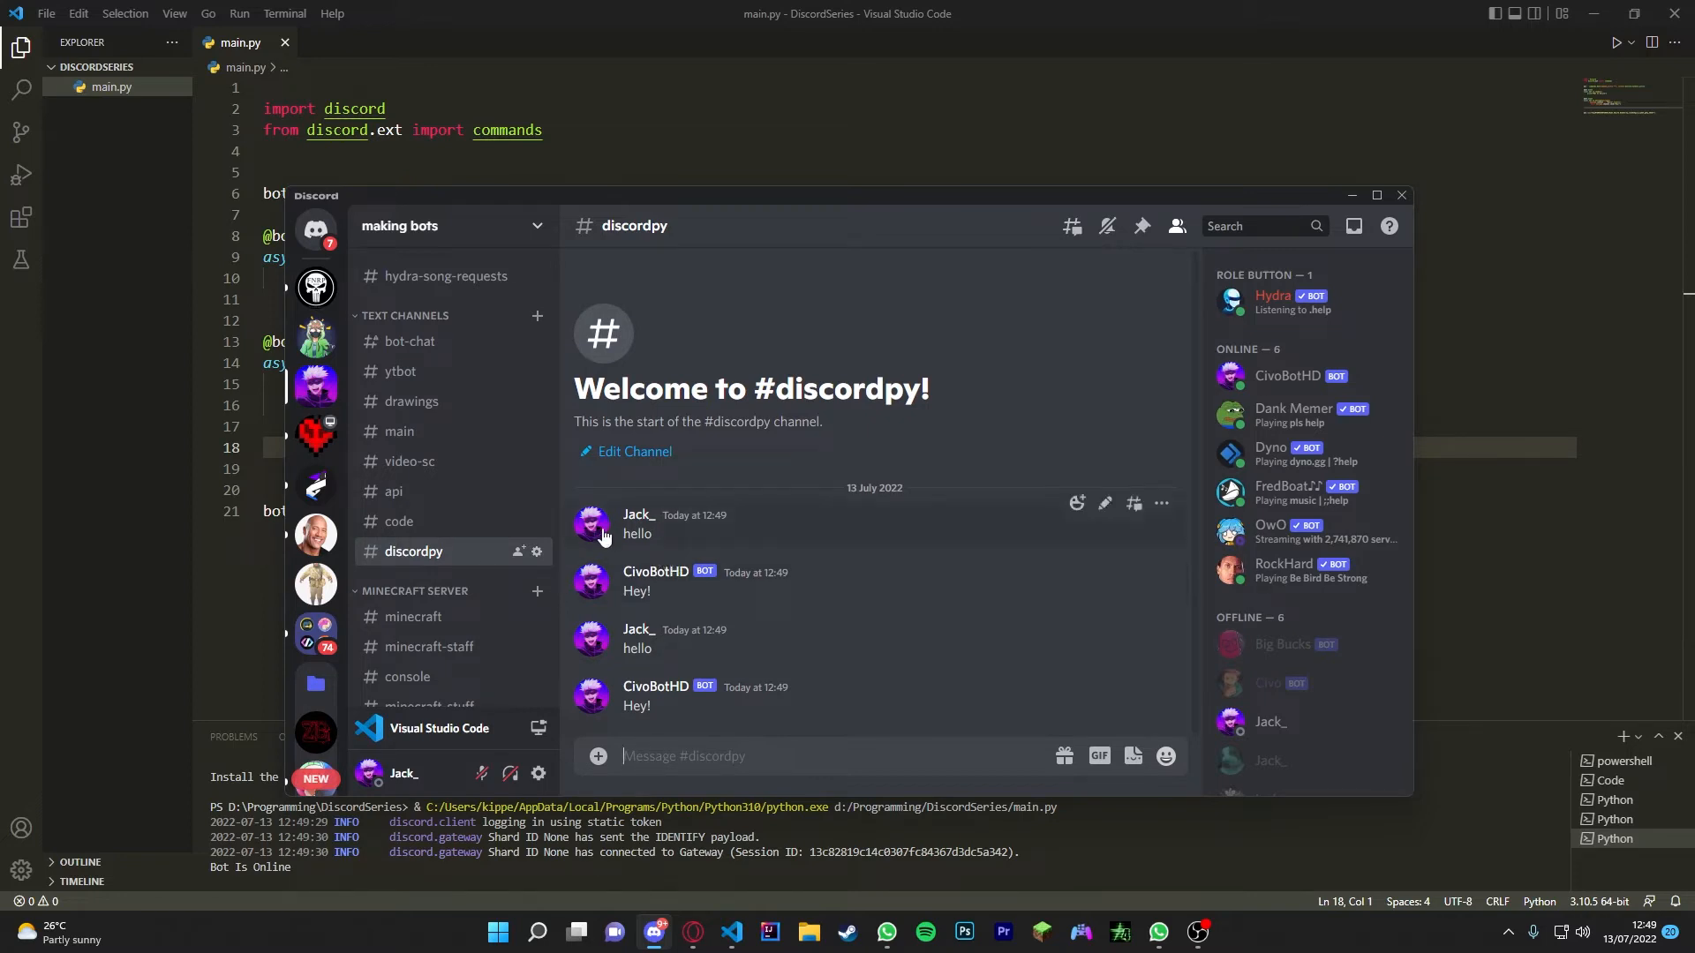
mouse_move(529, 276)
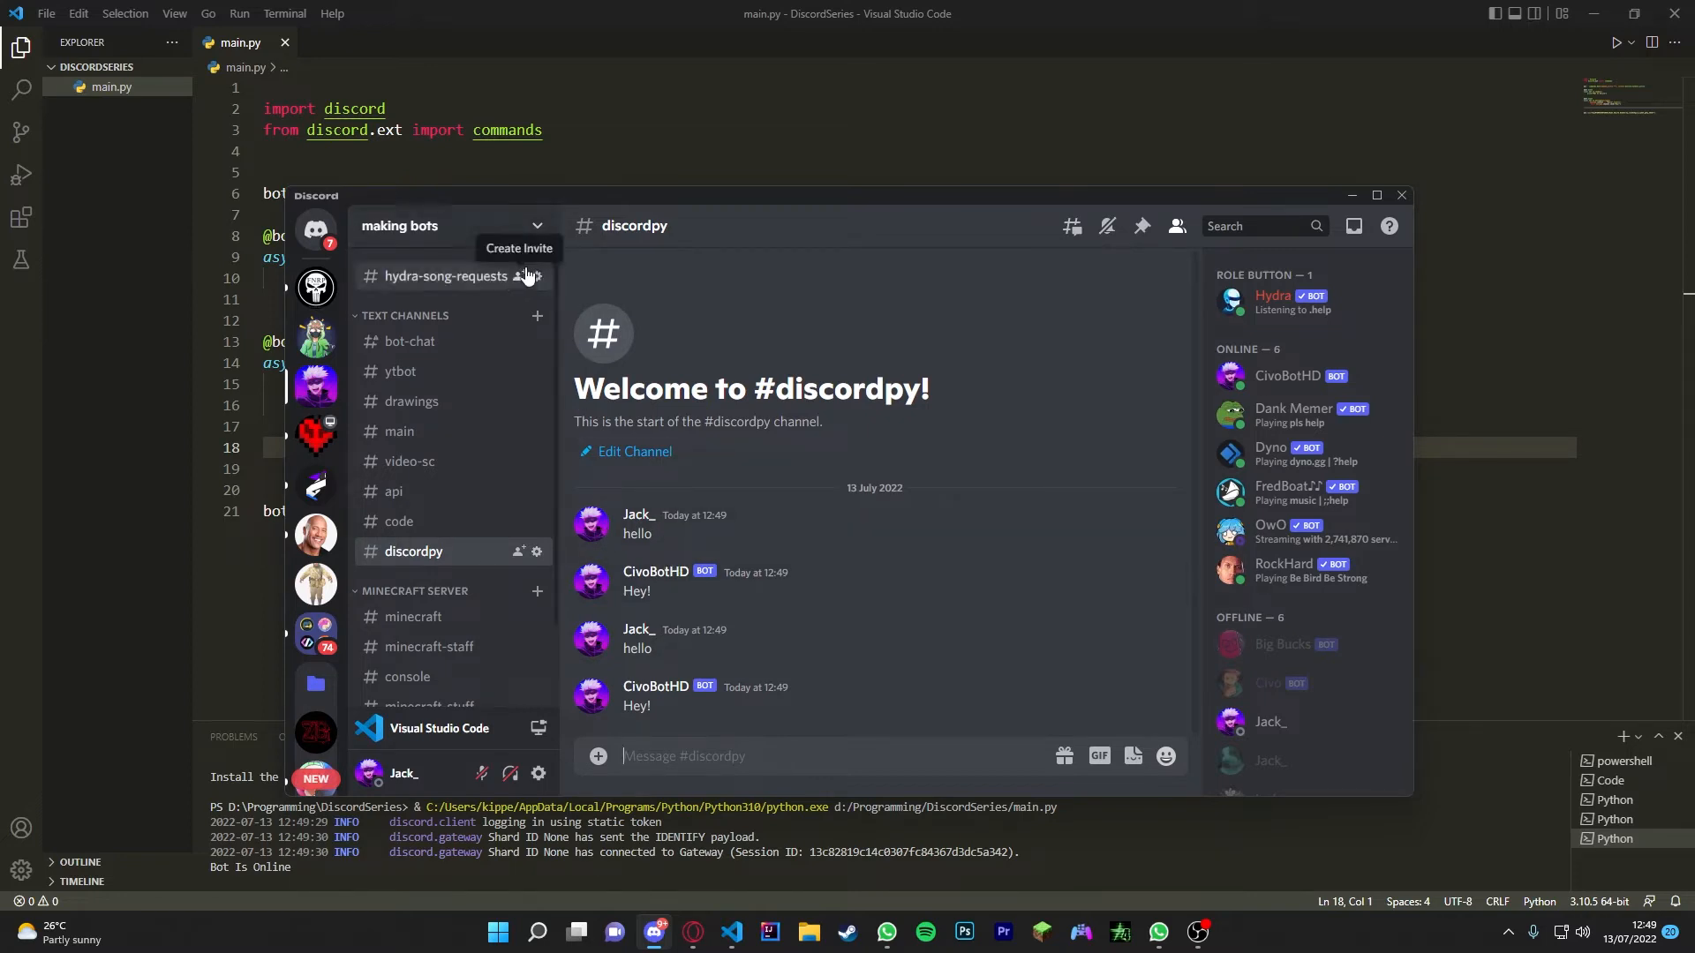
Step: Set the making bots server's System Messages Channel to #discordpy and save the change
left_click(454, 226)
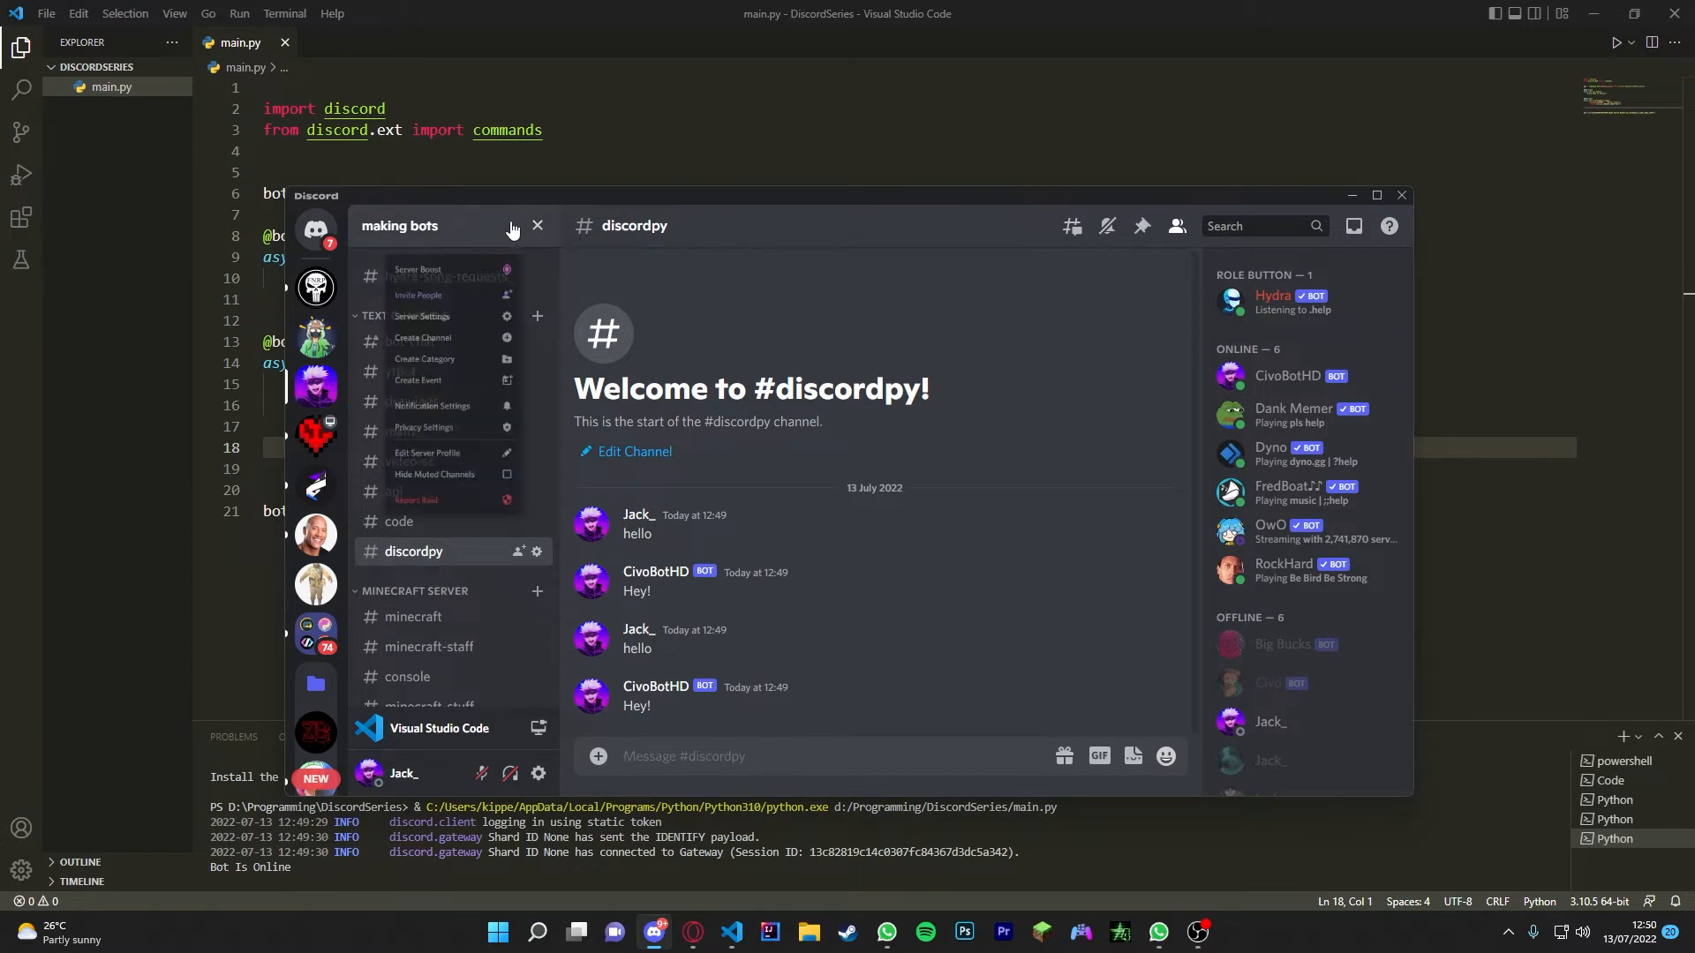
left_click(420, 317)
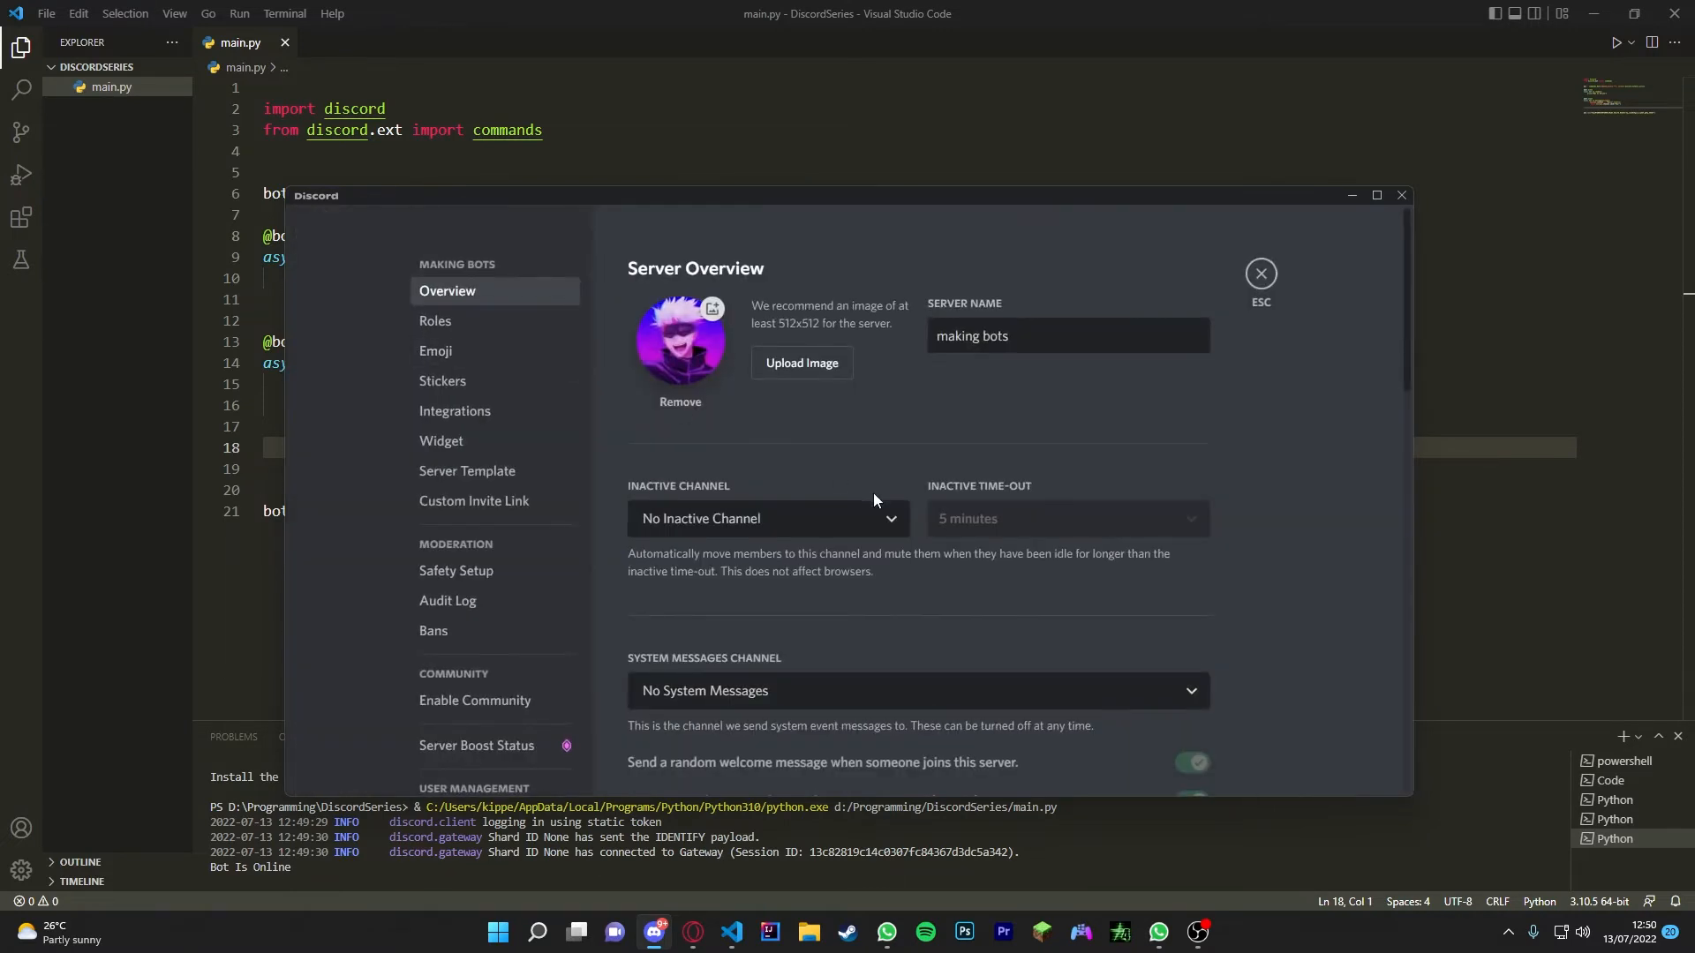
scroll("down", 3)
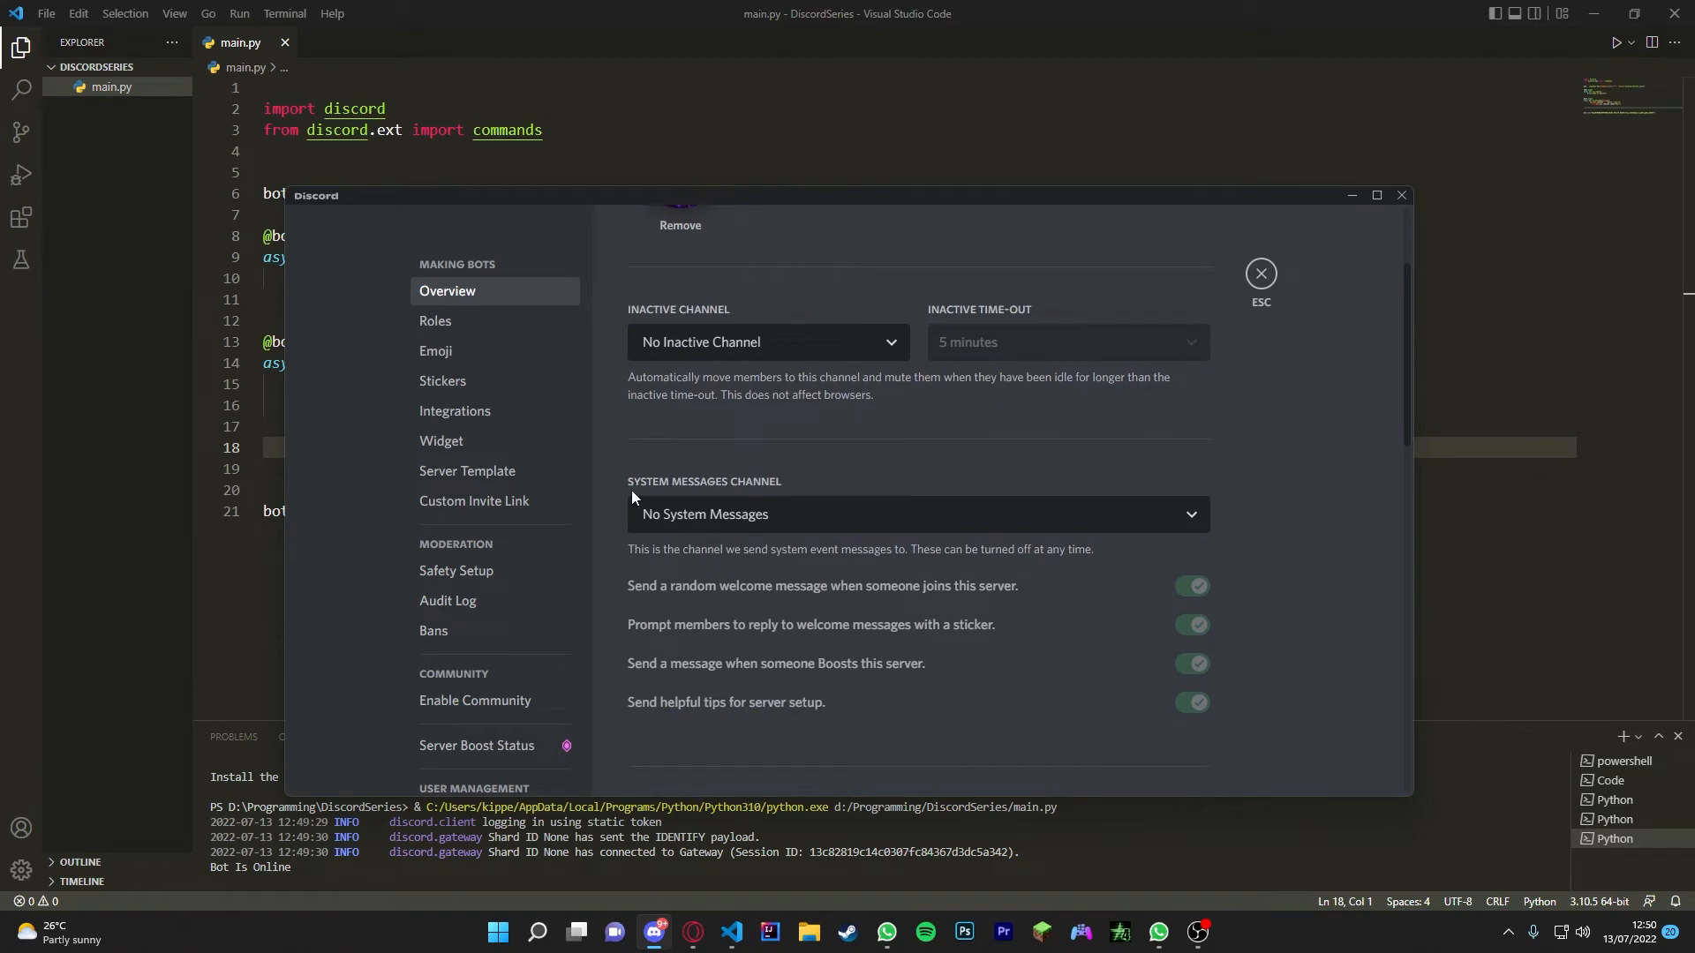
mouse_move(670, 531)
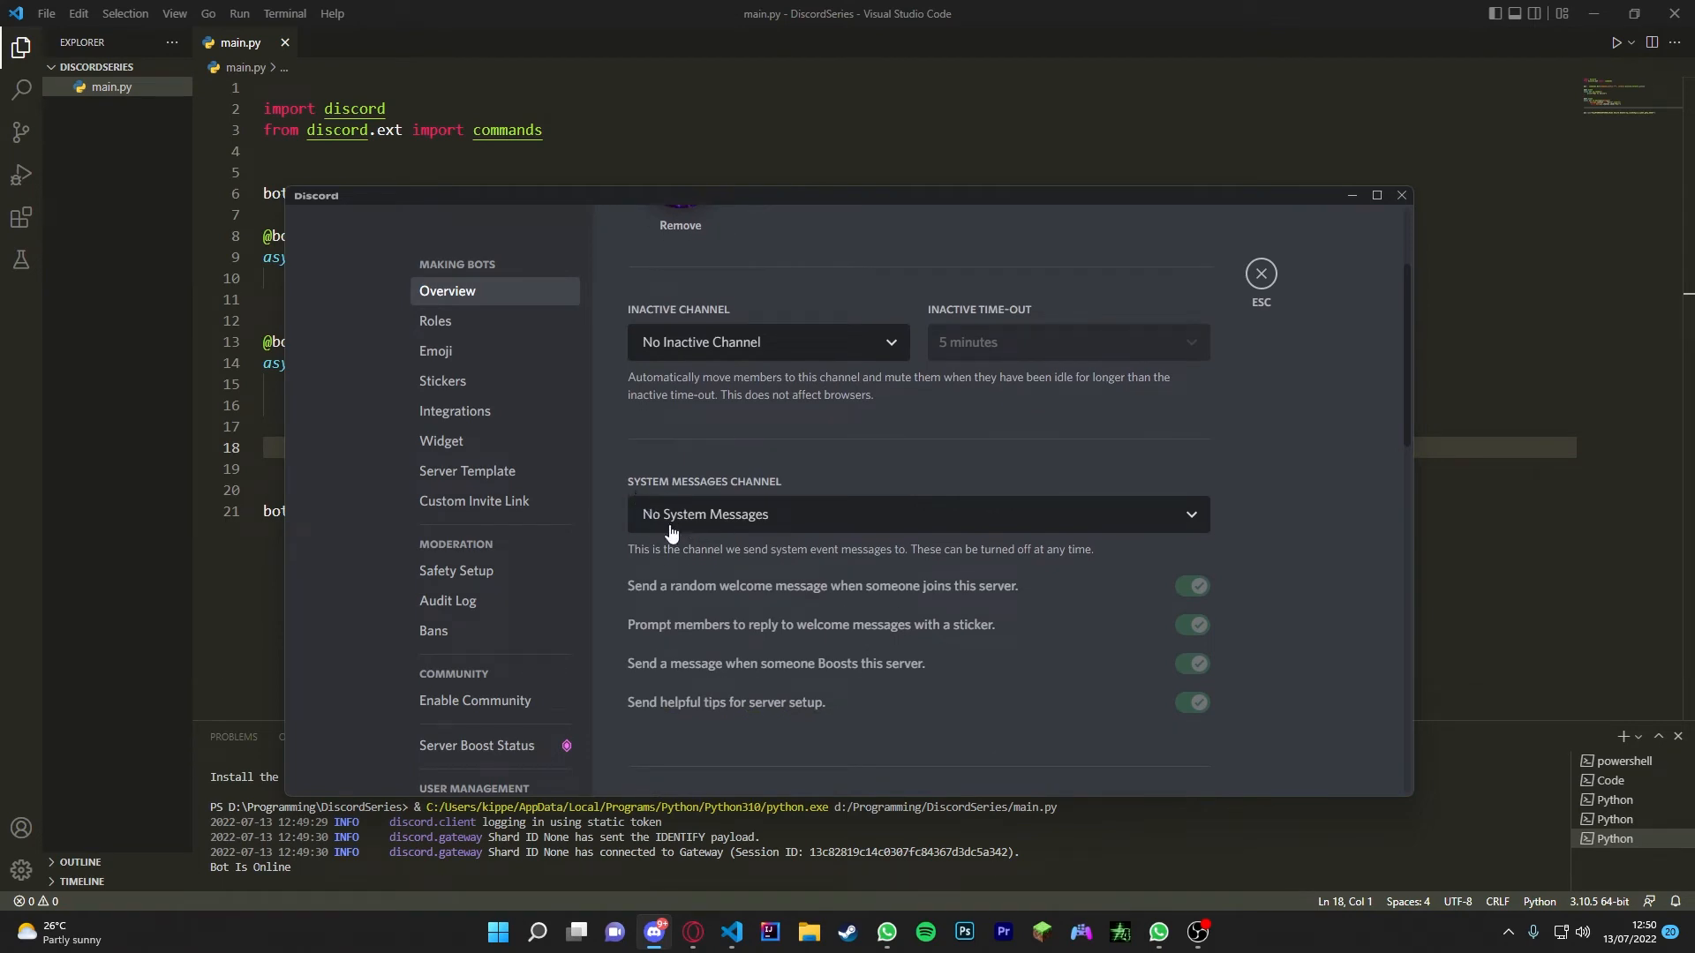
mouse_move(854, 537)
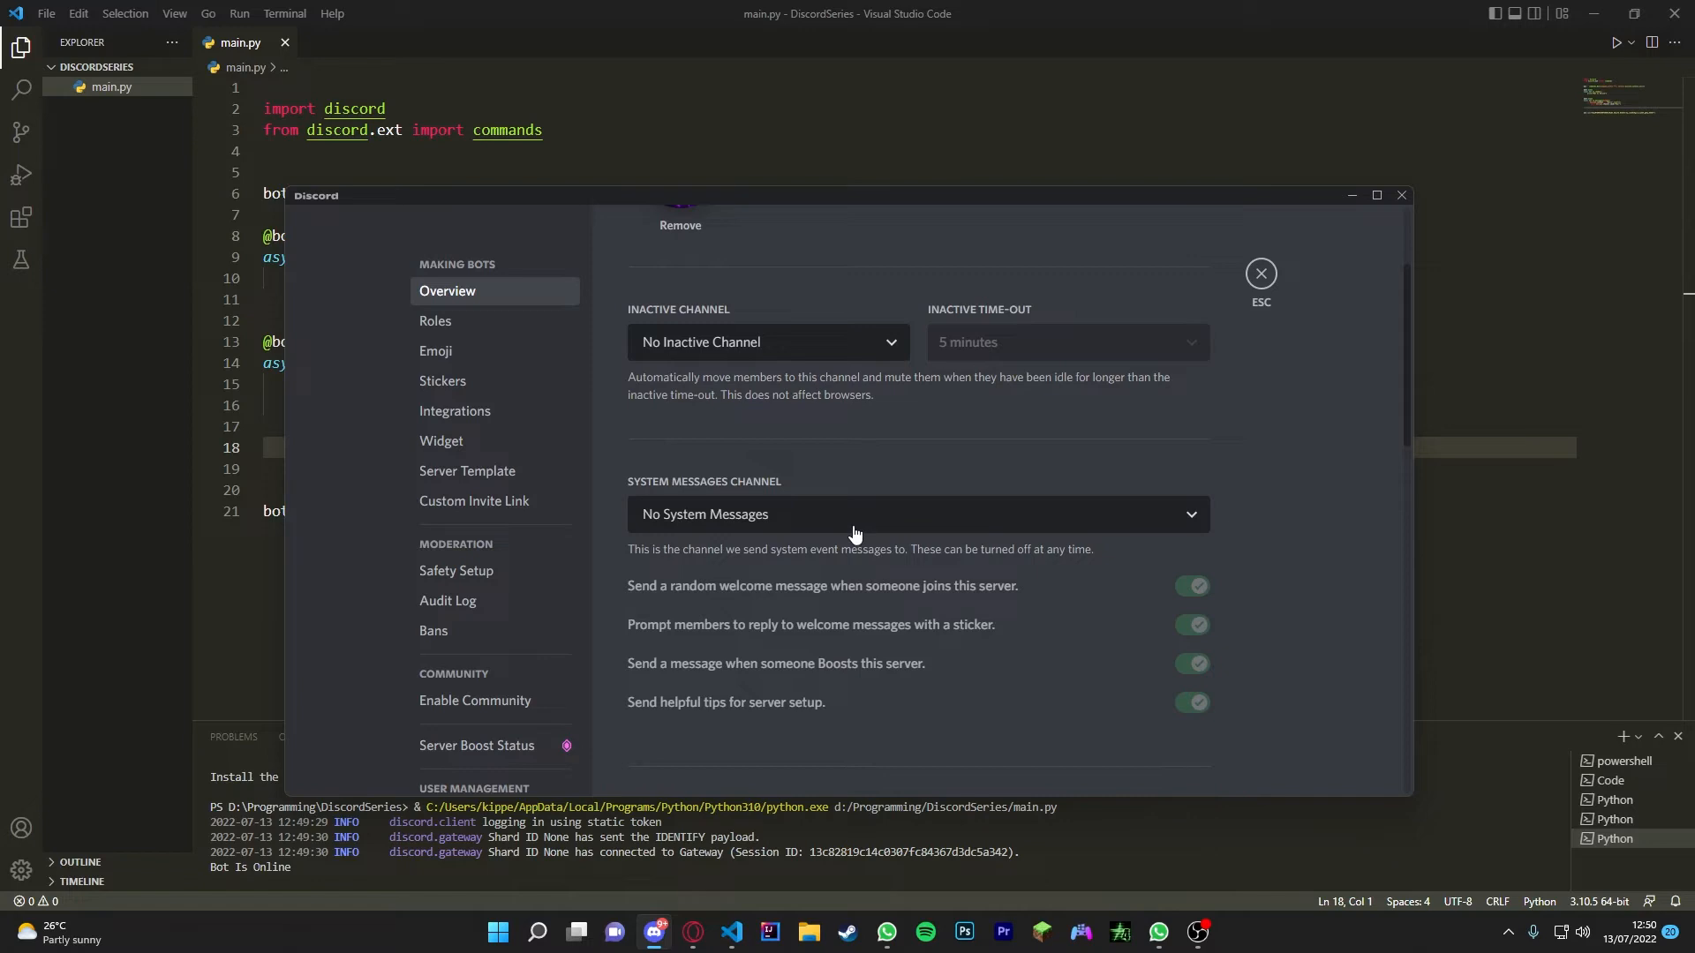
mouse_move(841, 540)
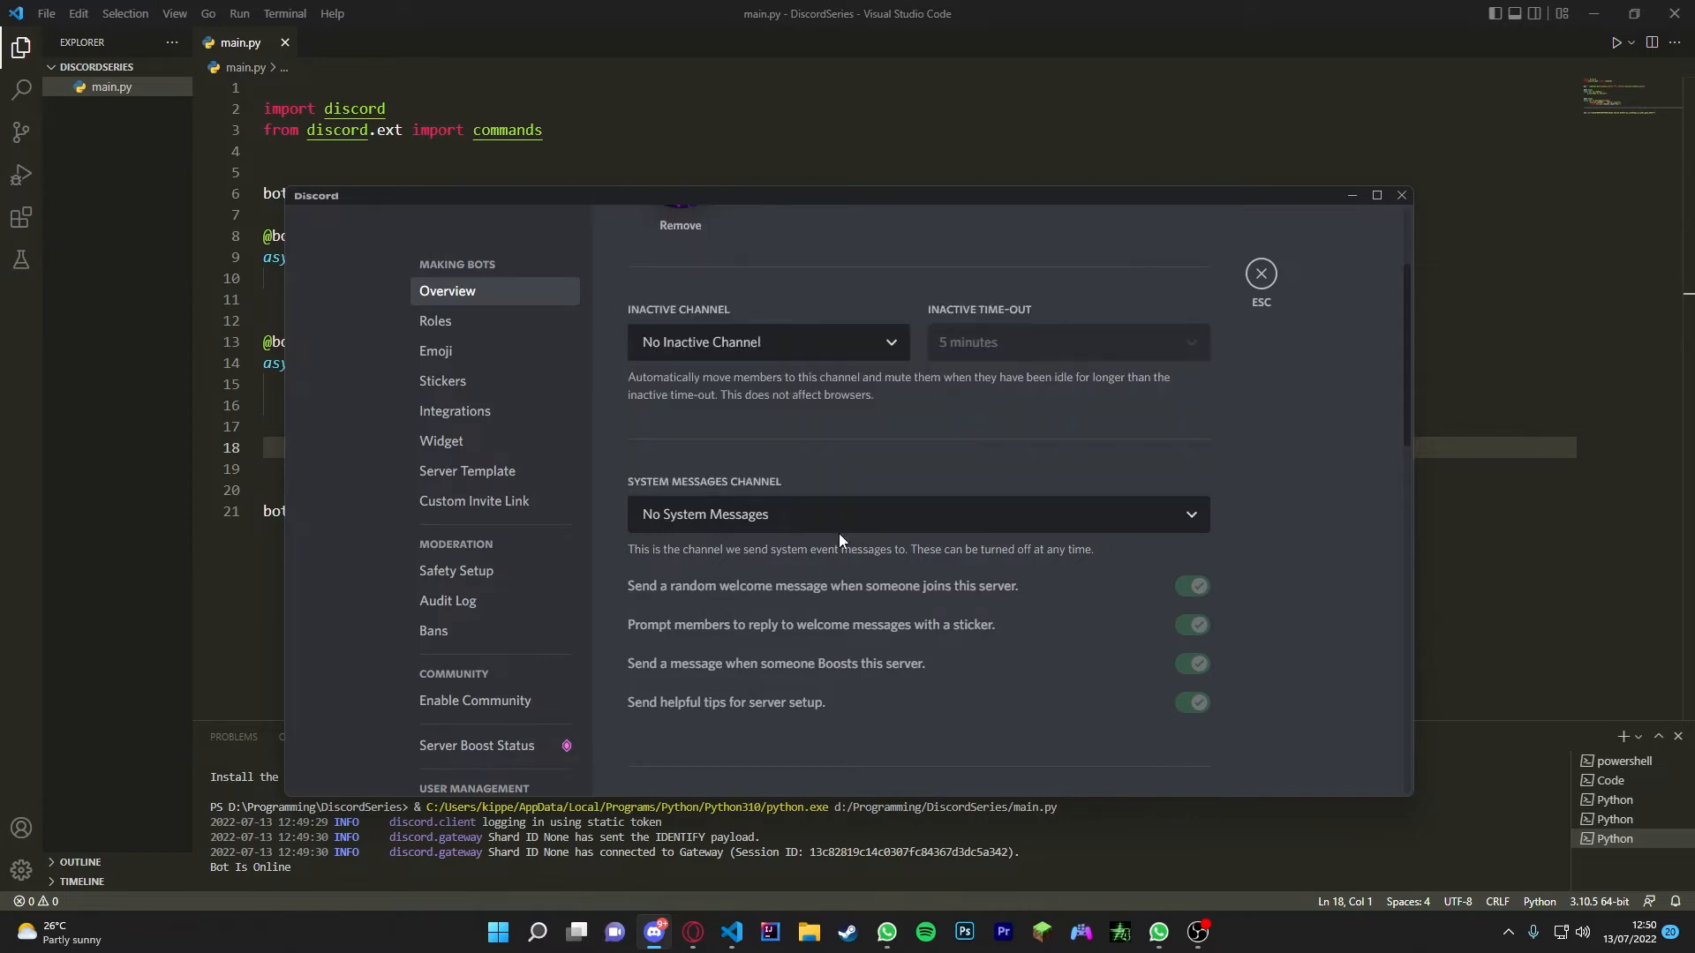
left_click(917, 514)
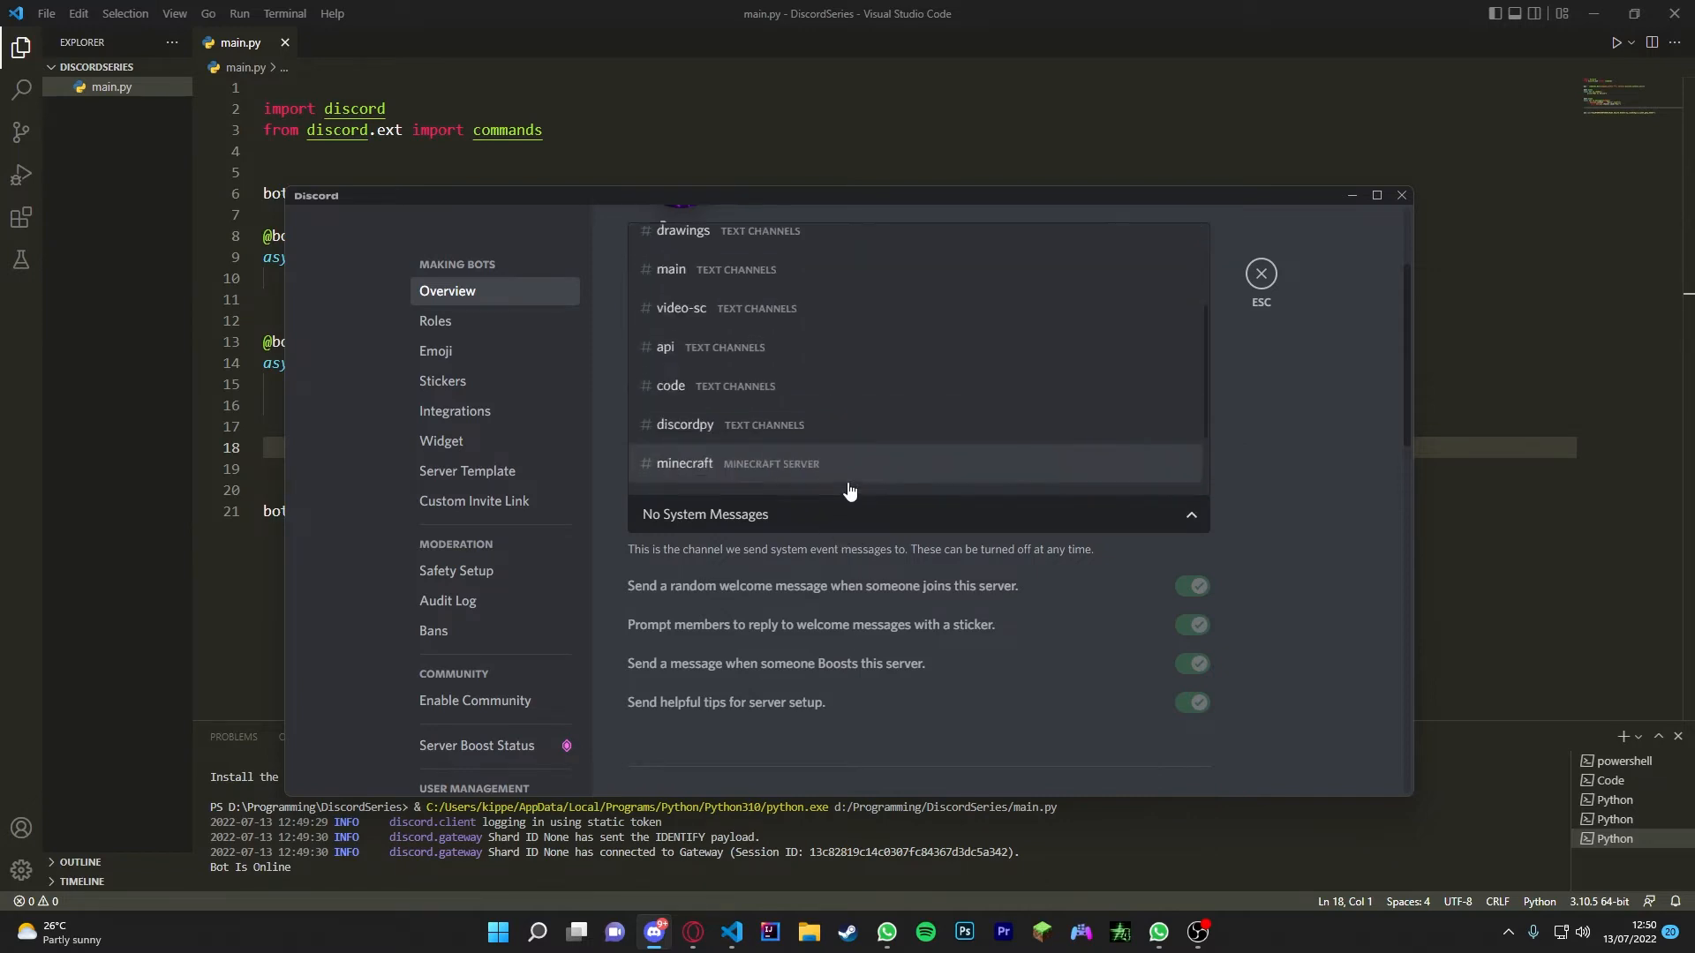
scroll("down", 3)
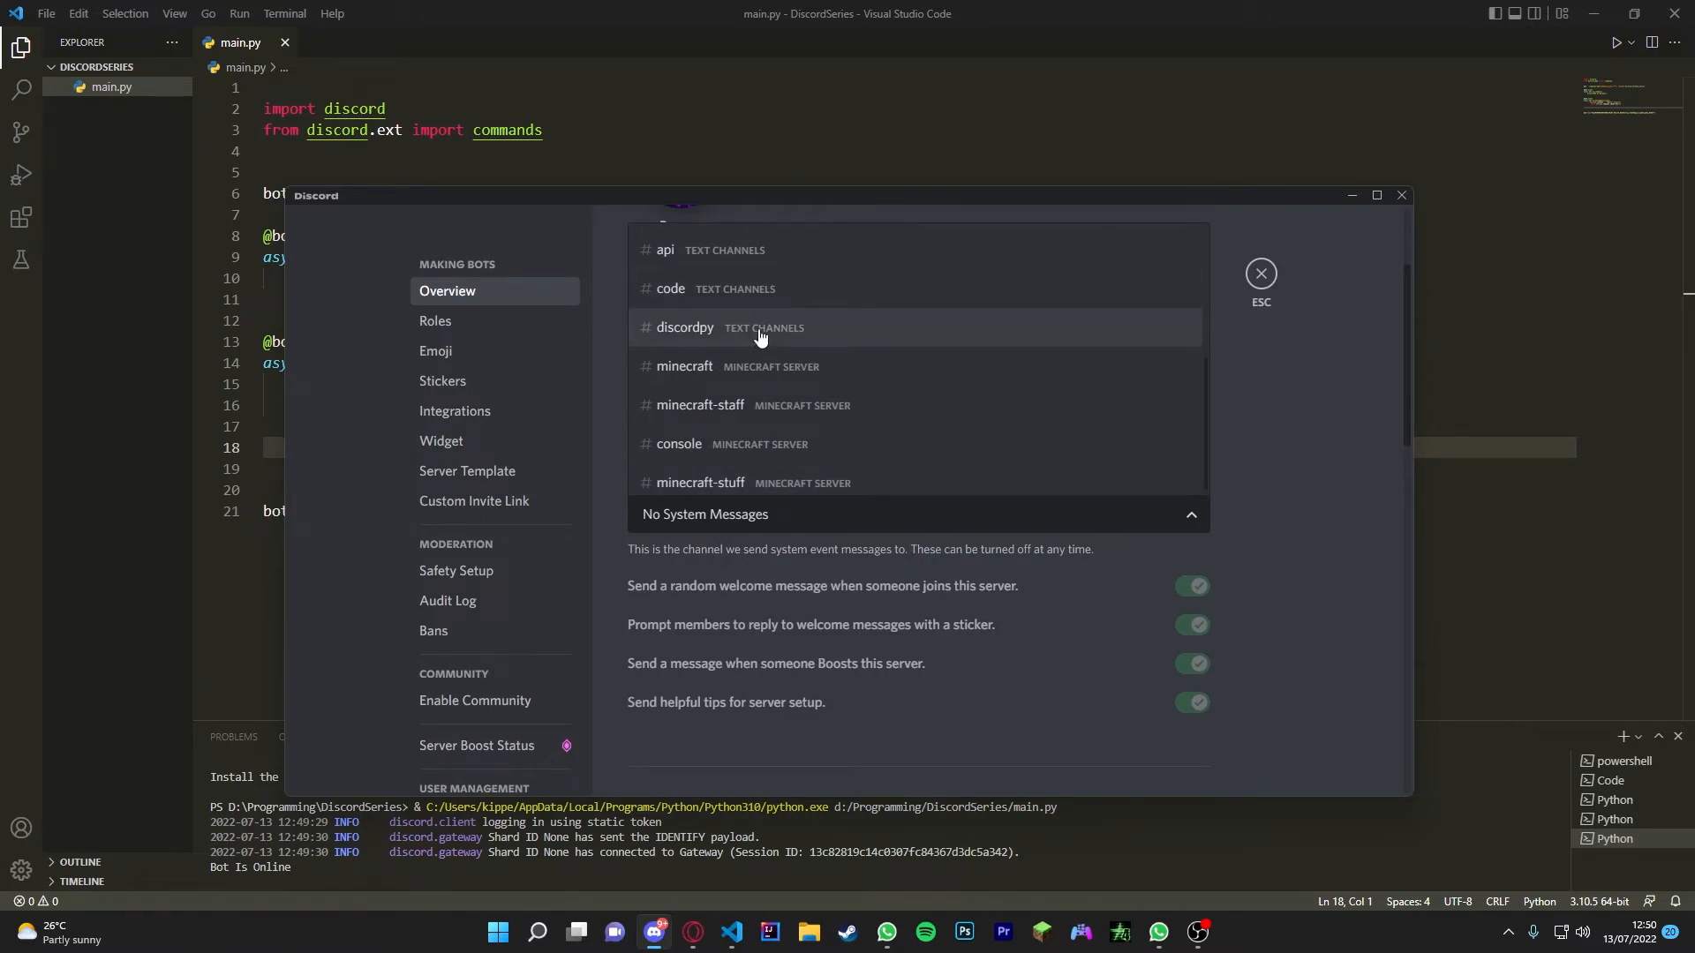
mouse_move(704, 337)
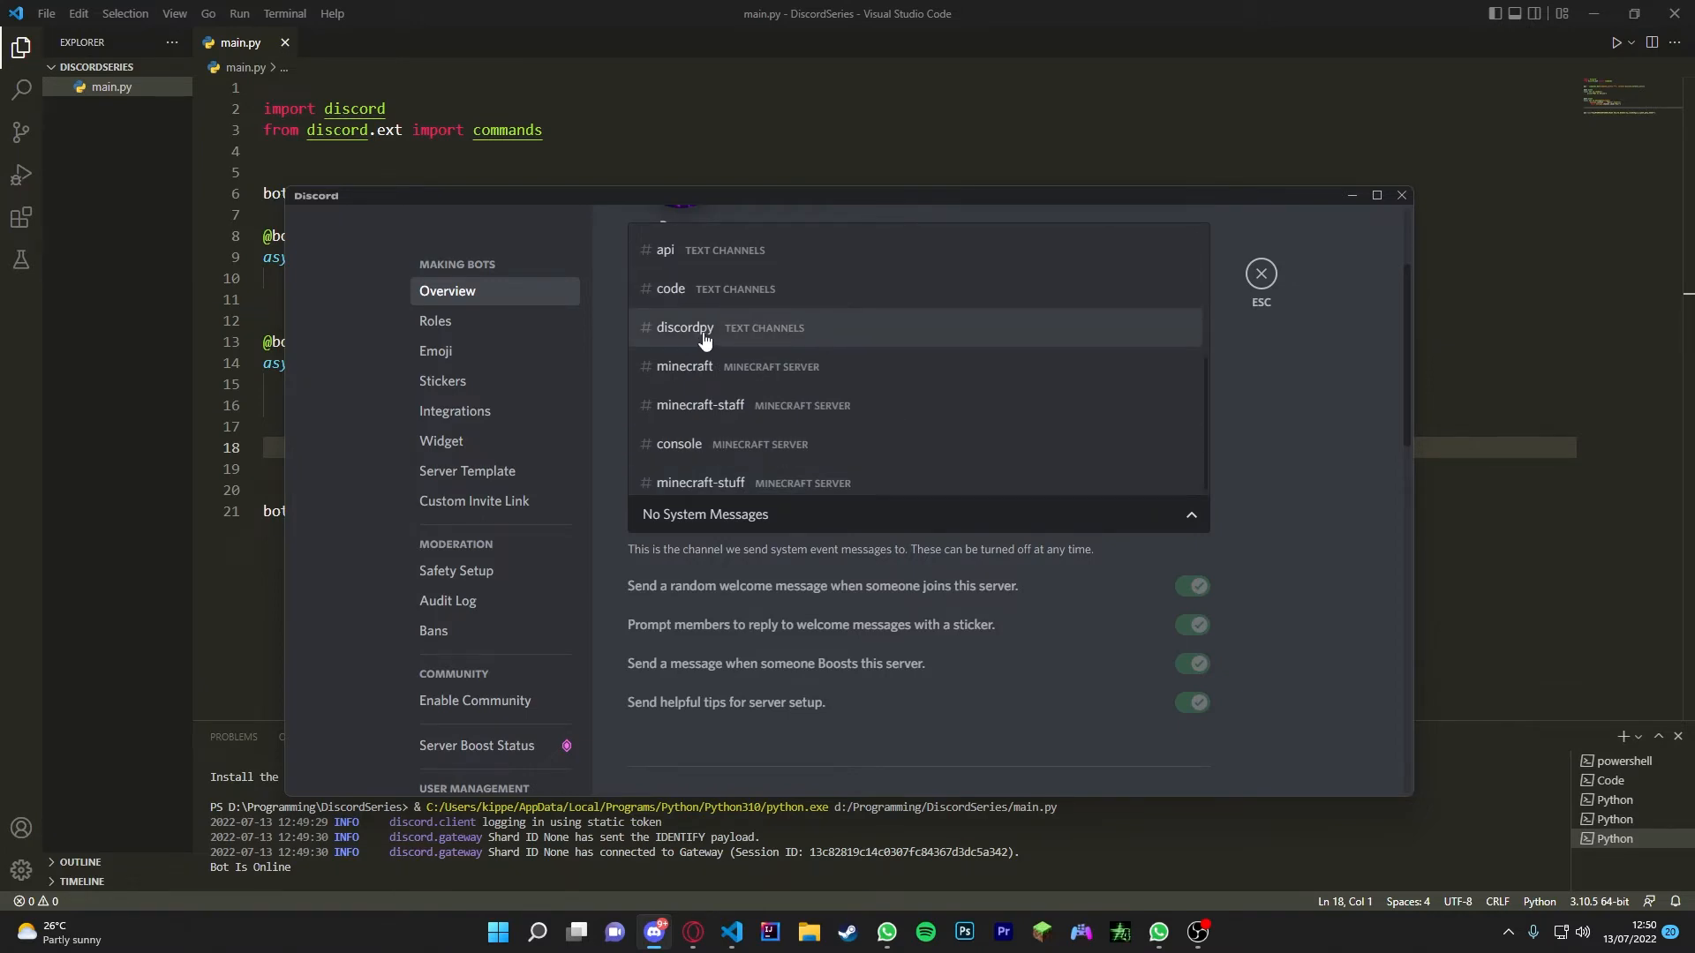
left_click(685, 328)
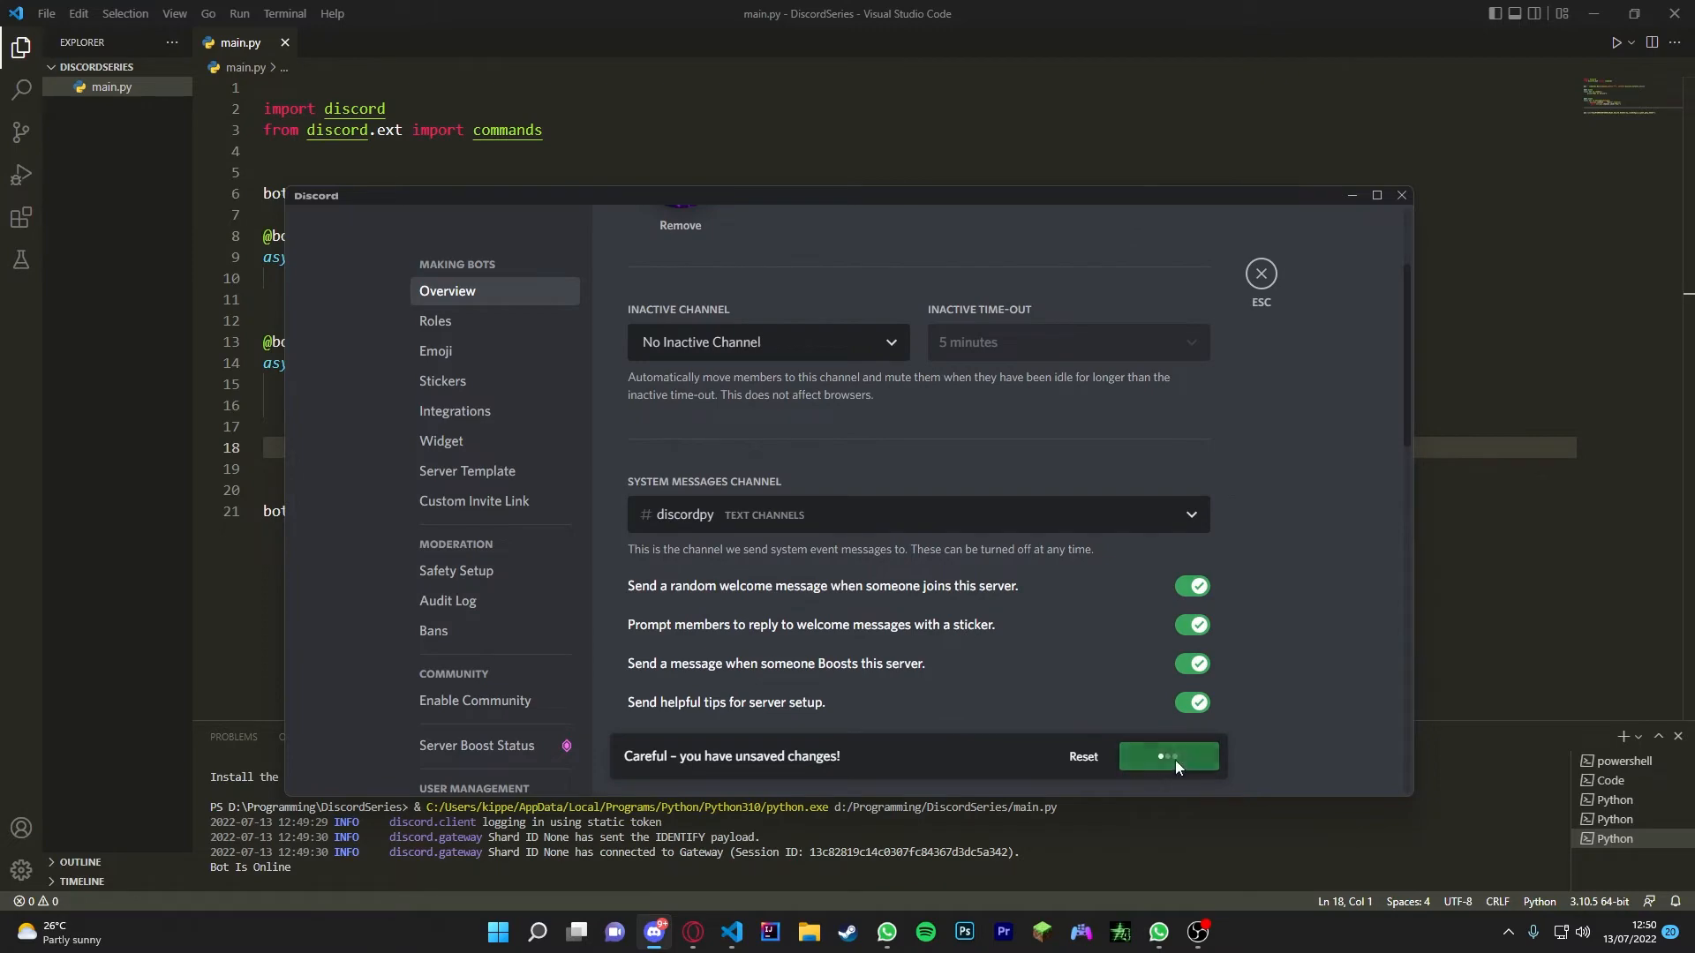
left_click(1169, 756)
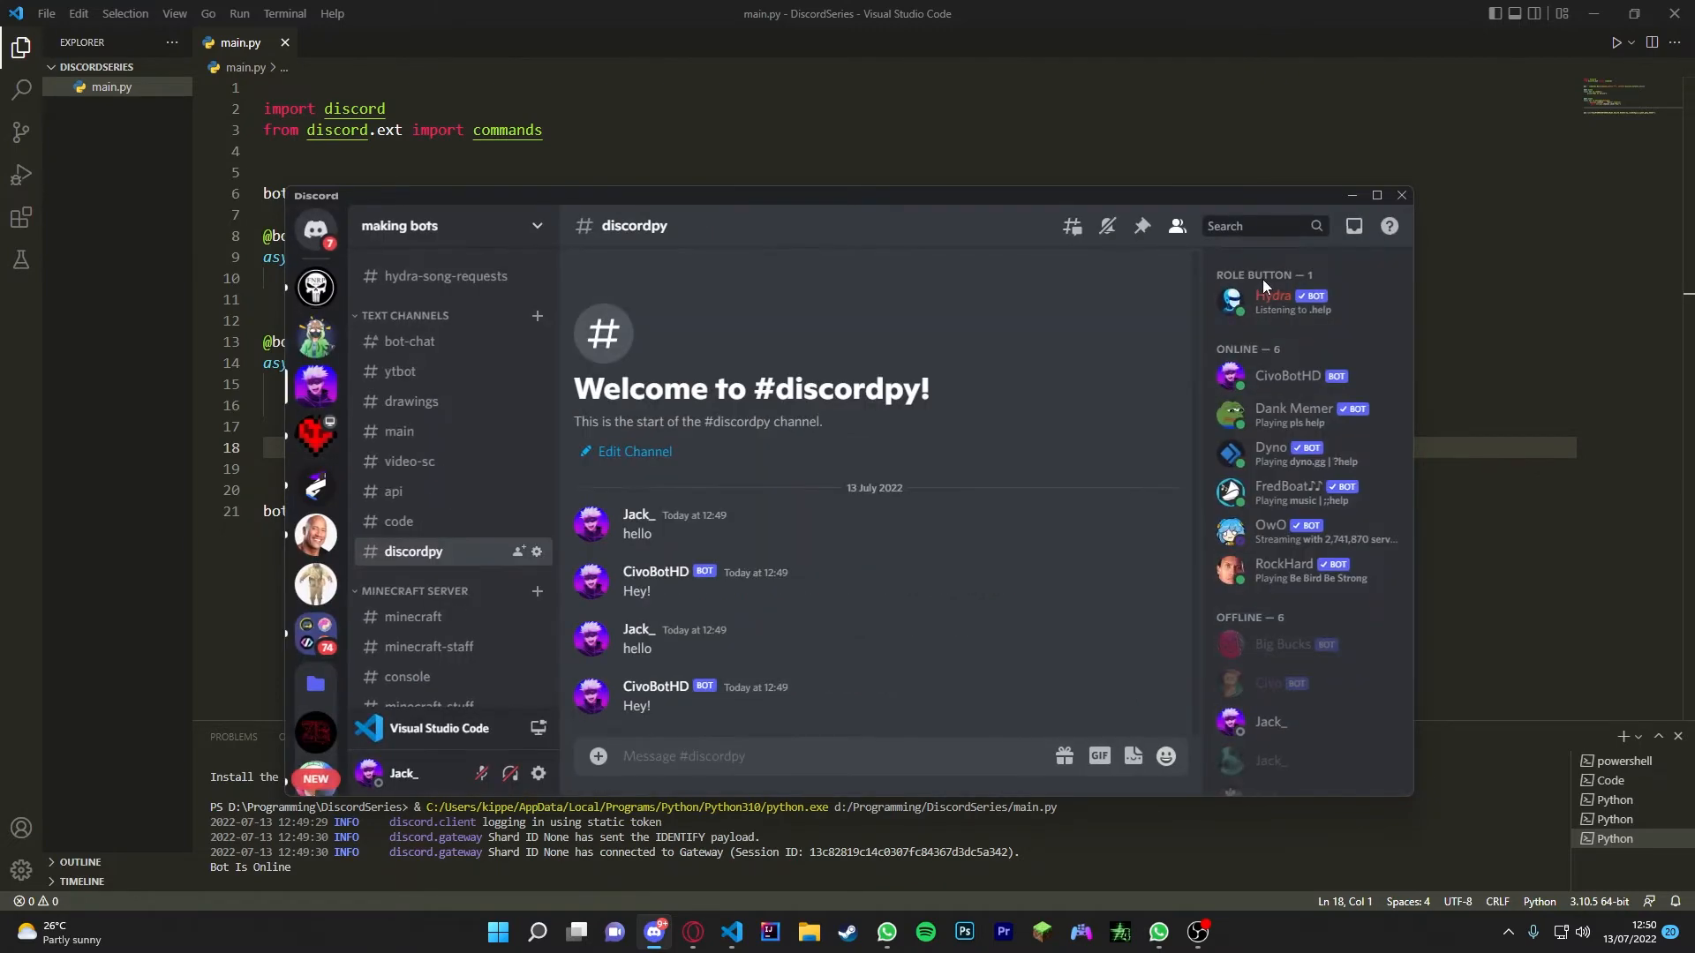
mouse_move(632, 453)
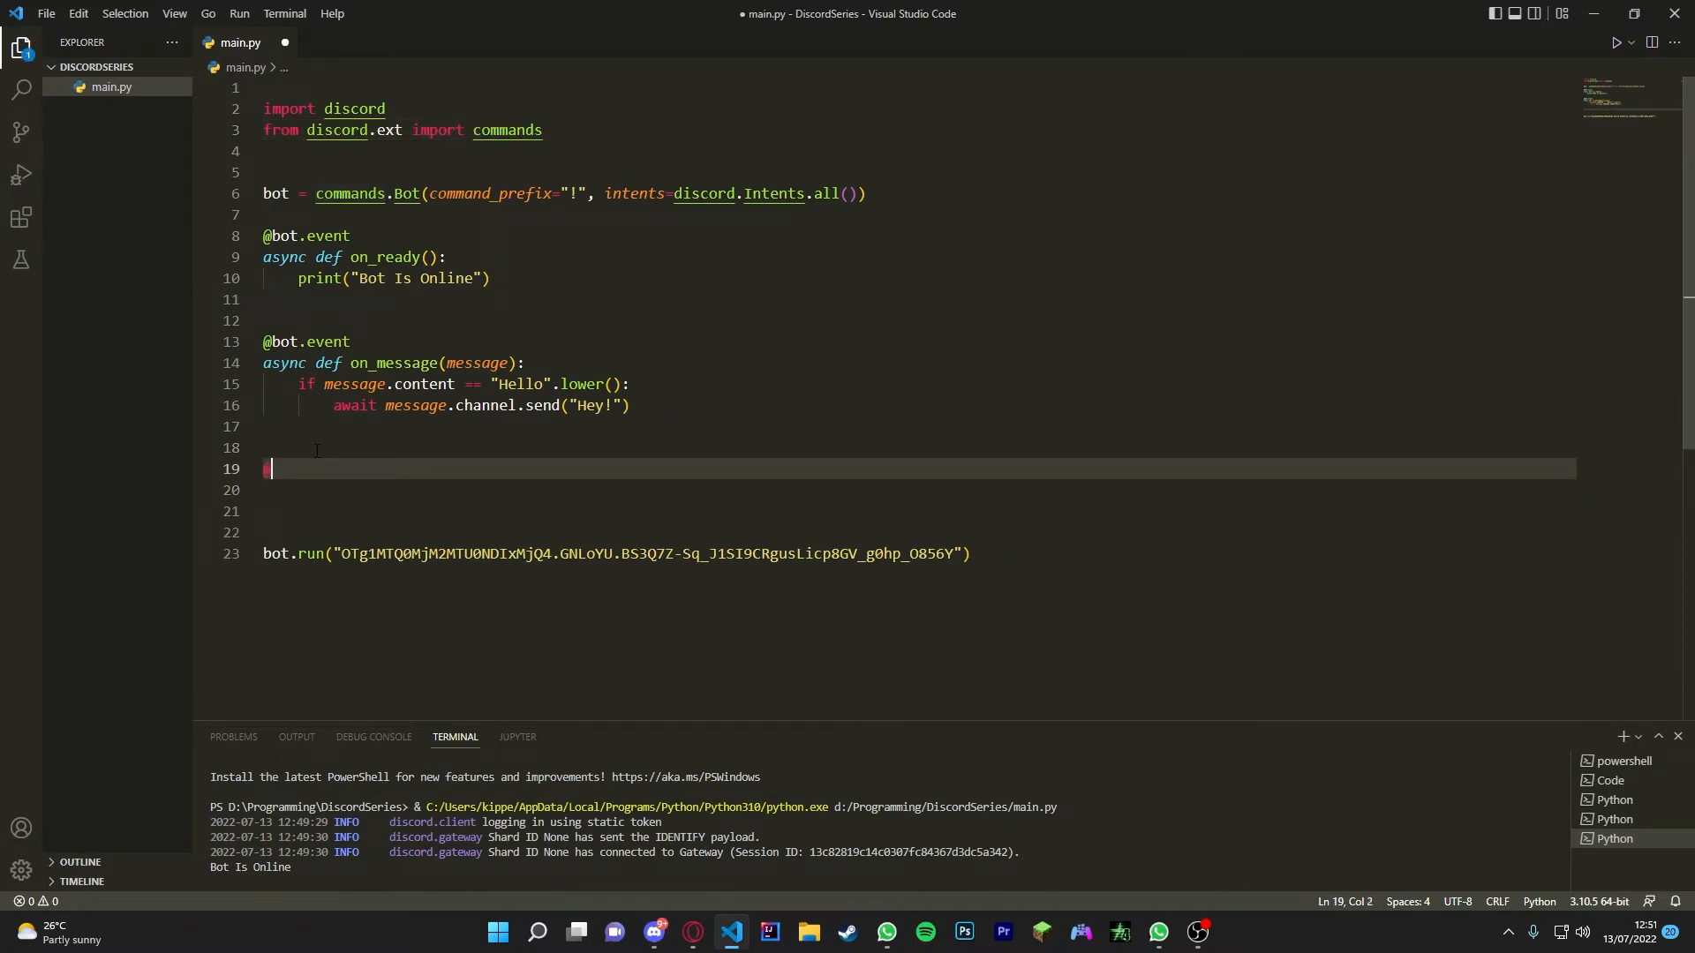
type("@bot.event")
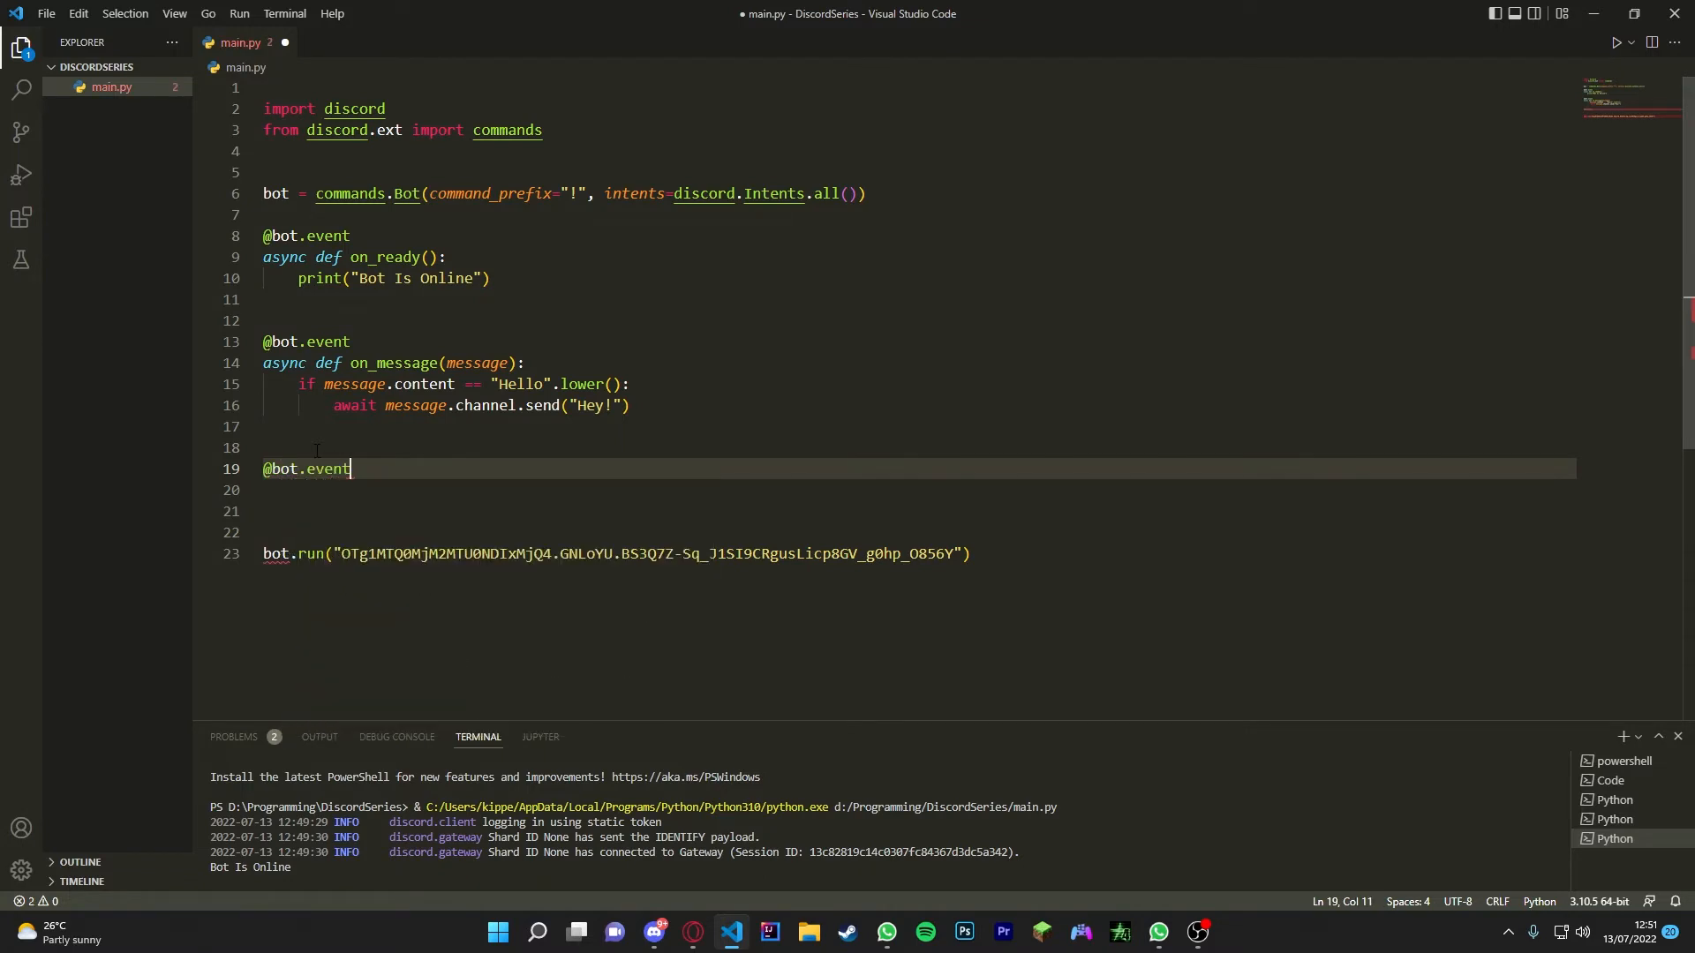
type("async def")
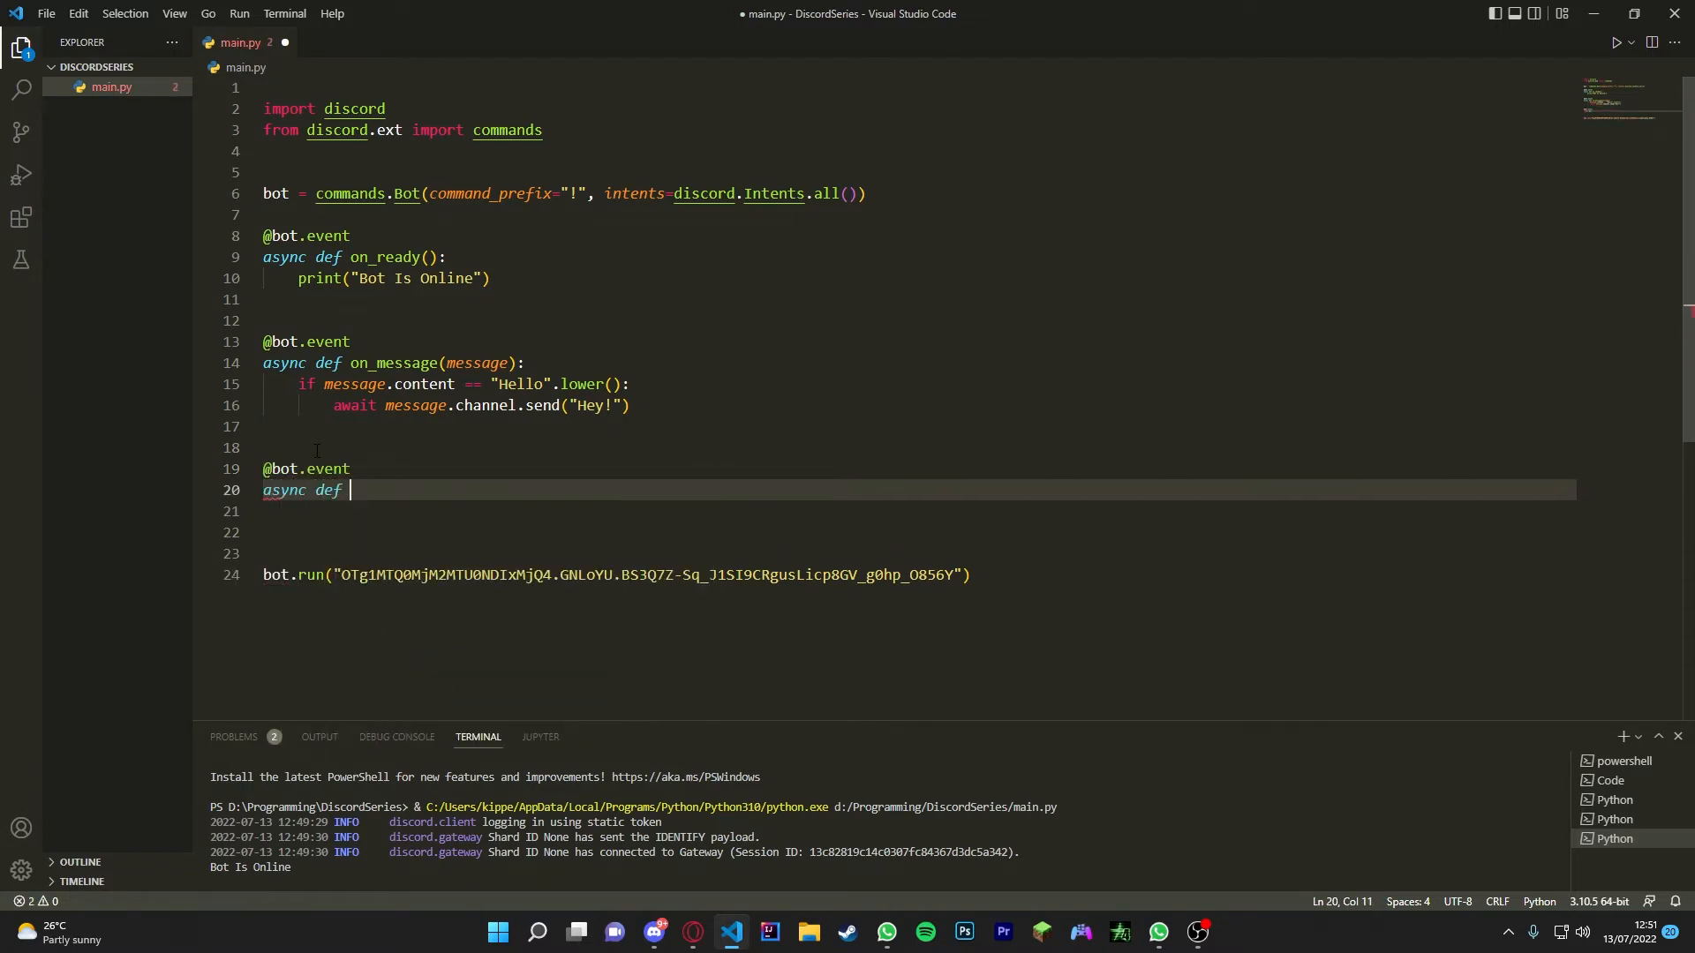
type("on_me")
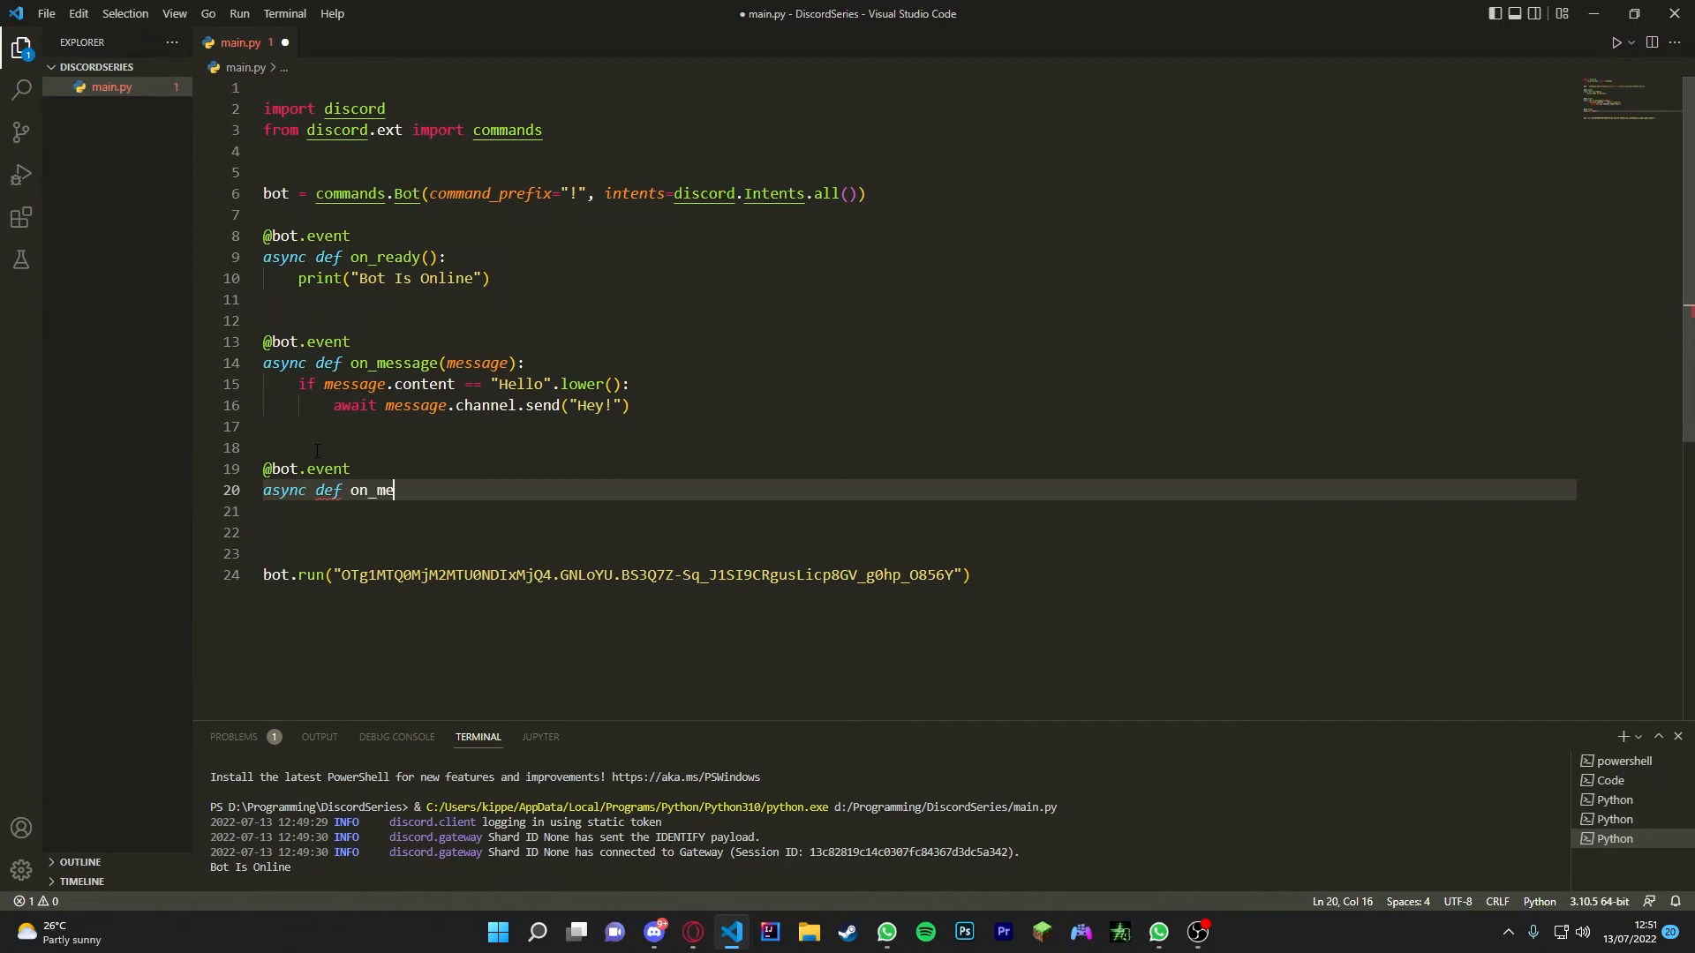
type("mber_")
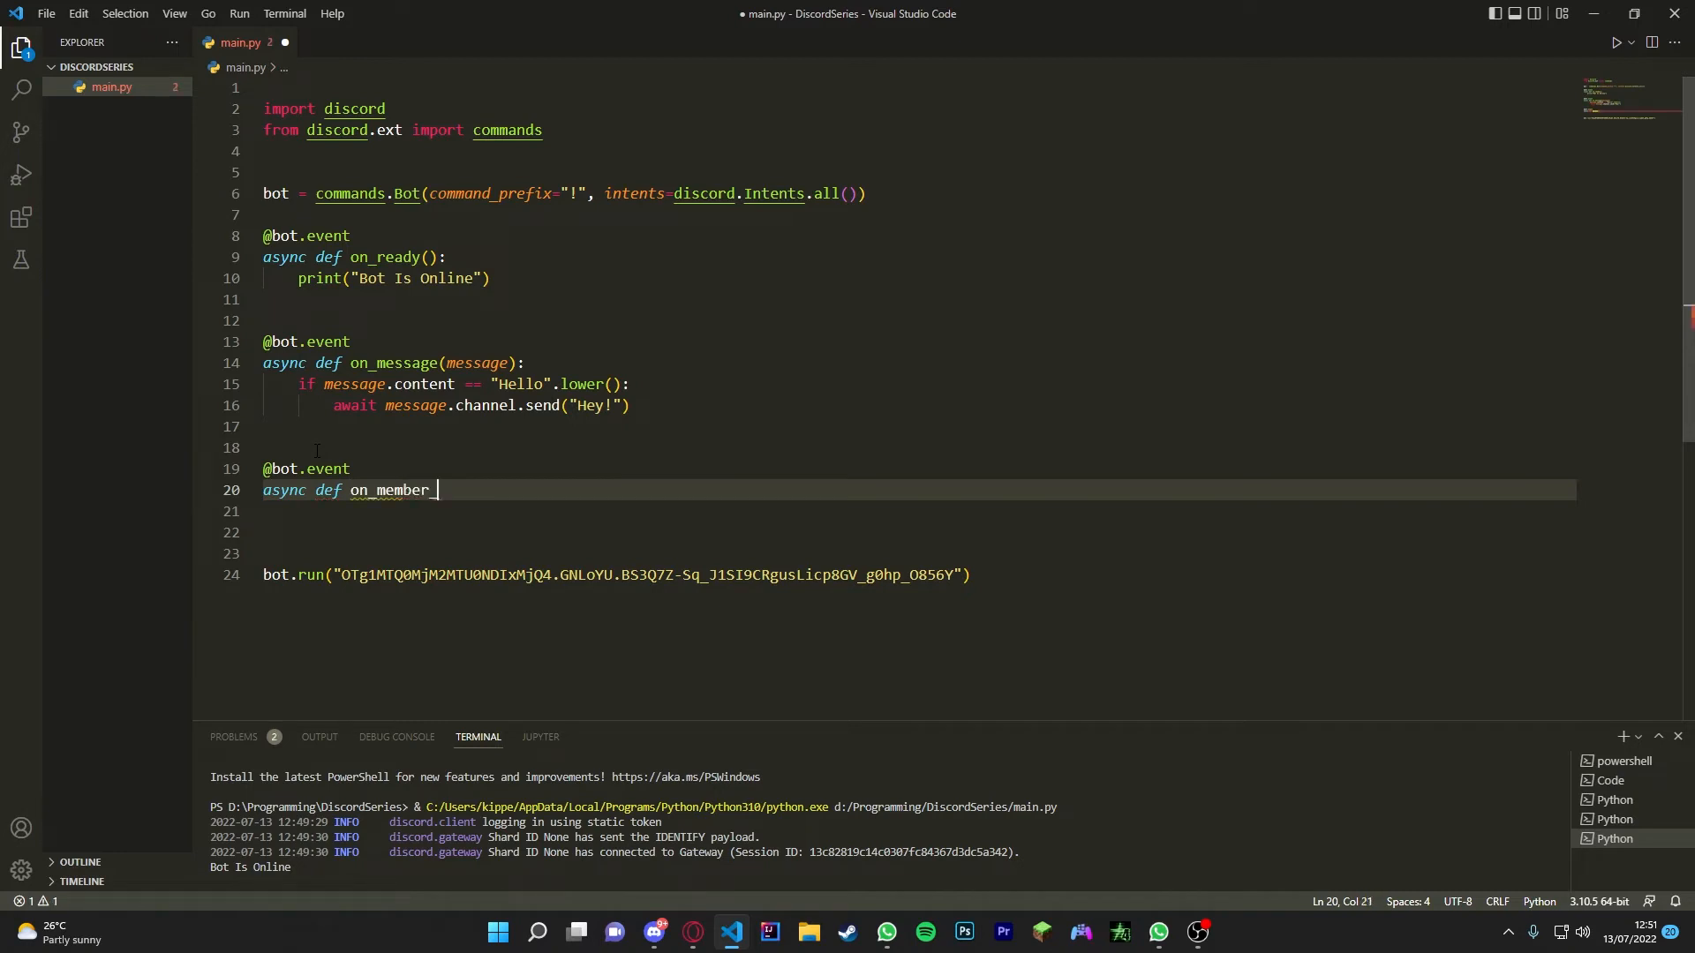
type("join()")
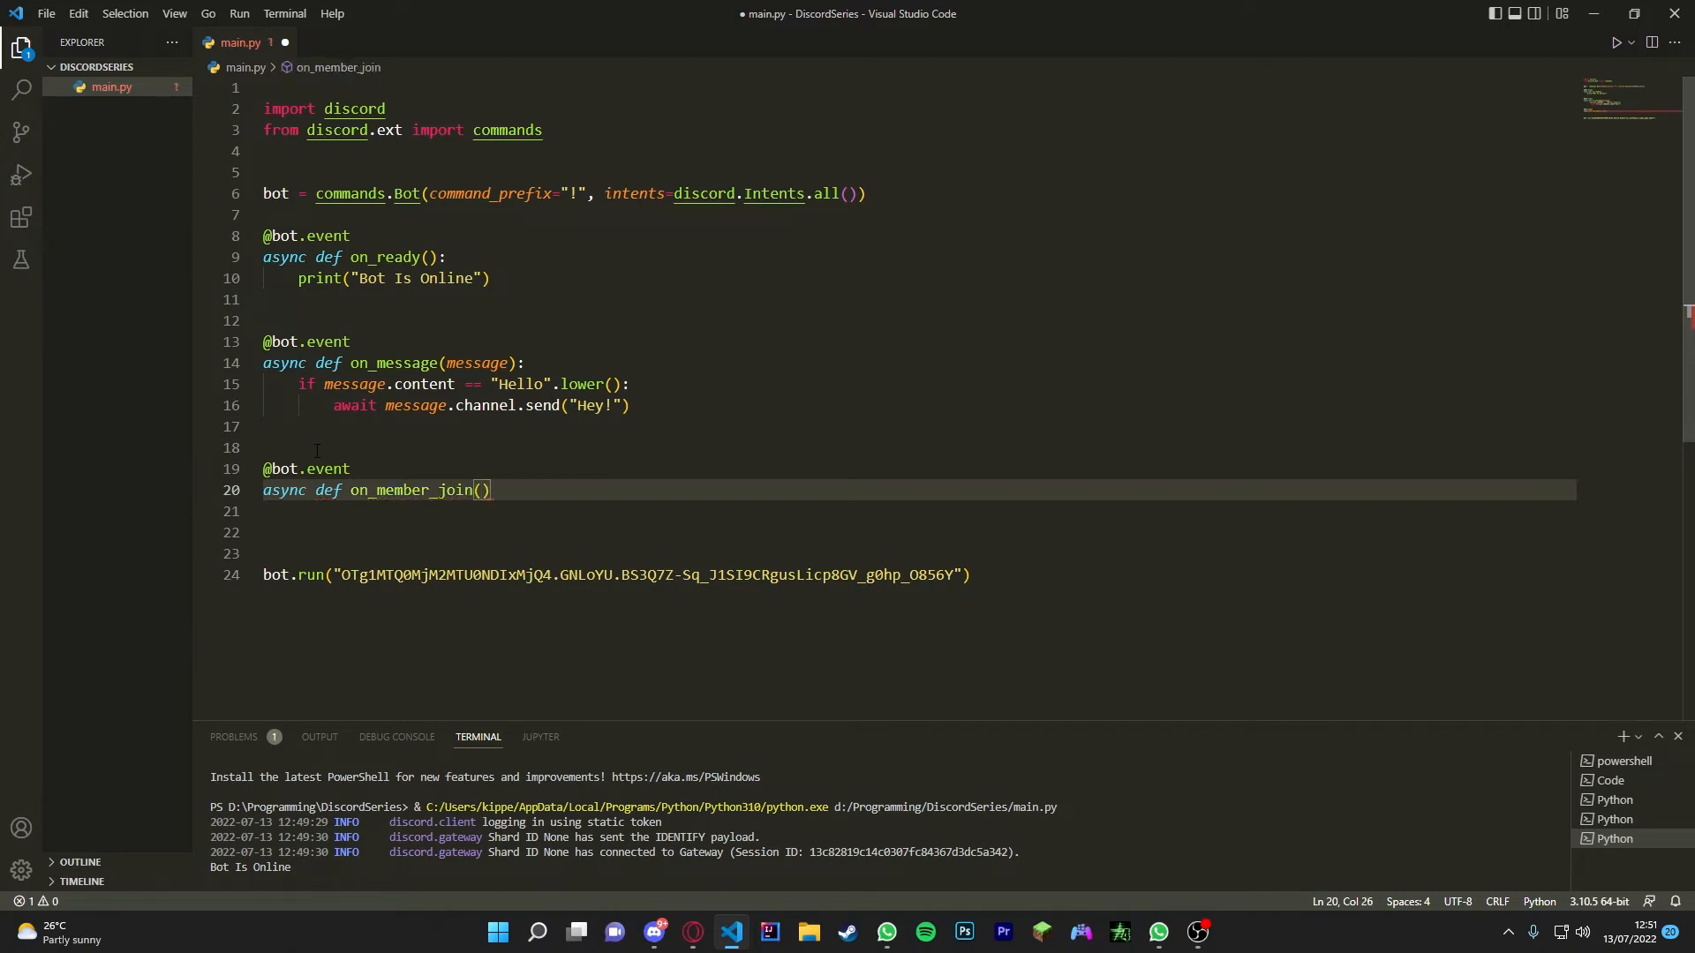
type("member")
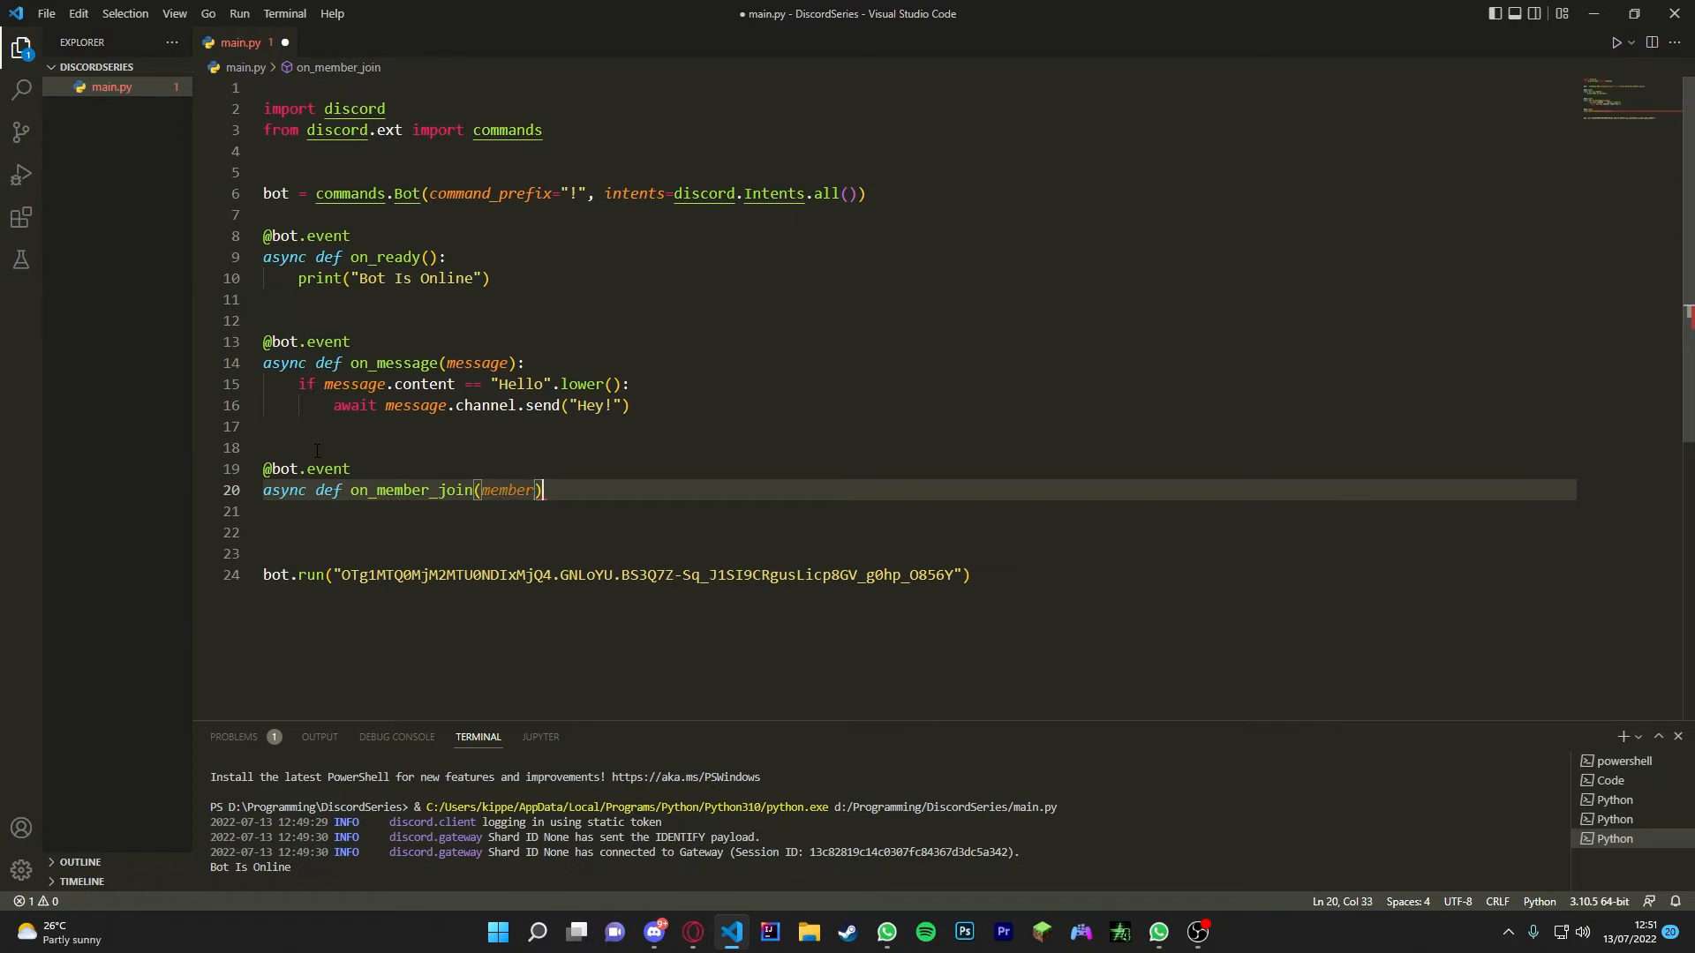
type(":")
key("Enter")
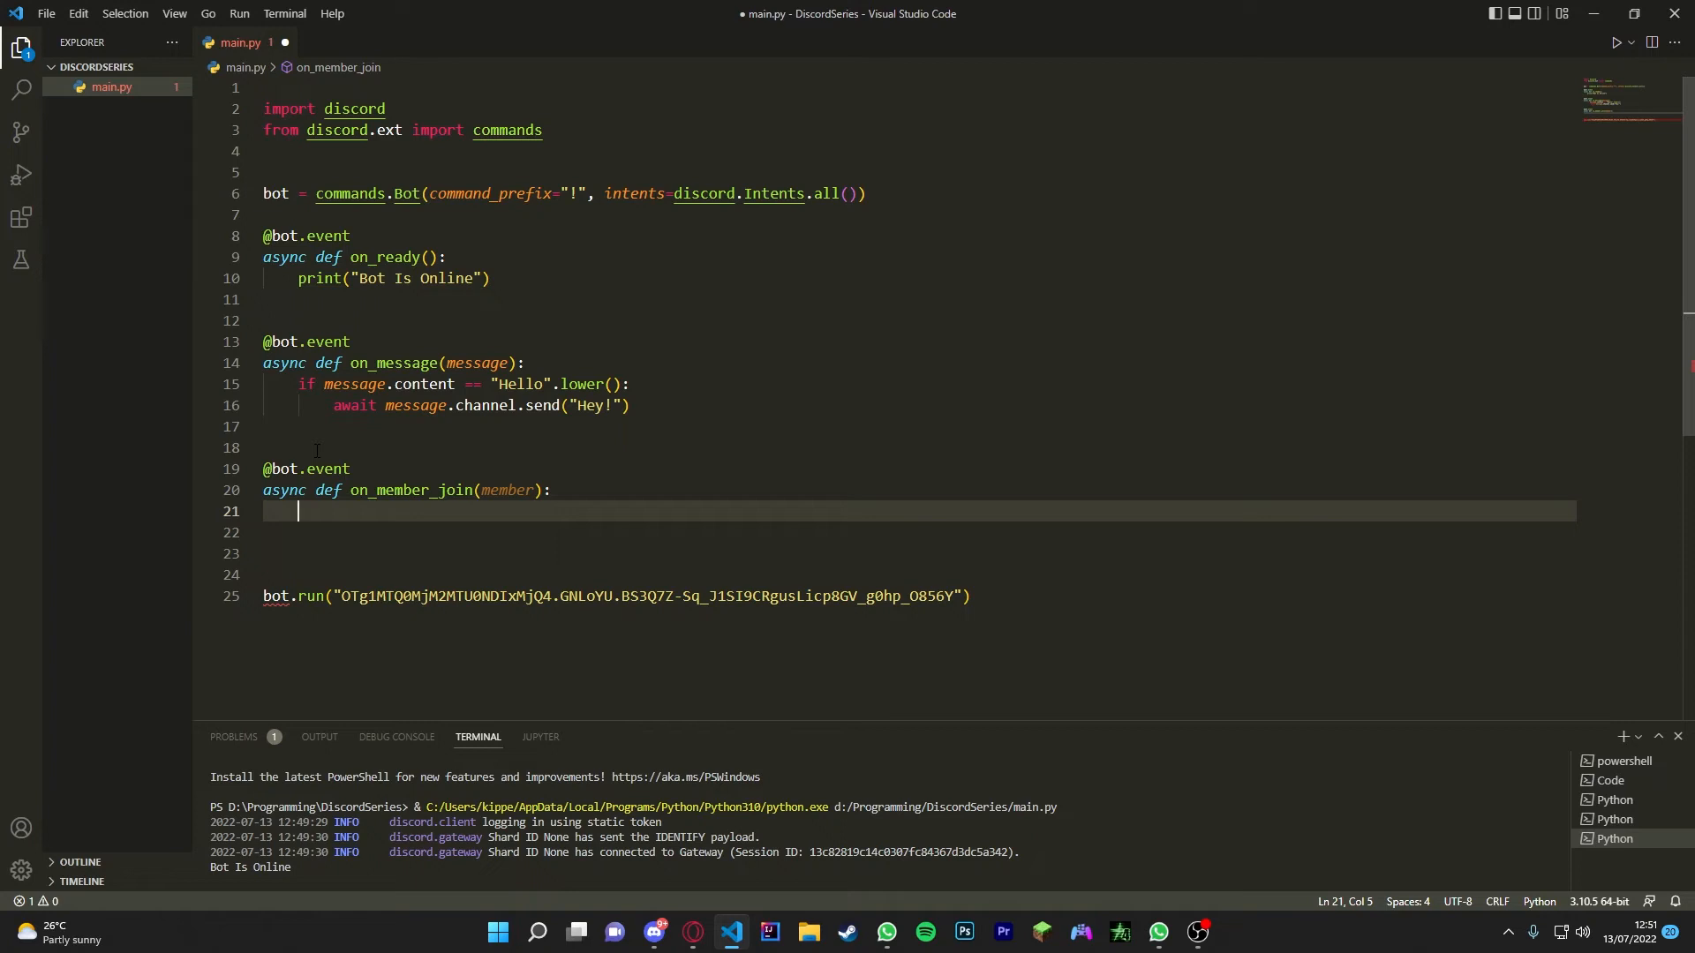
Step: Get the guild's system channel with channel = member.guild.system_channel
type("channel = m")
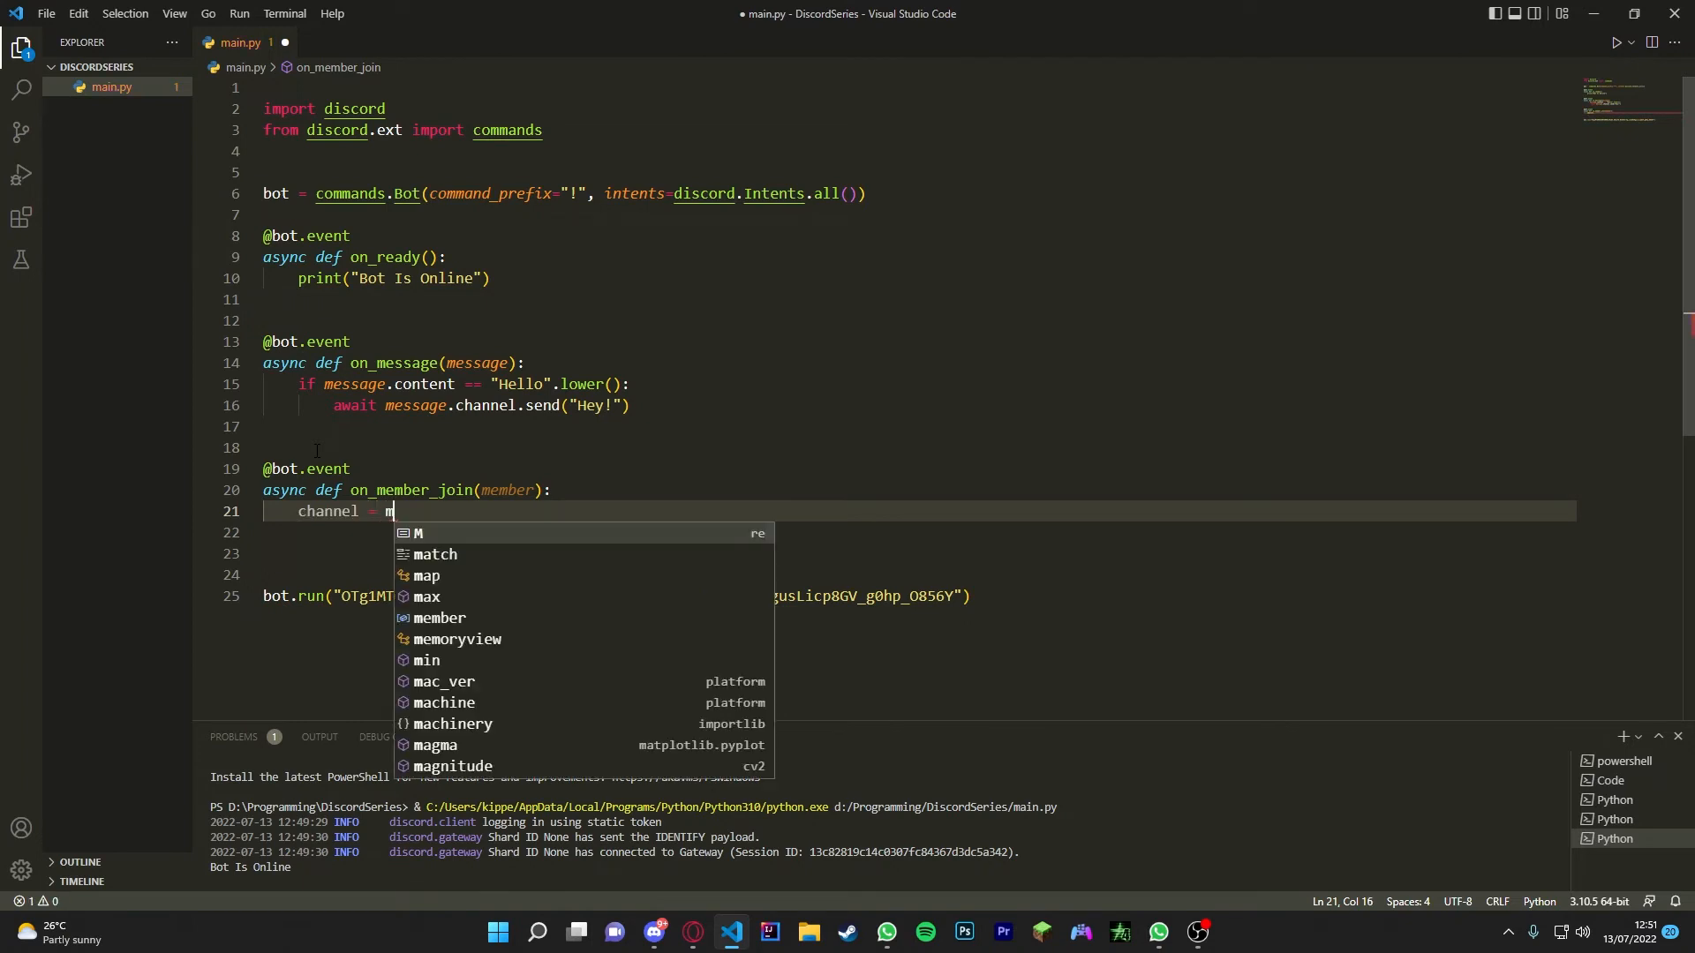
type("ember.g")
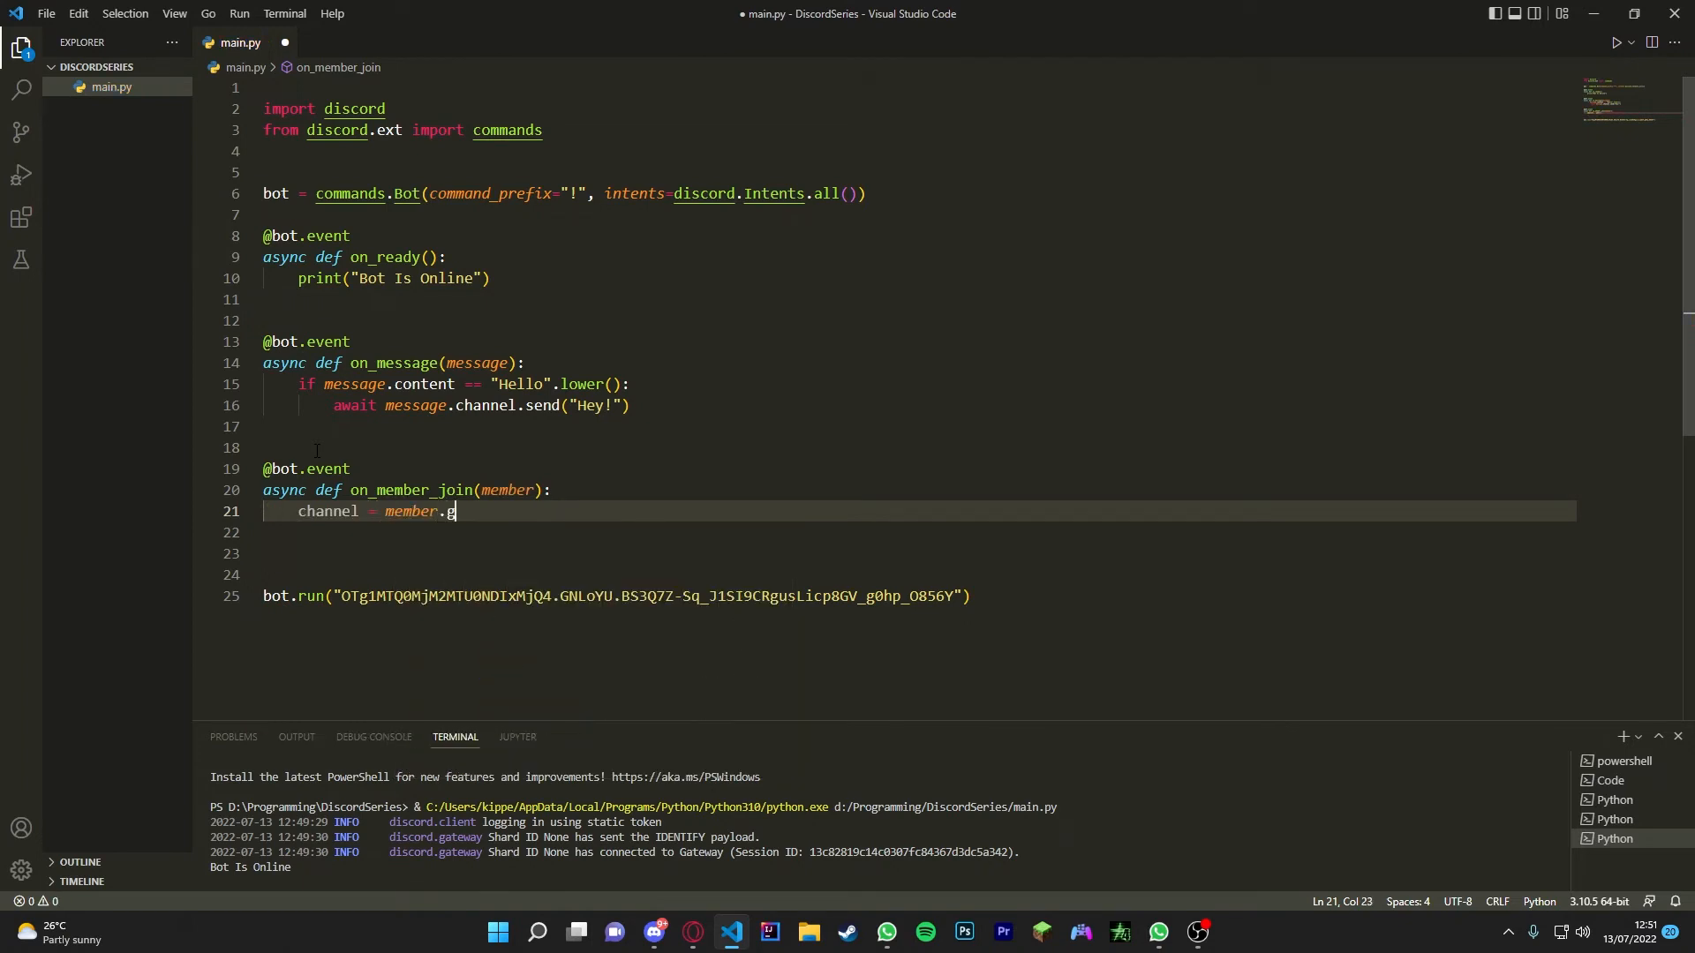
type("uild.sys")
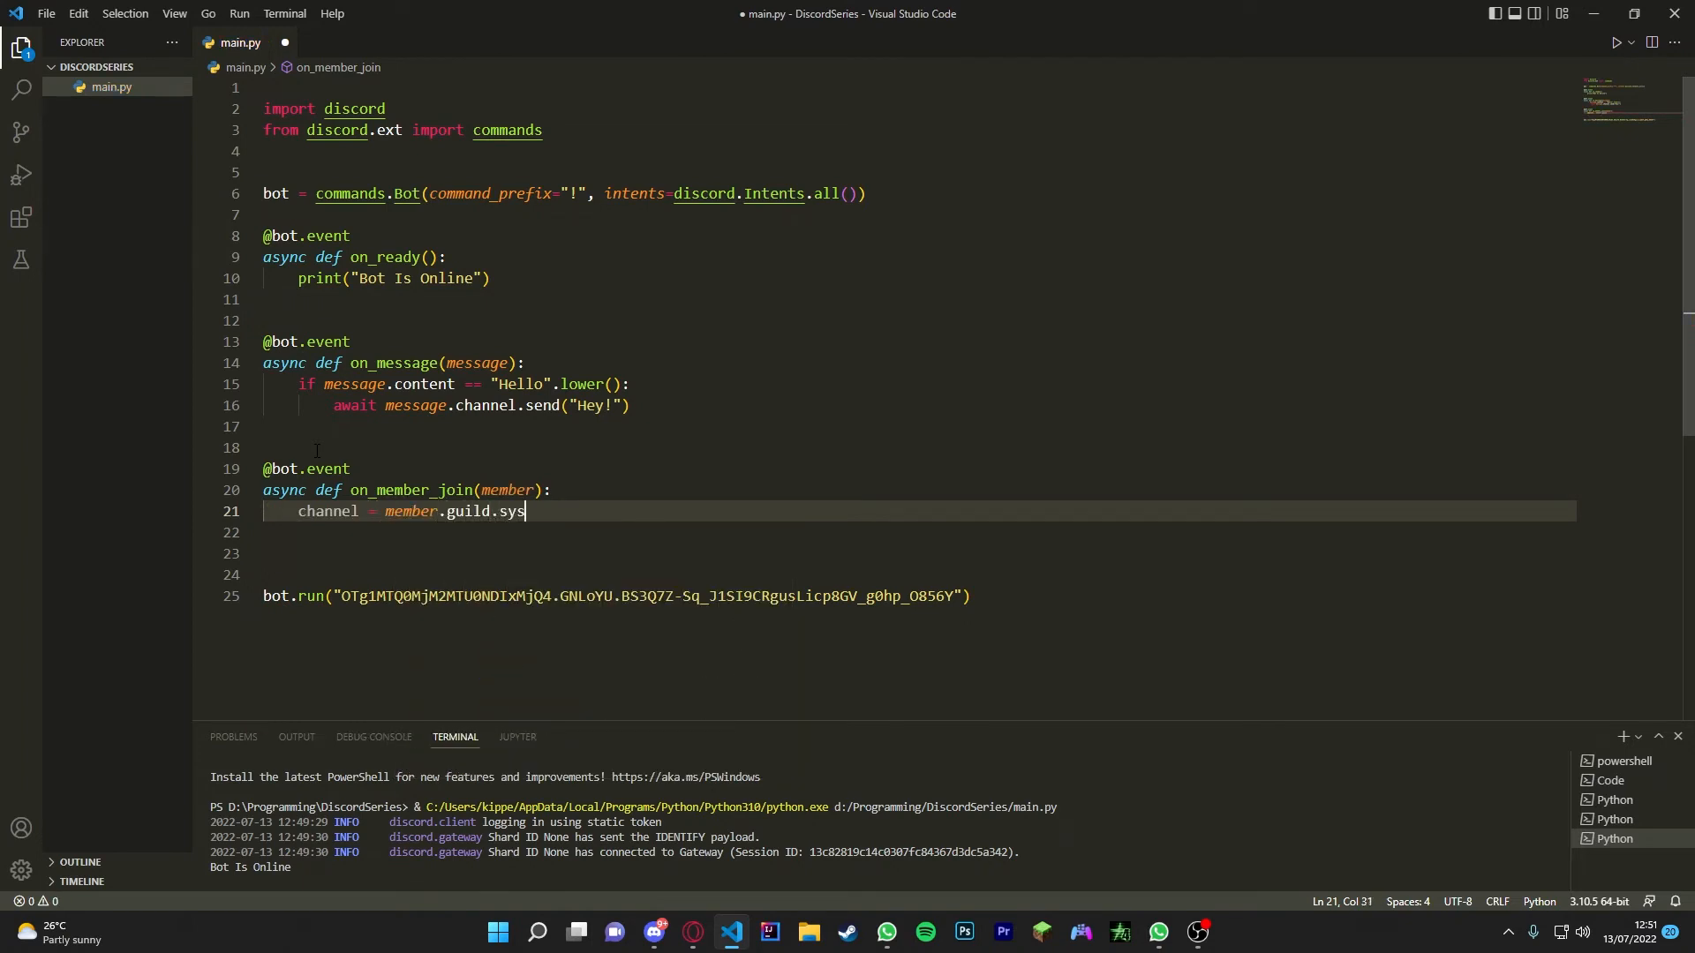
type("tem_channel")
left_click(919, 532)
type("await")
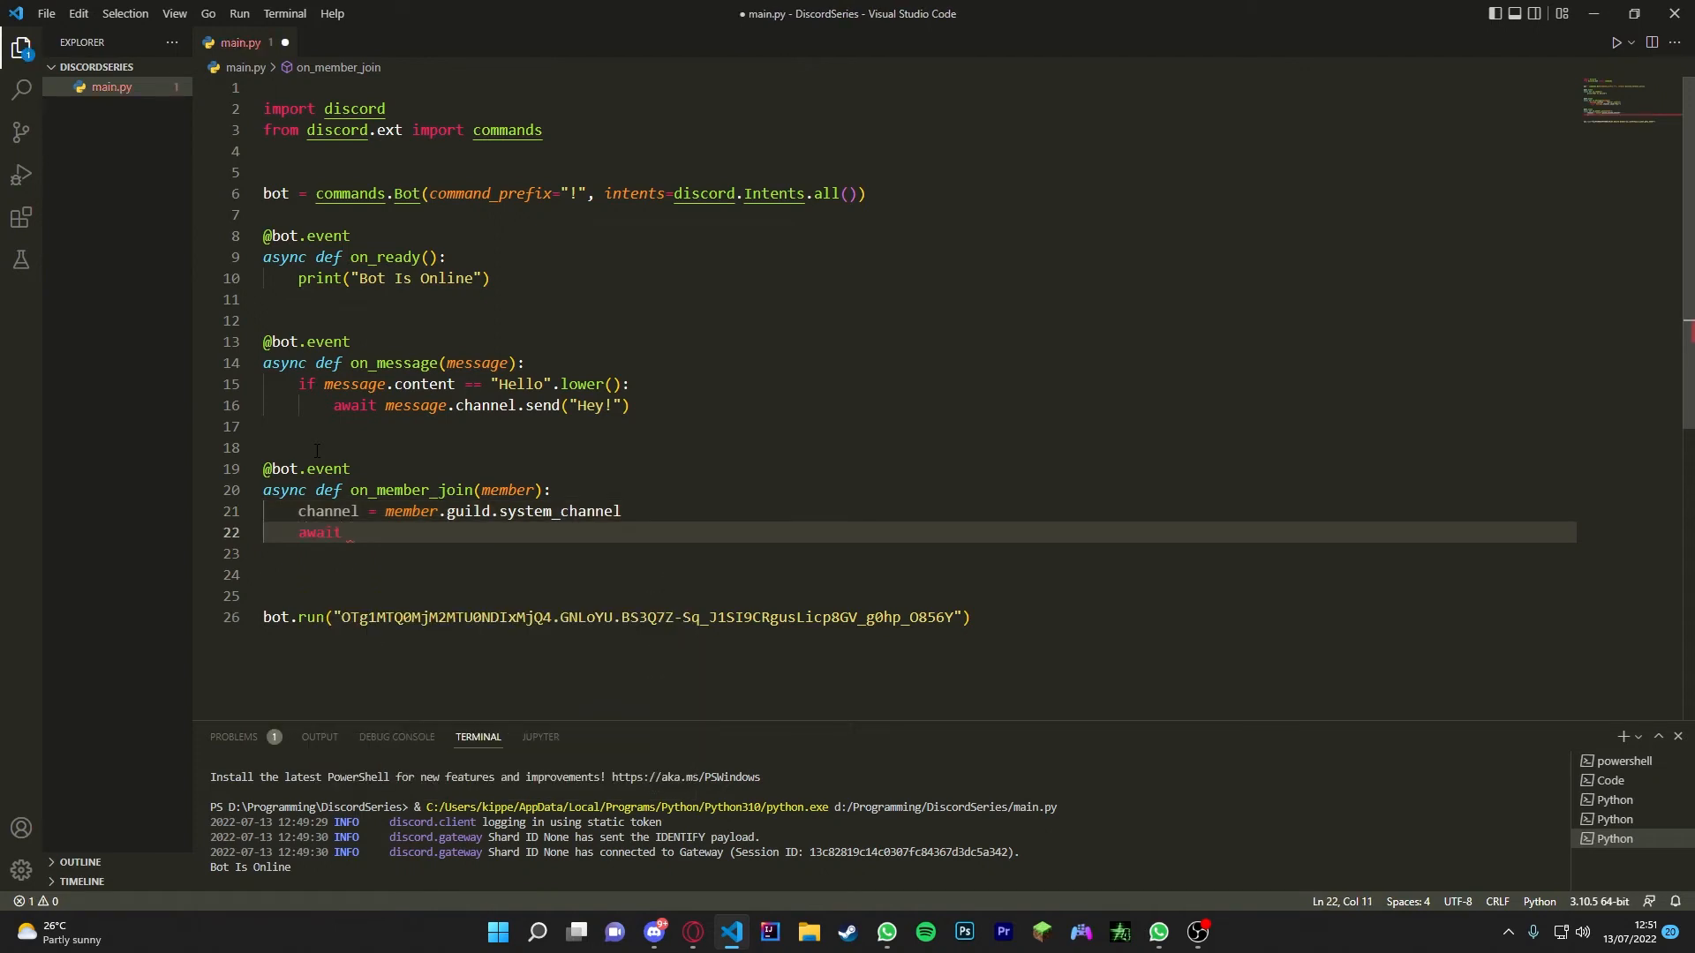
Step: Send f"{member.mention} Welcome To My Server" to that channel
type("channel.send")
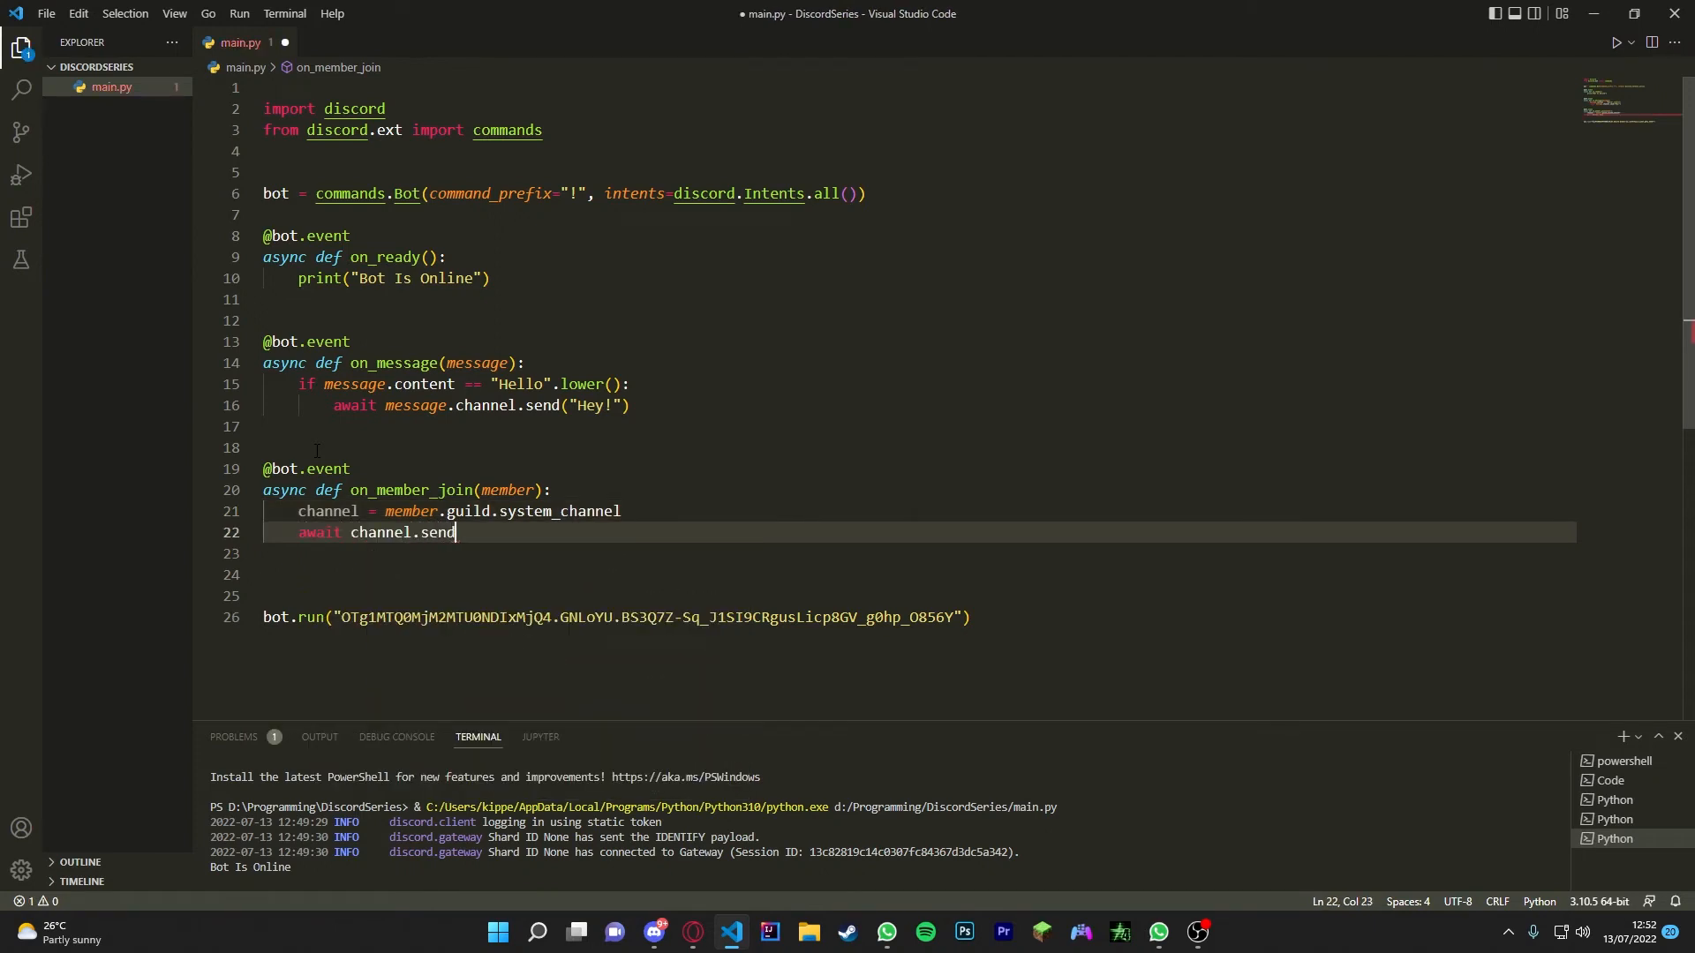
type("()")
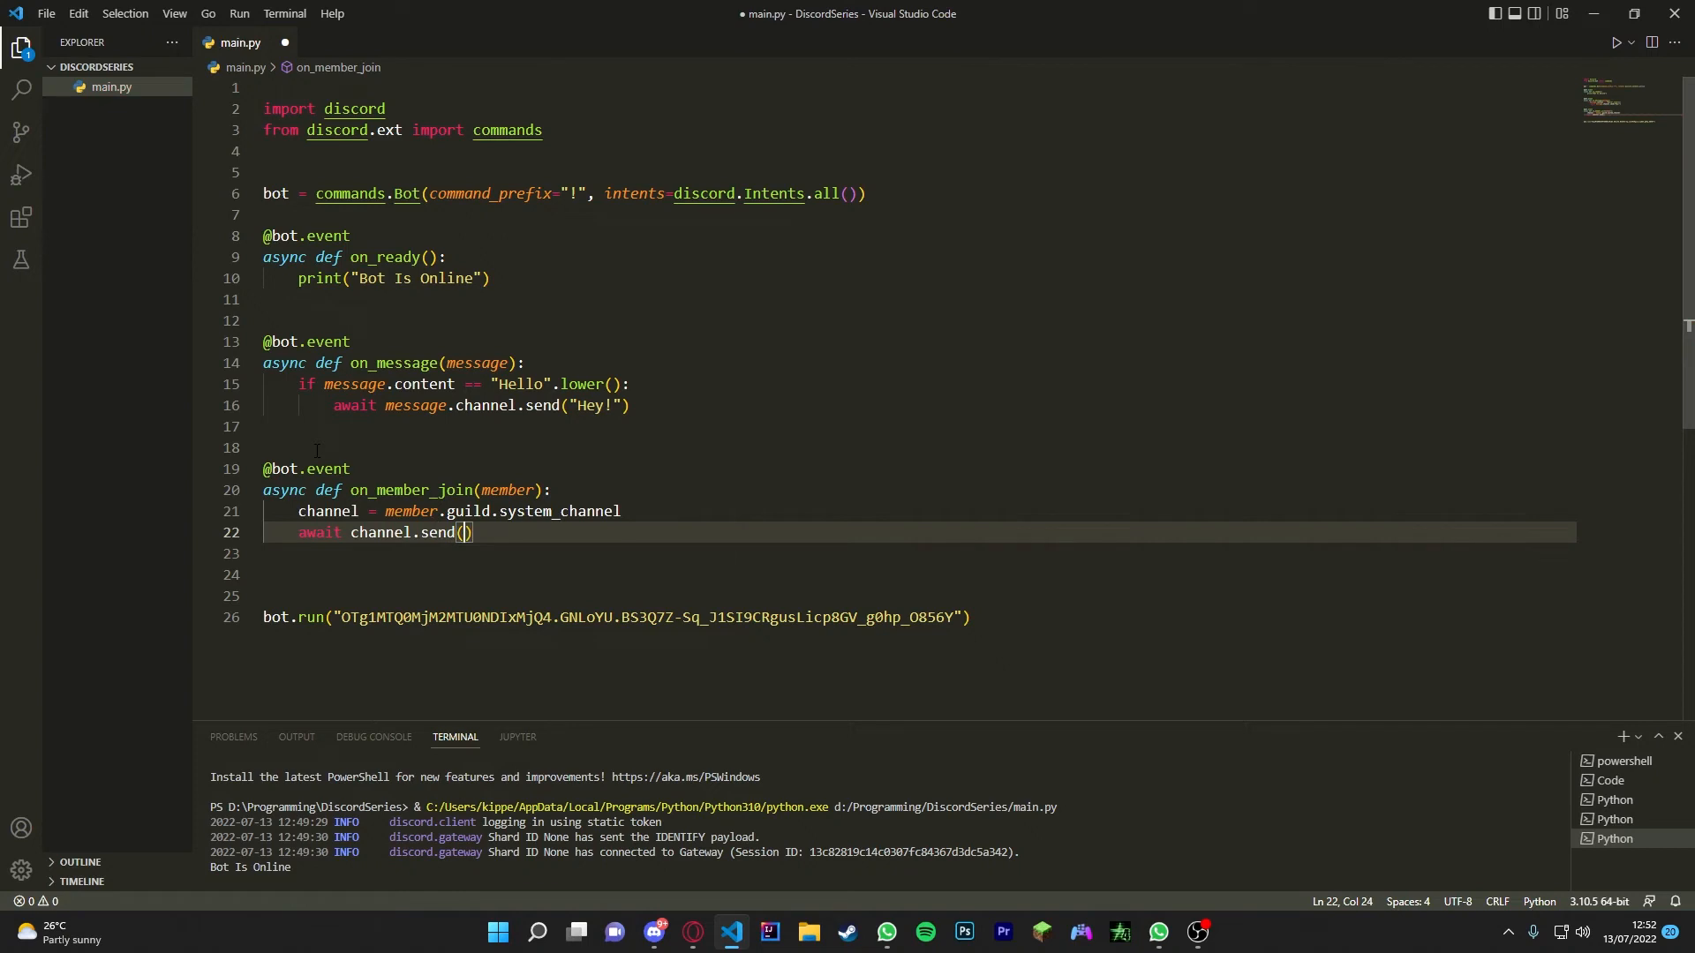
type("f\"{}\"")
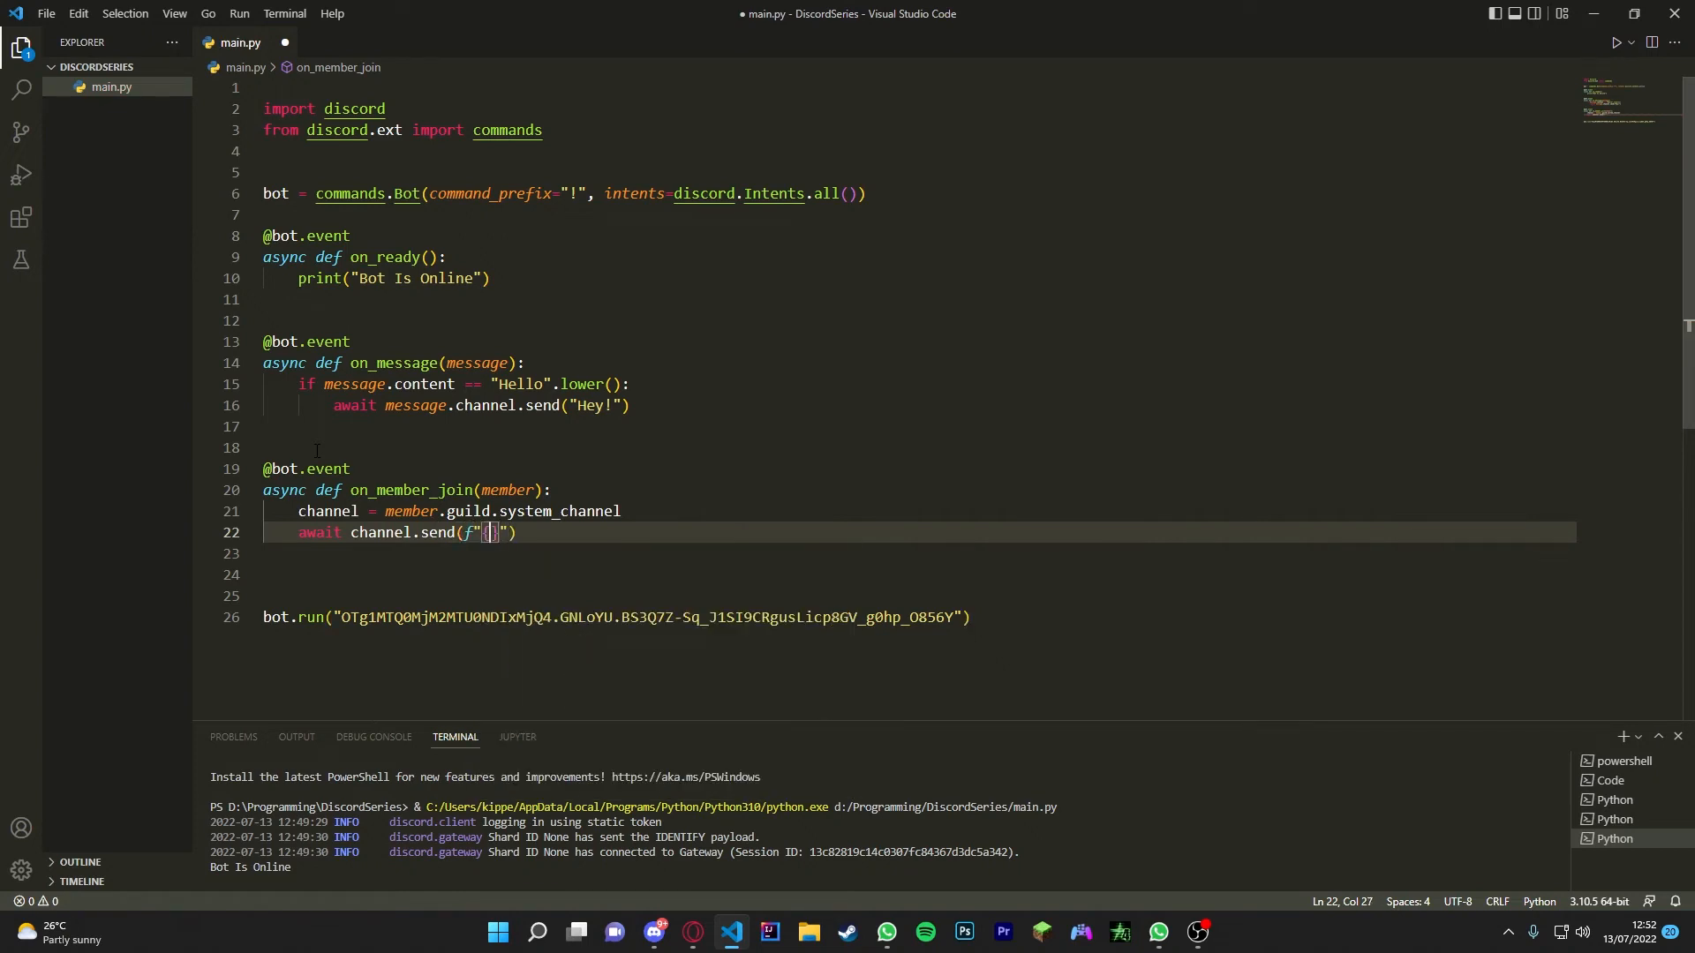
type("member")
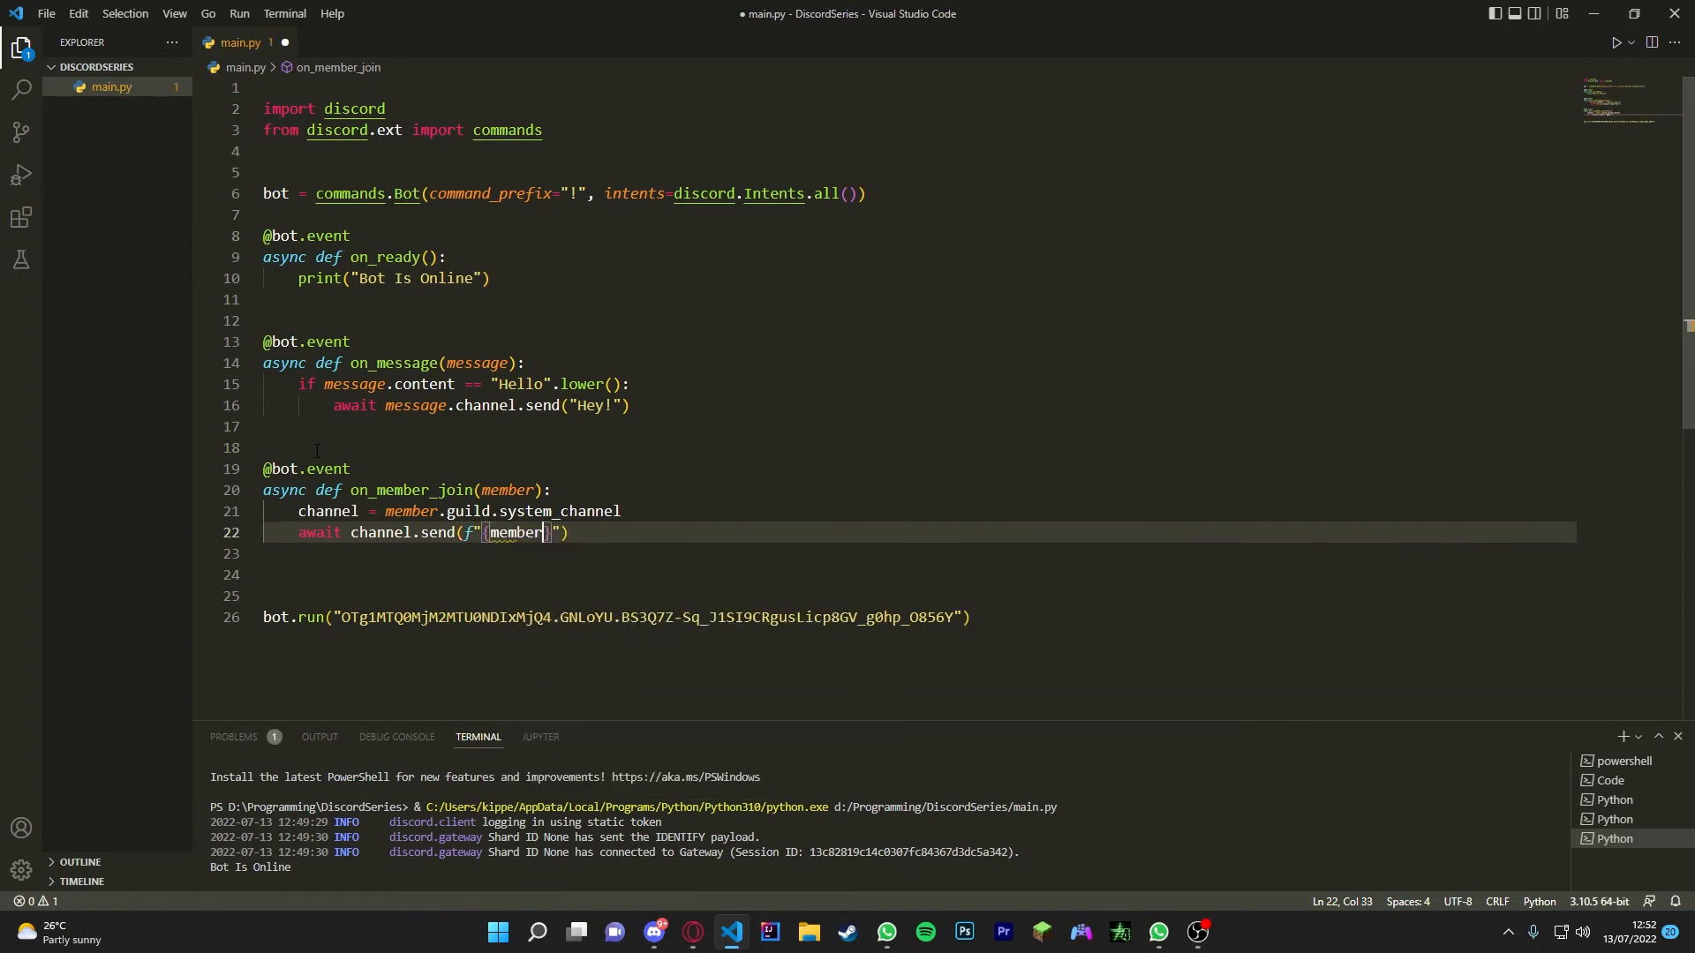
type(".mention")
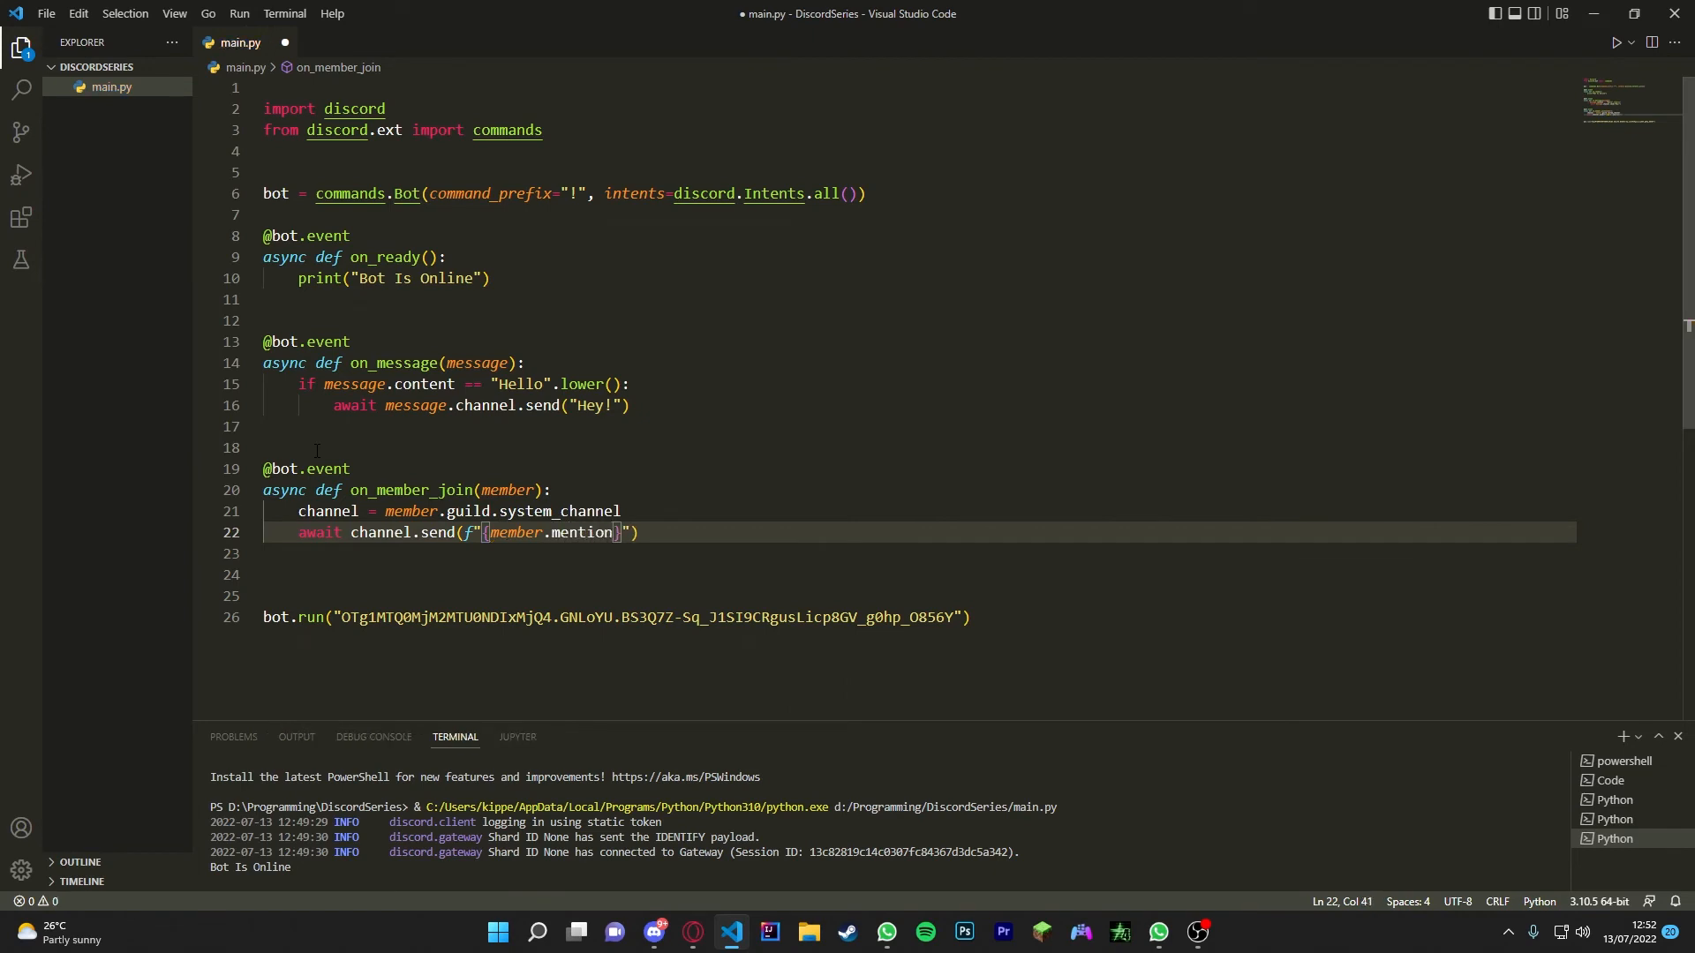
type("Welcome")
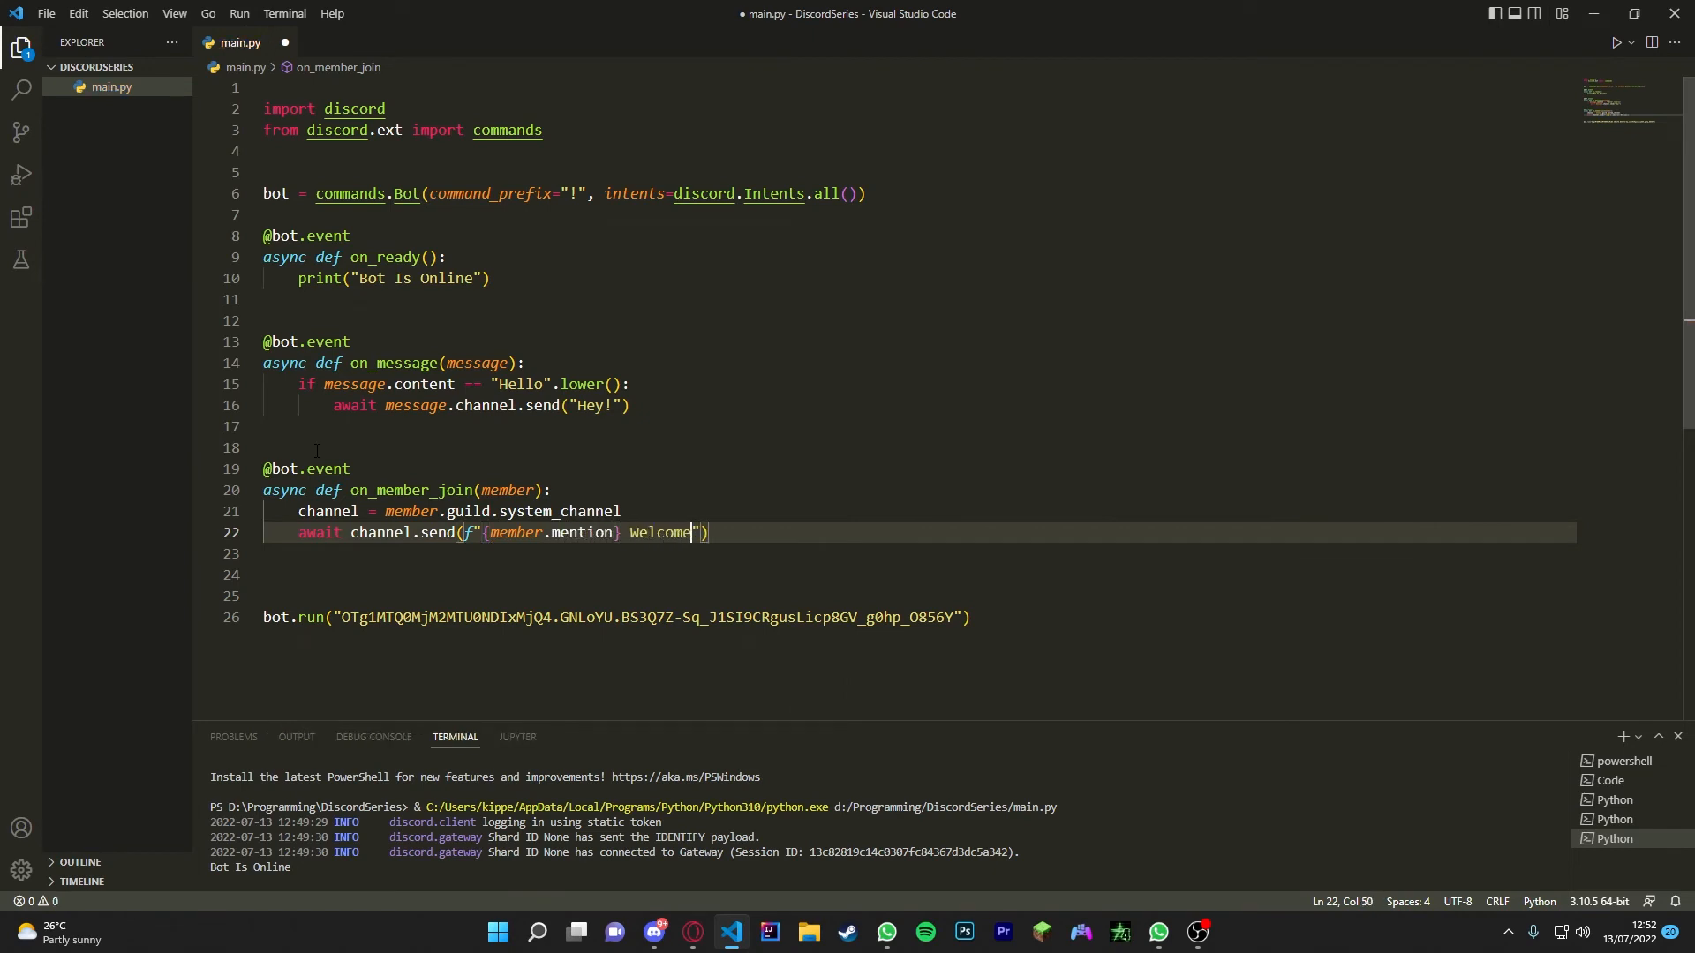
type("To My Server")
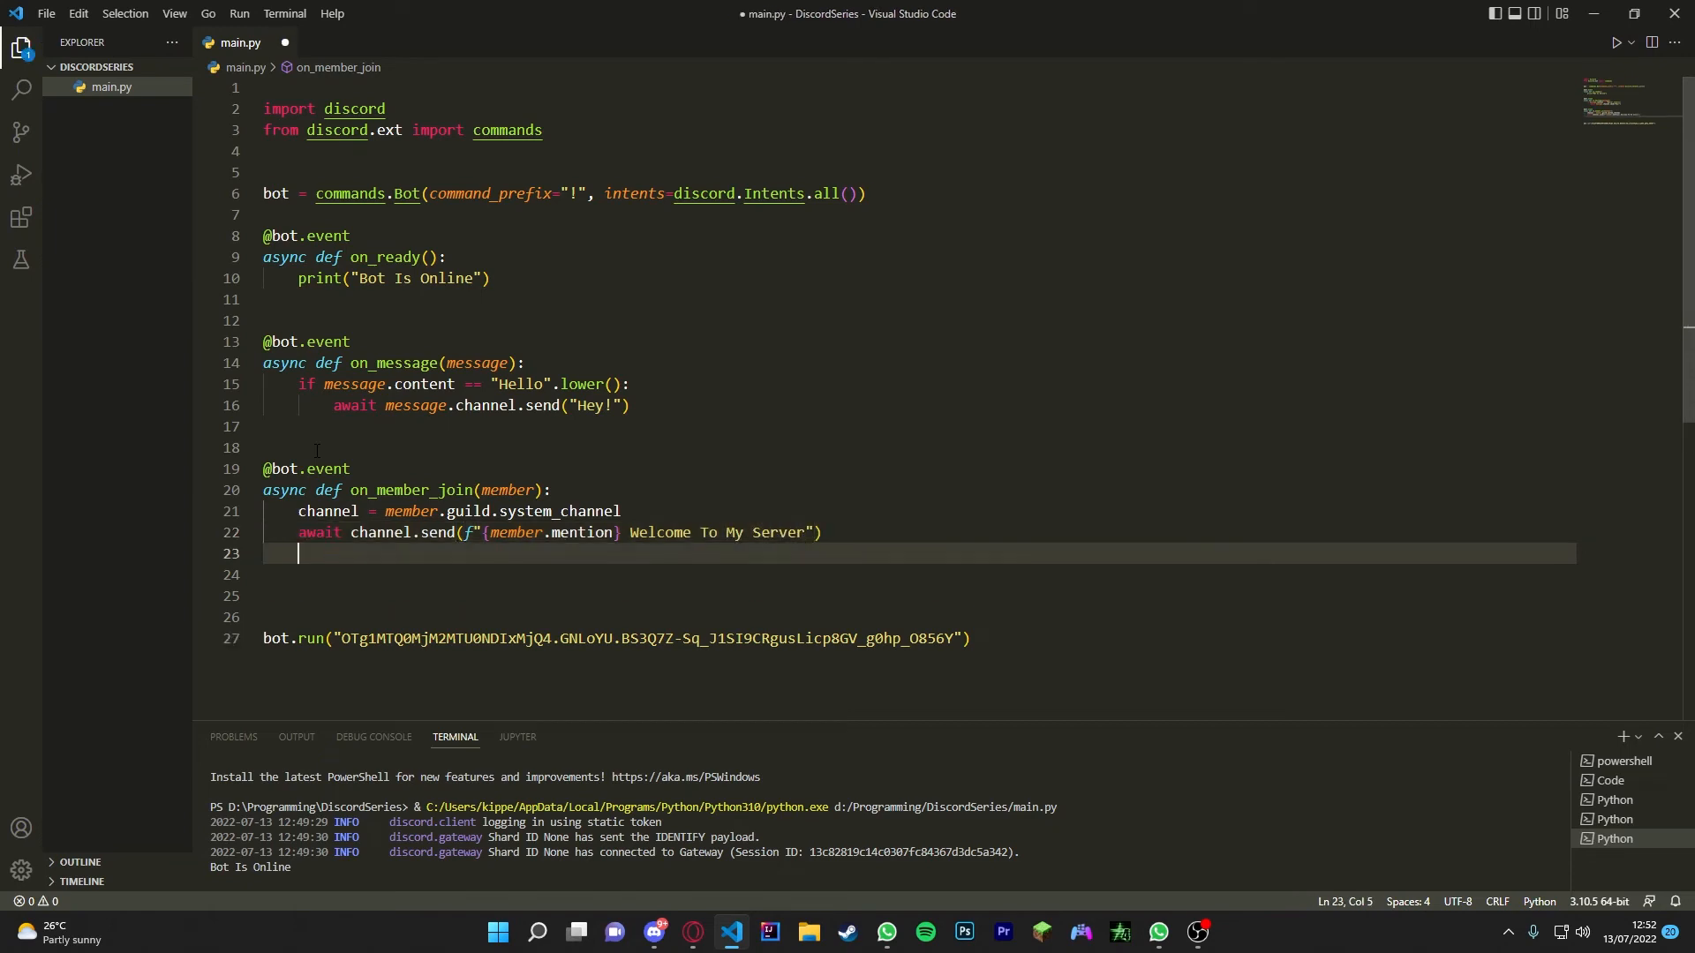
Step: Copy the join handler as on_member_remove sending f"Goodbye! {member.mention}", and save
key("enter")
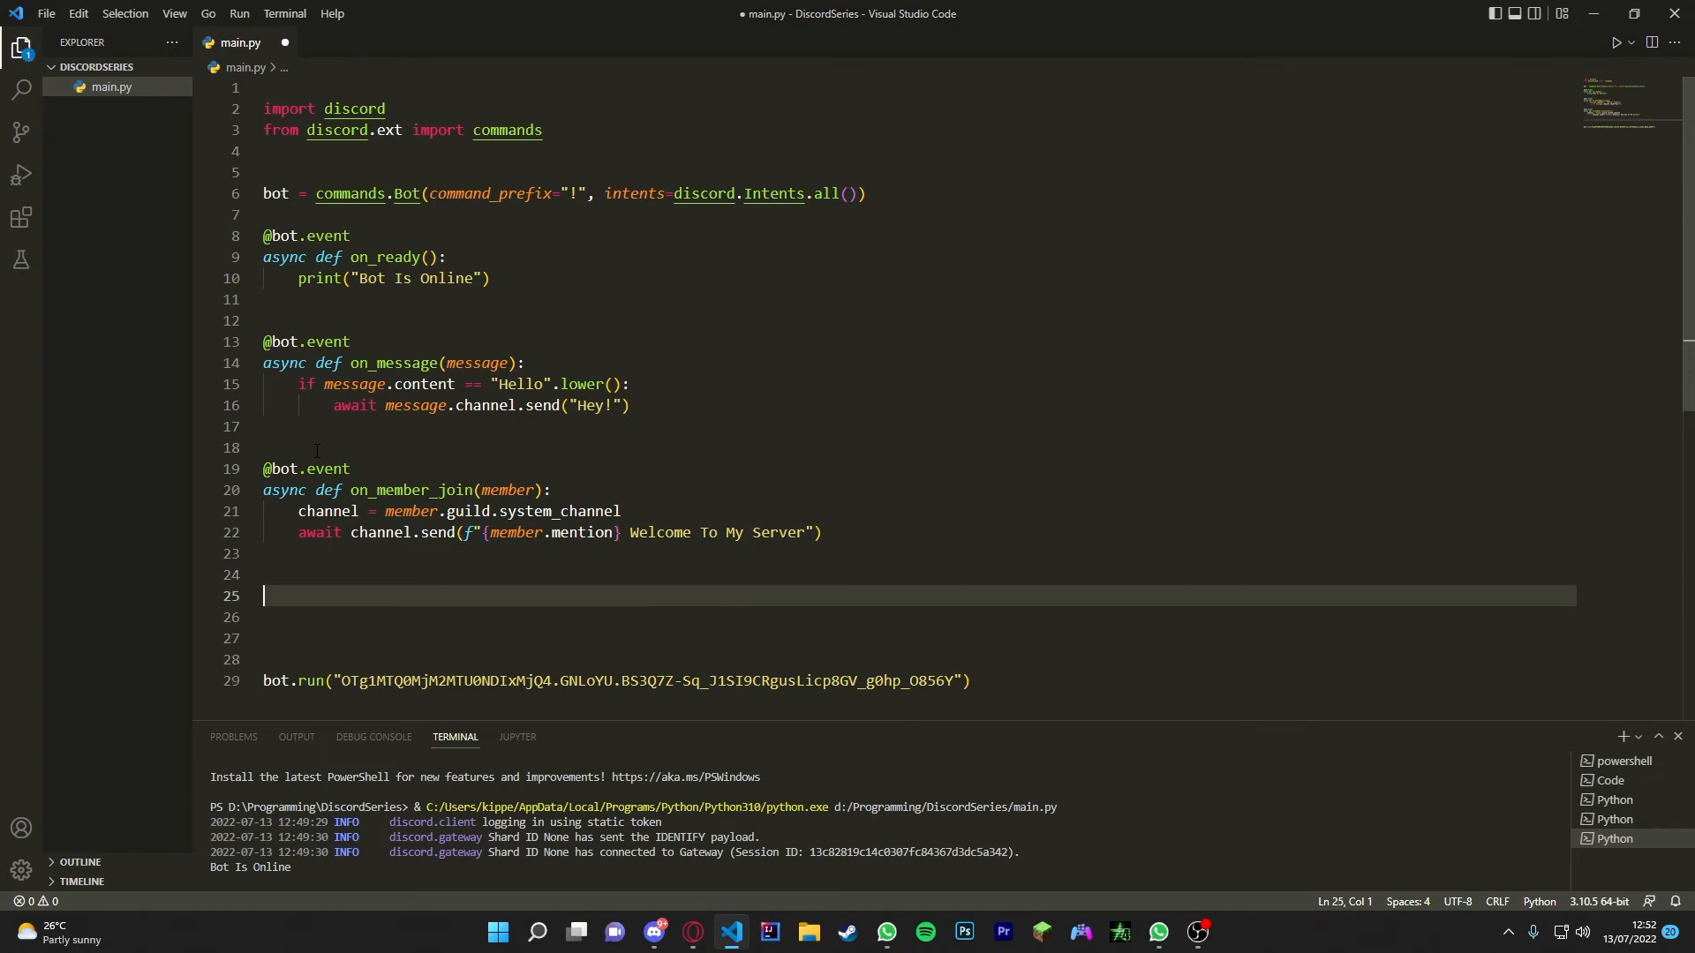
key("Backspace")
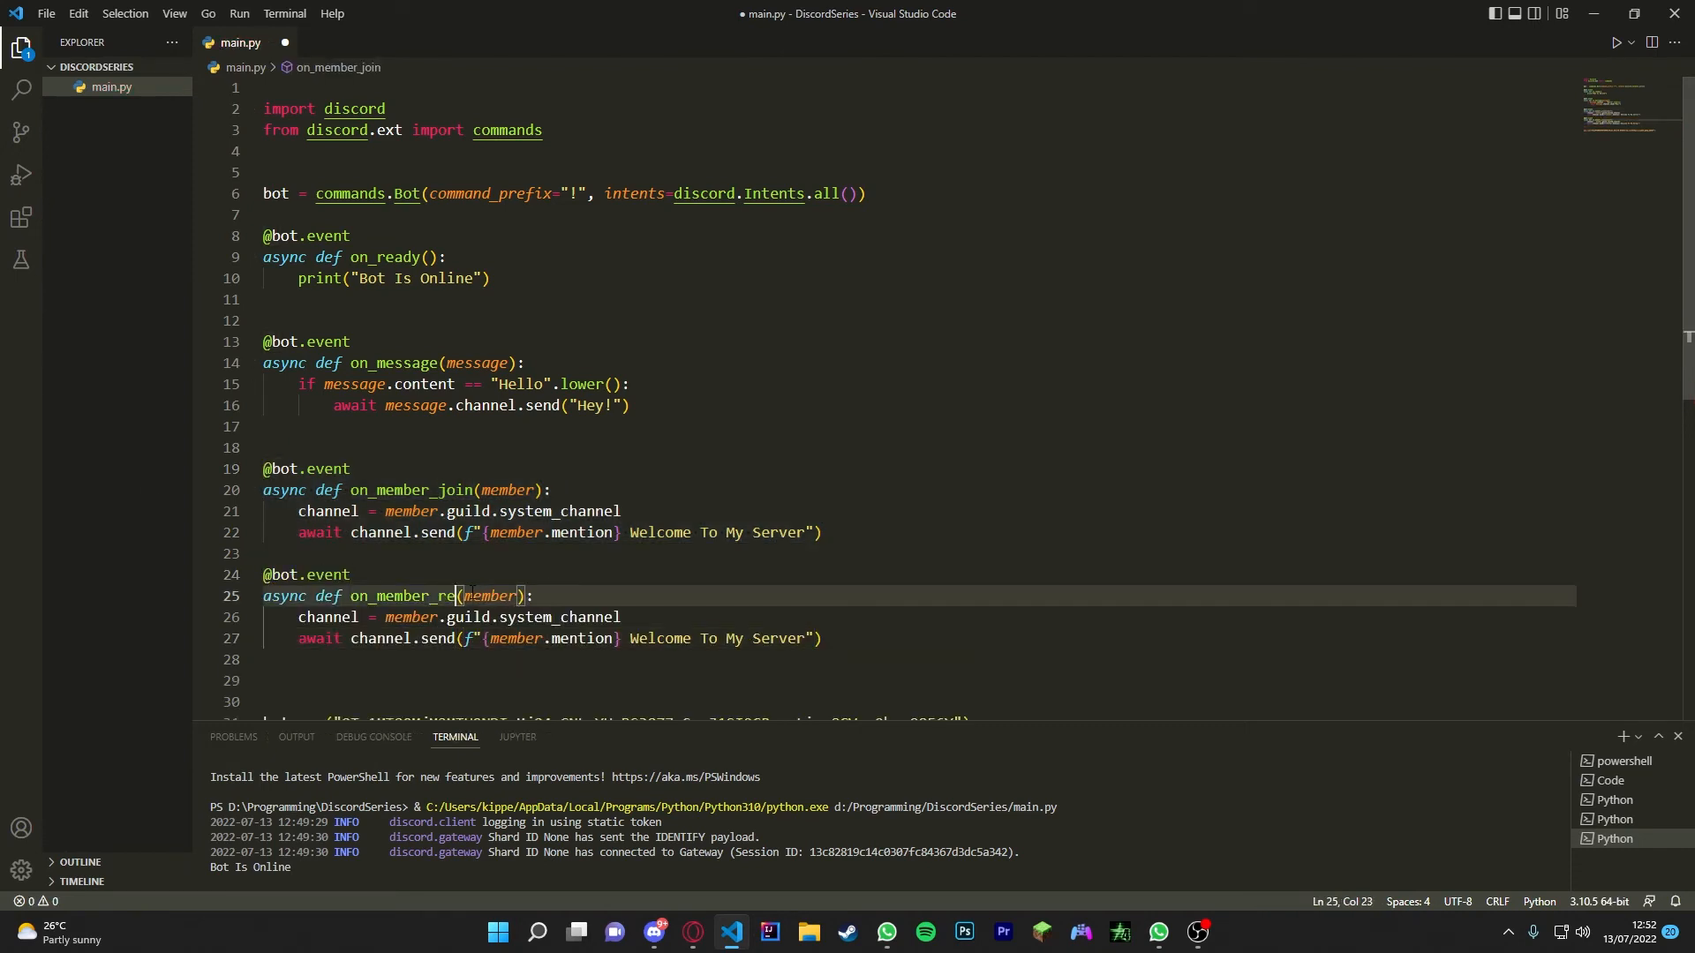
type("move")
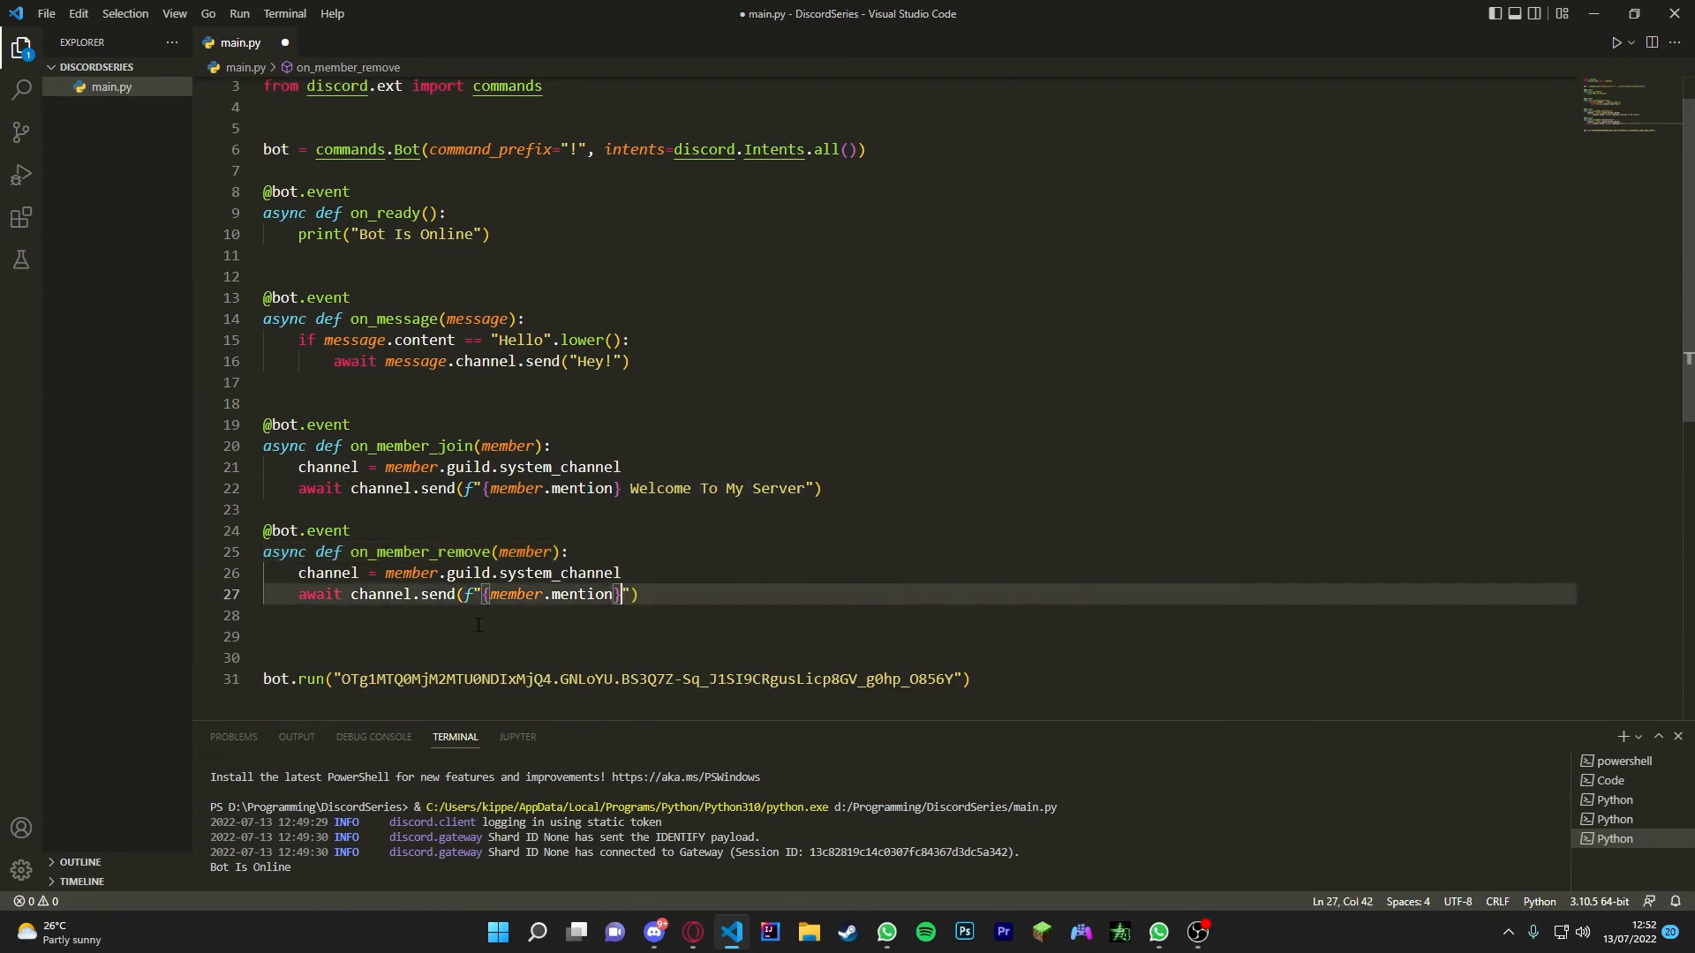
type("Goodbye!")
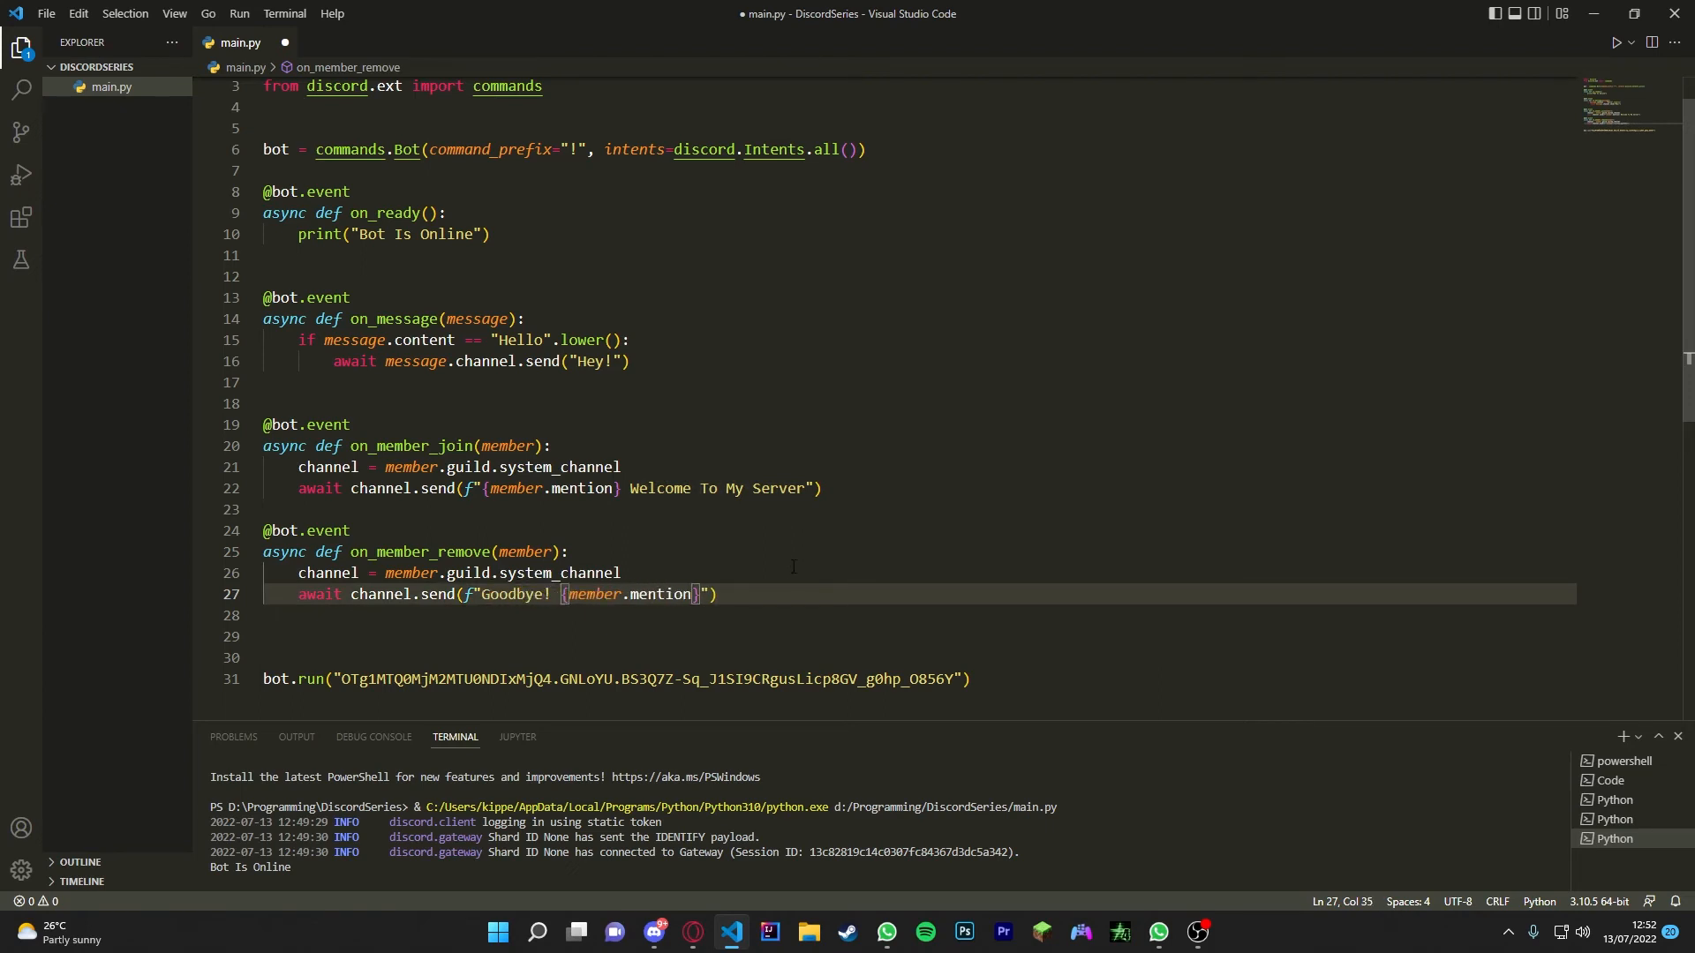
left_click(303, 488)
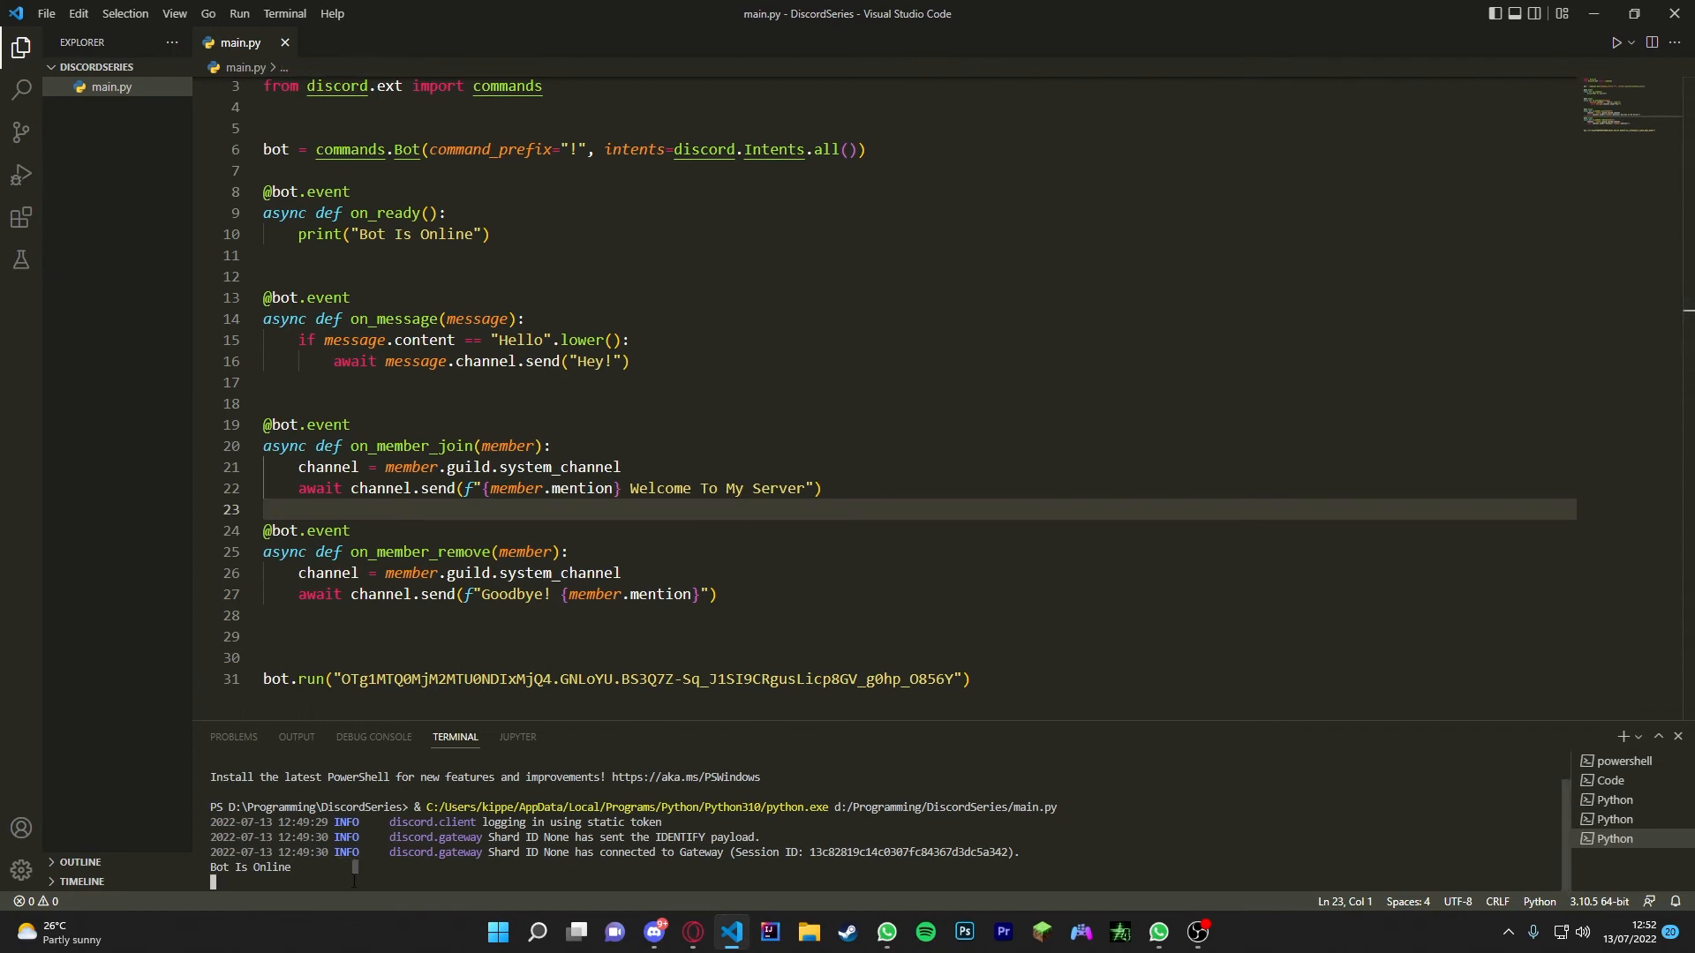
Step: Stop the running bot with Ctrl+C and relaunch main.py
key("ctrl+c")
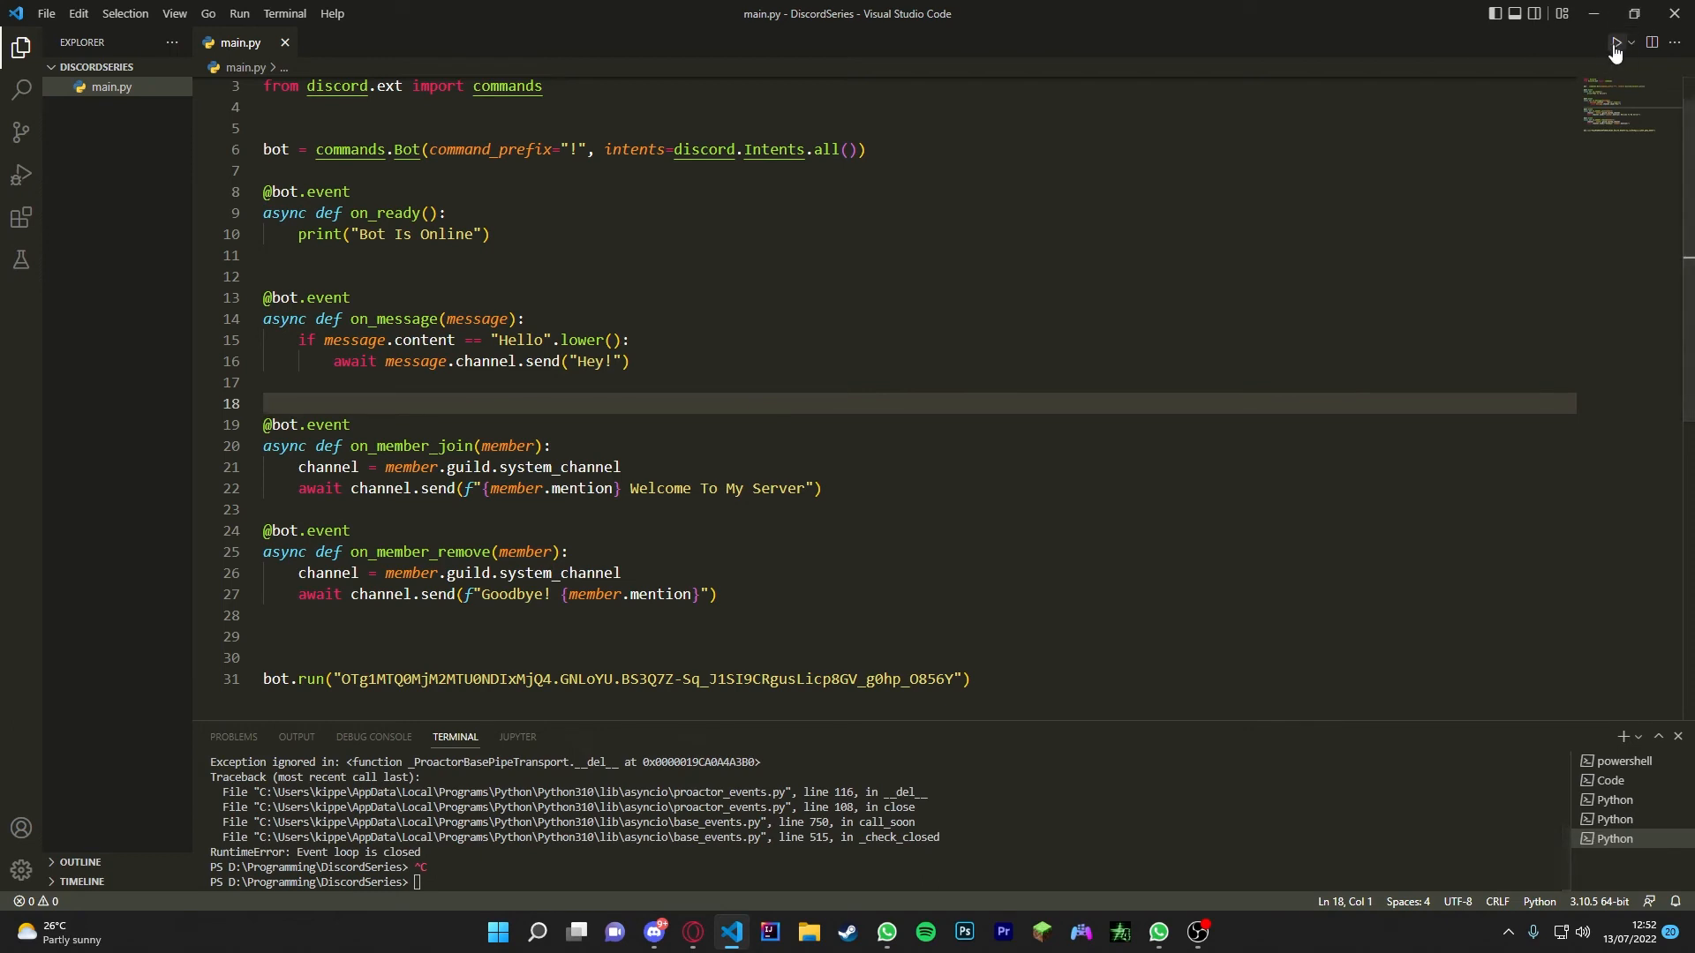
left_click(1615, 42)
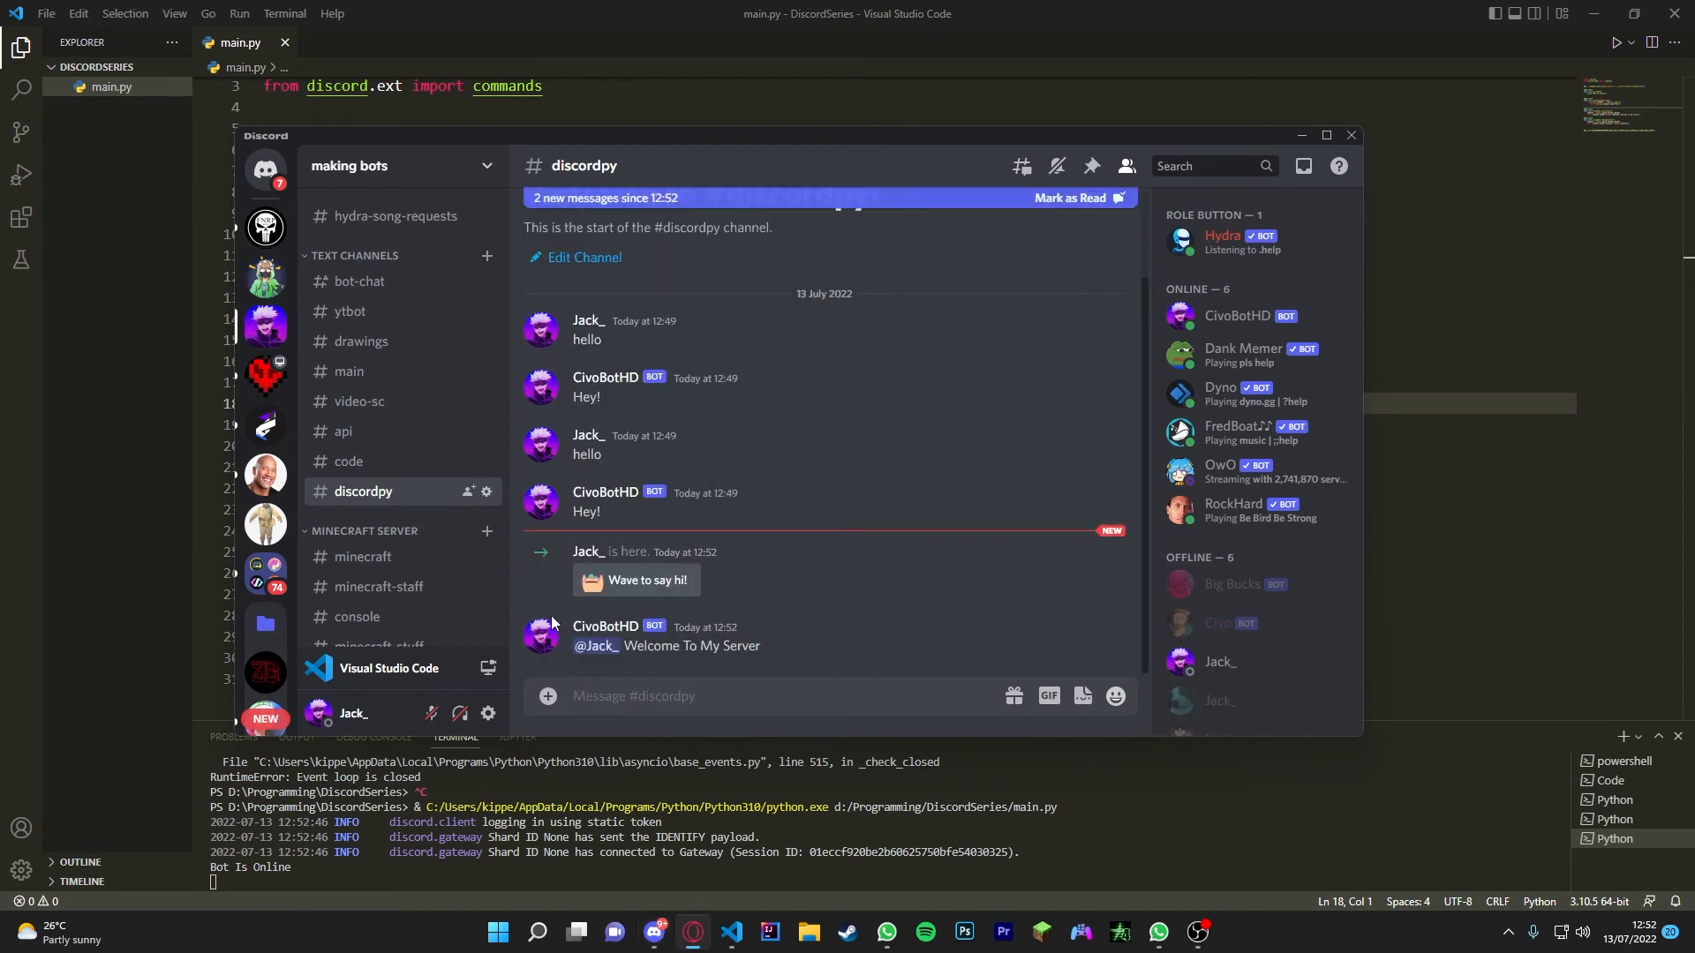
mouse_move(571, 586)
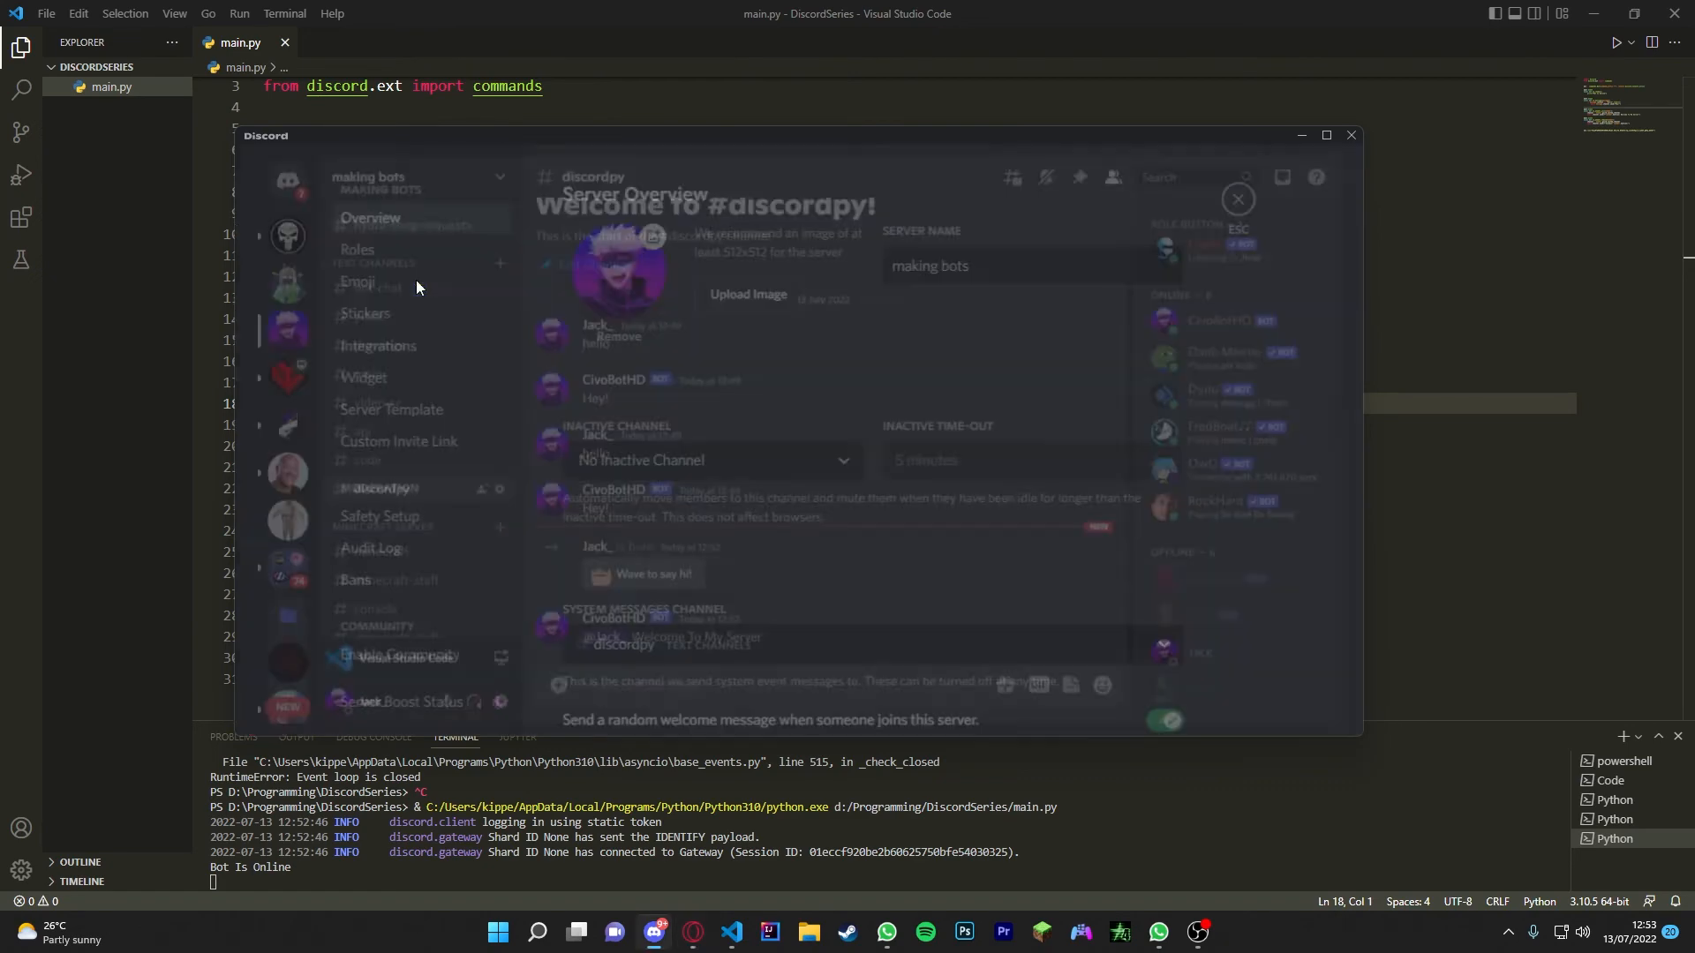
Step: Close server settings and inspect the bot's welcome and goodbye messages in #discordpy
left_click(1141, 614)
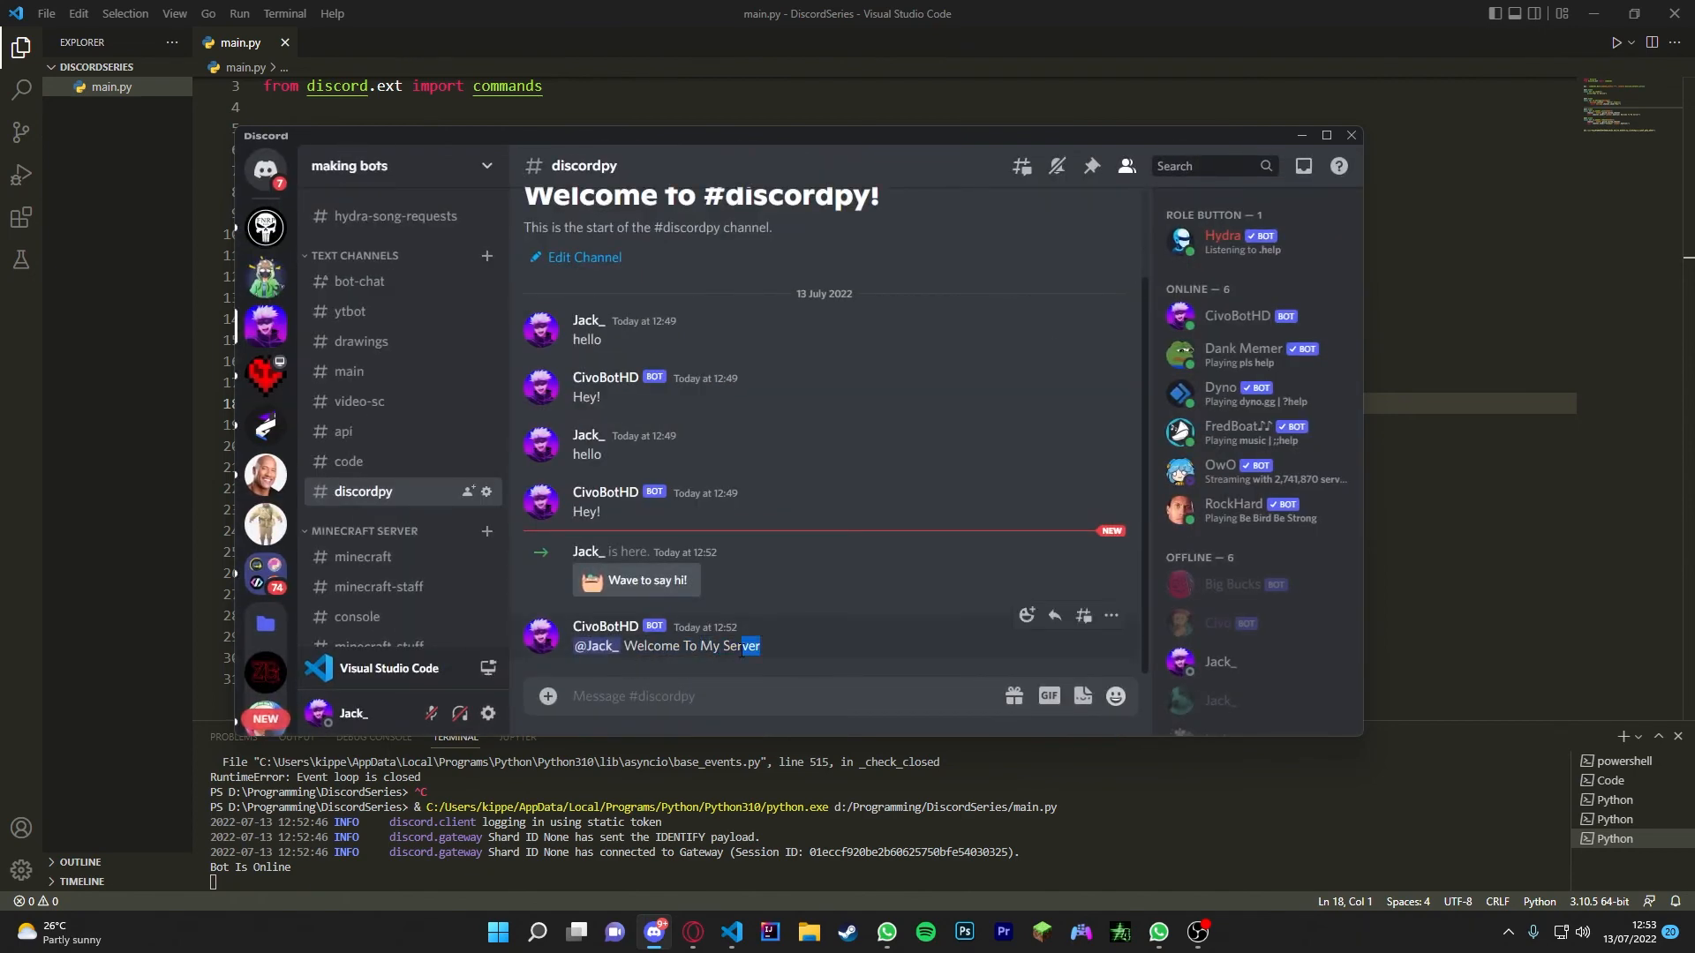
left_click(598, 645)
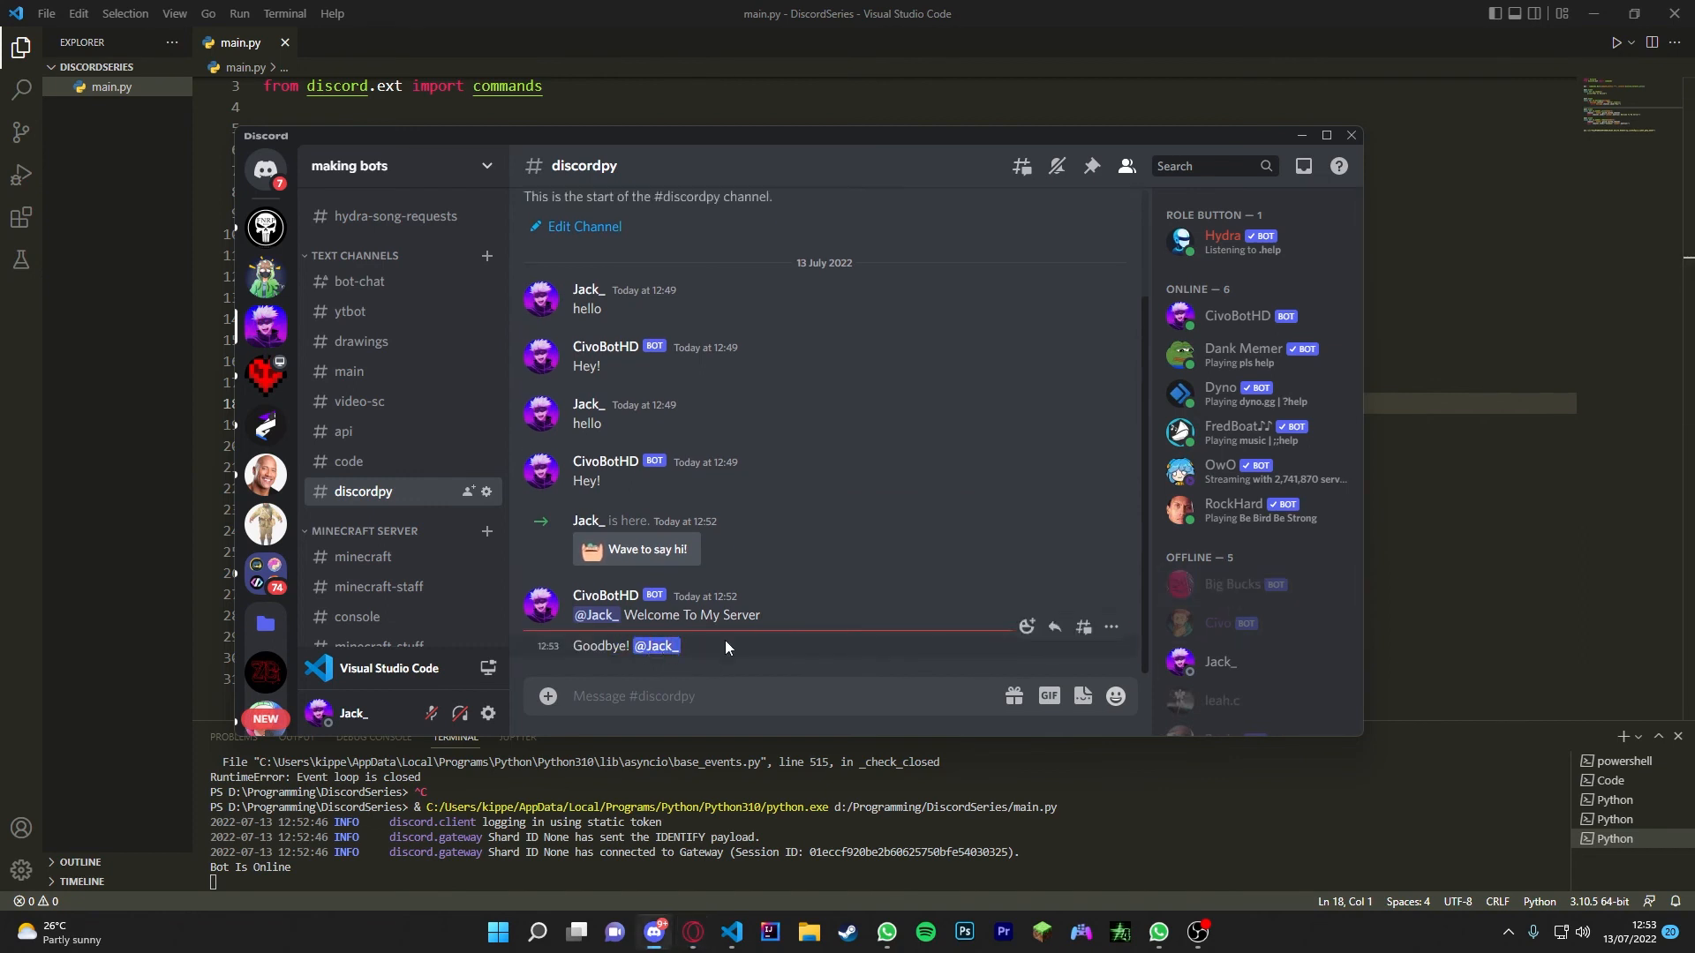
mouse_move(660, 646)
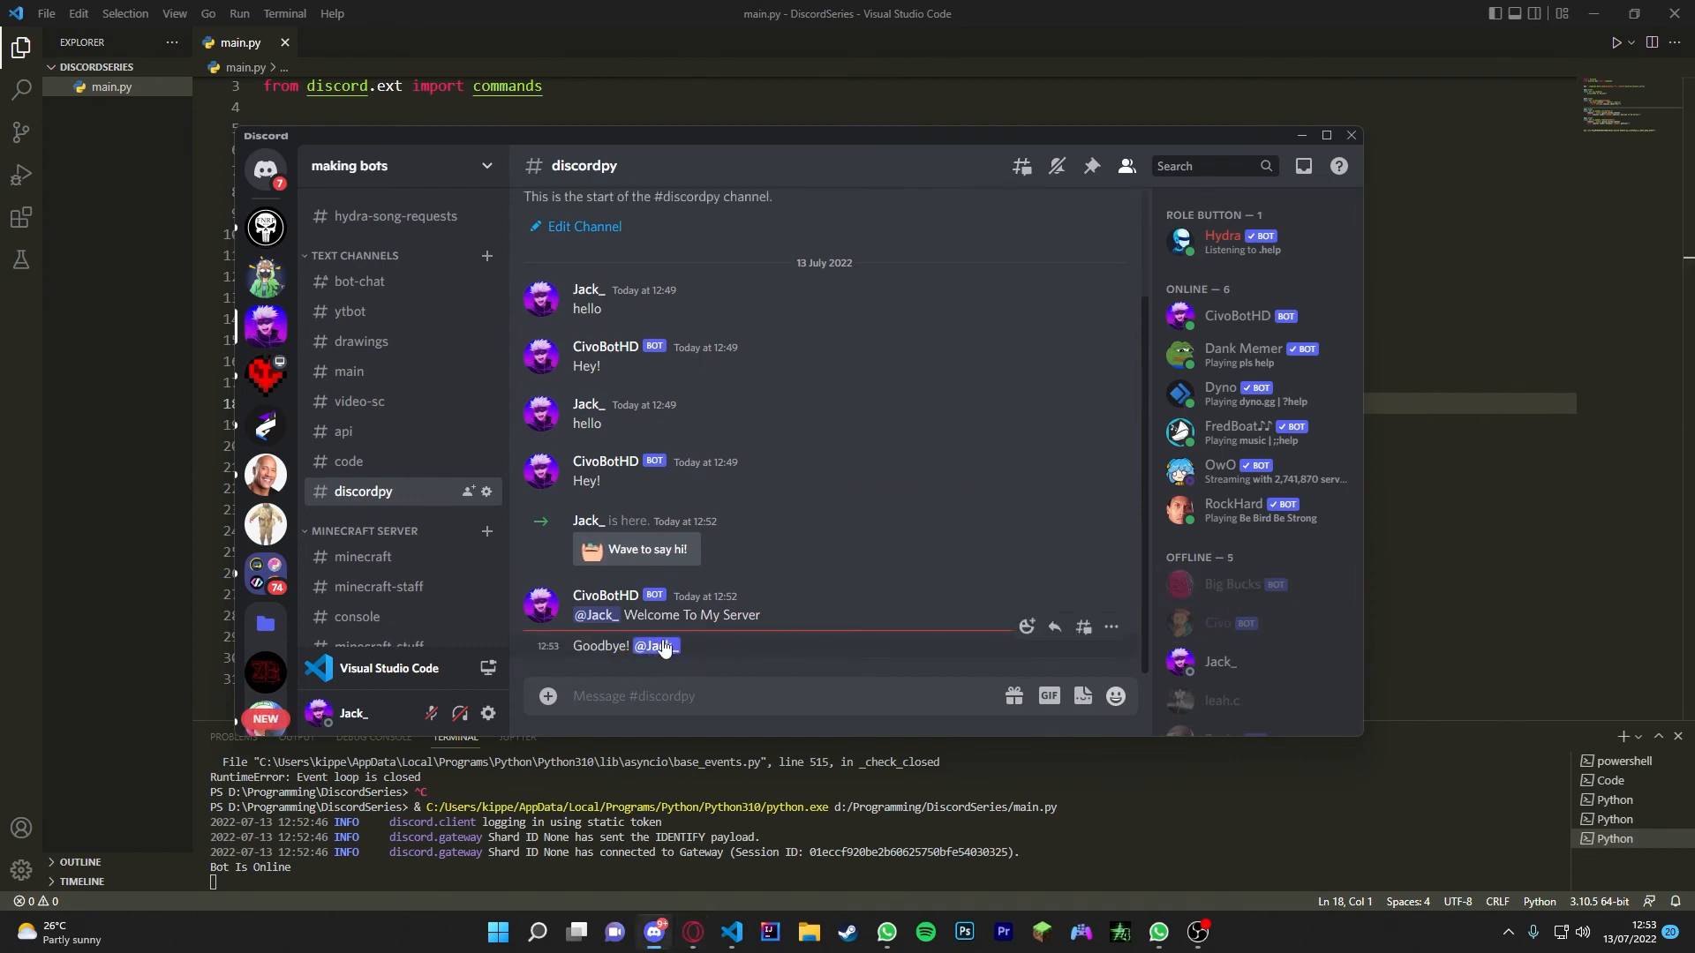
left_click(656, 645)
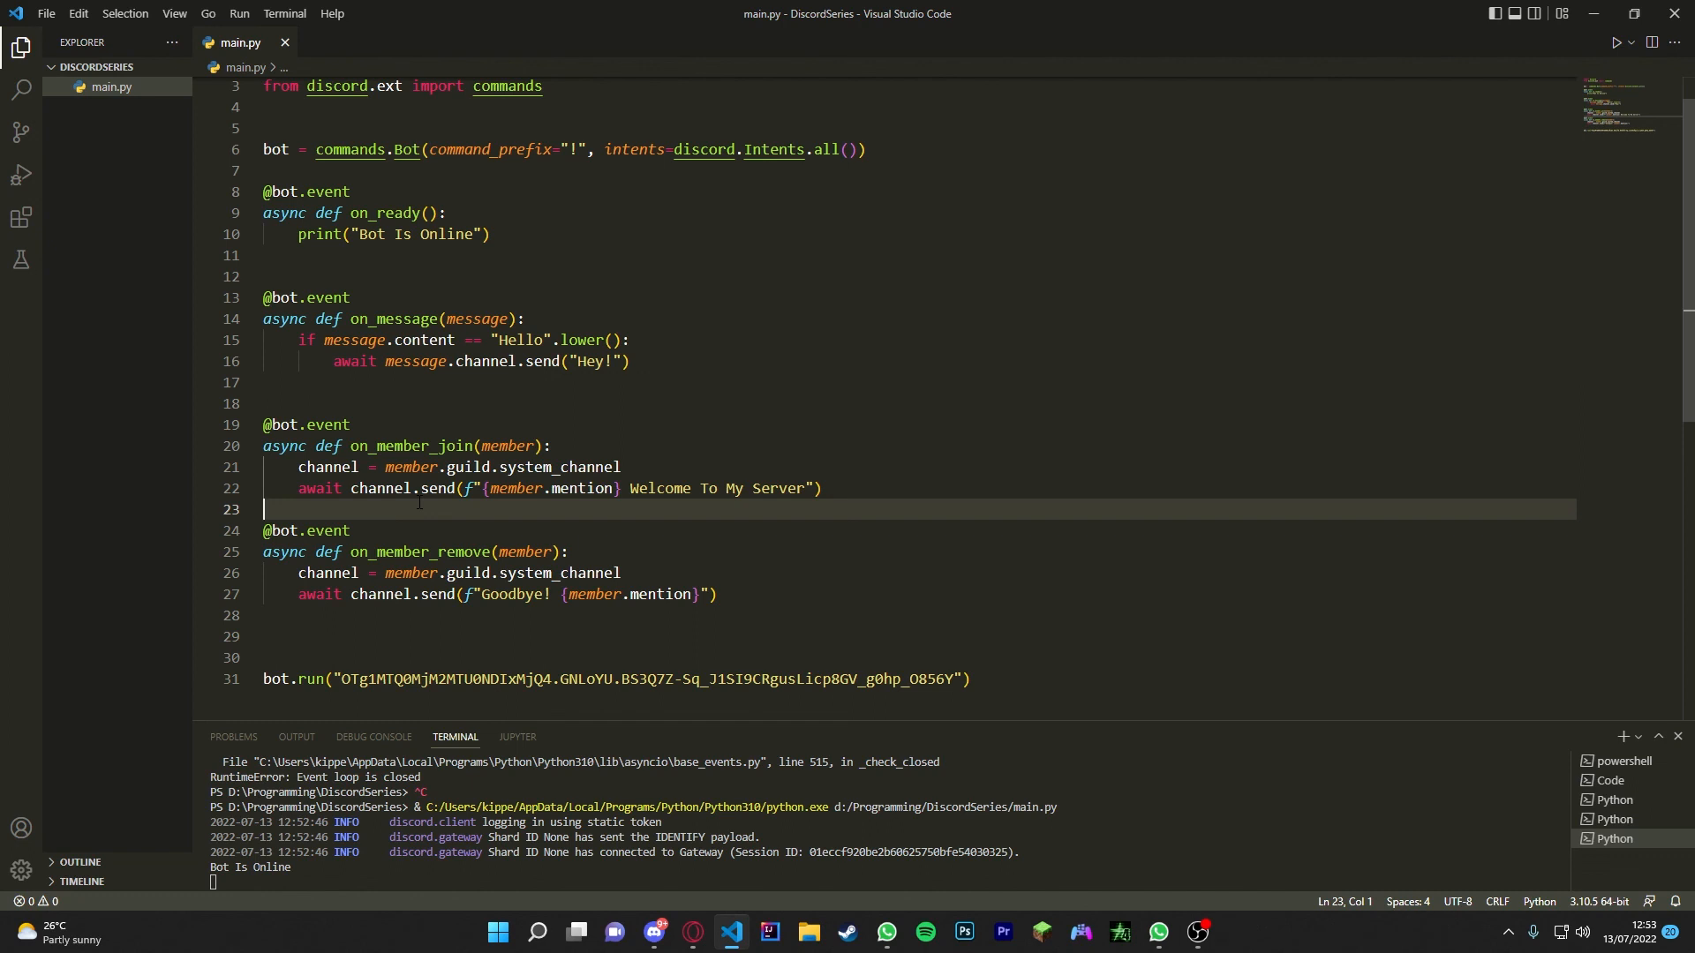
left_click(526, 318)
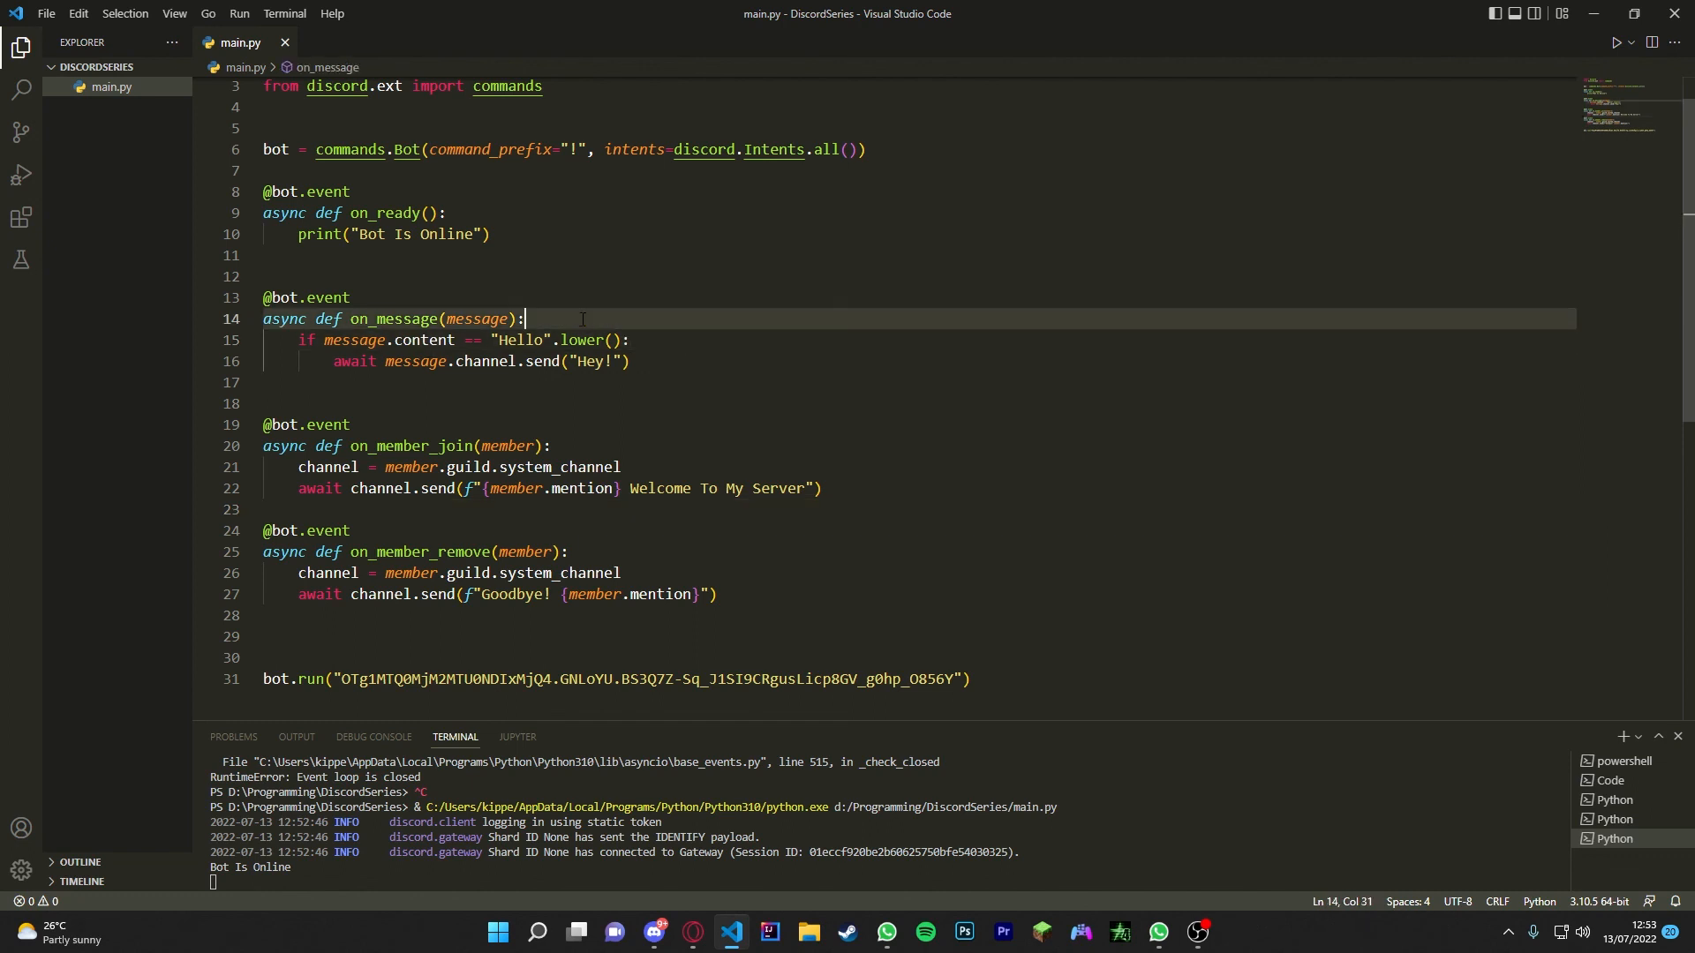
left_click(391, 339)
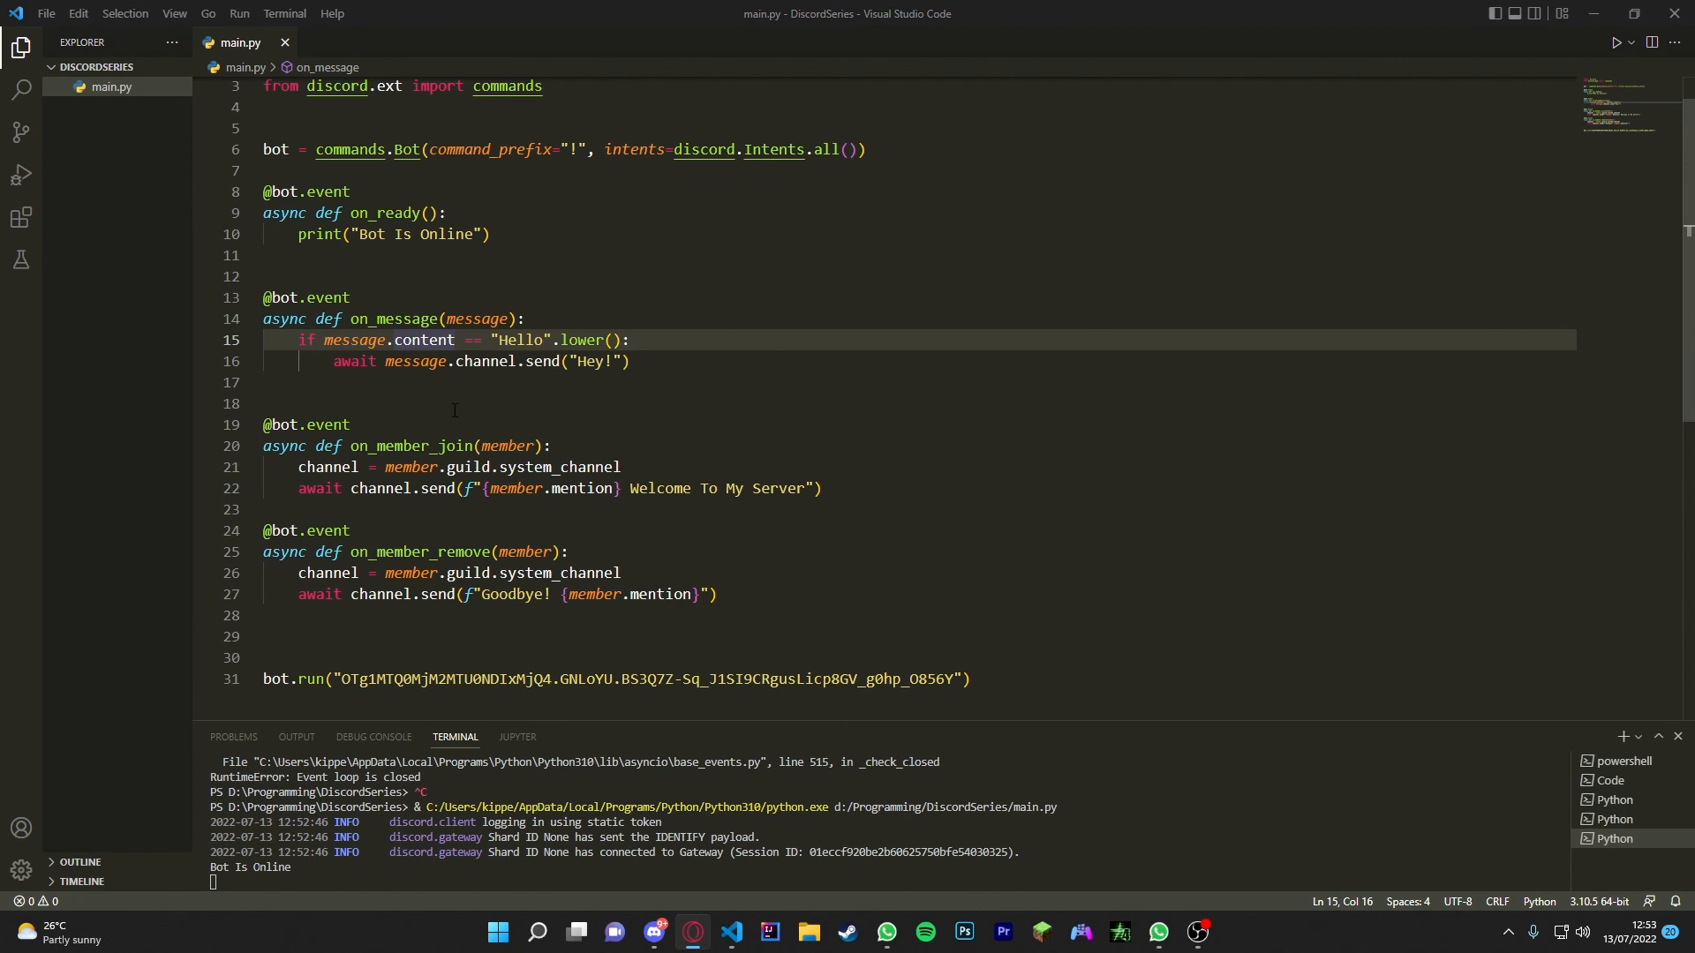
left_click(443, 403)
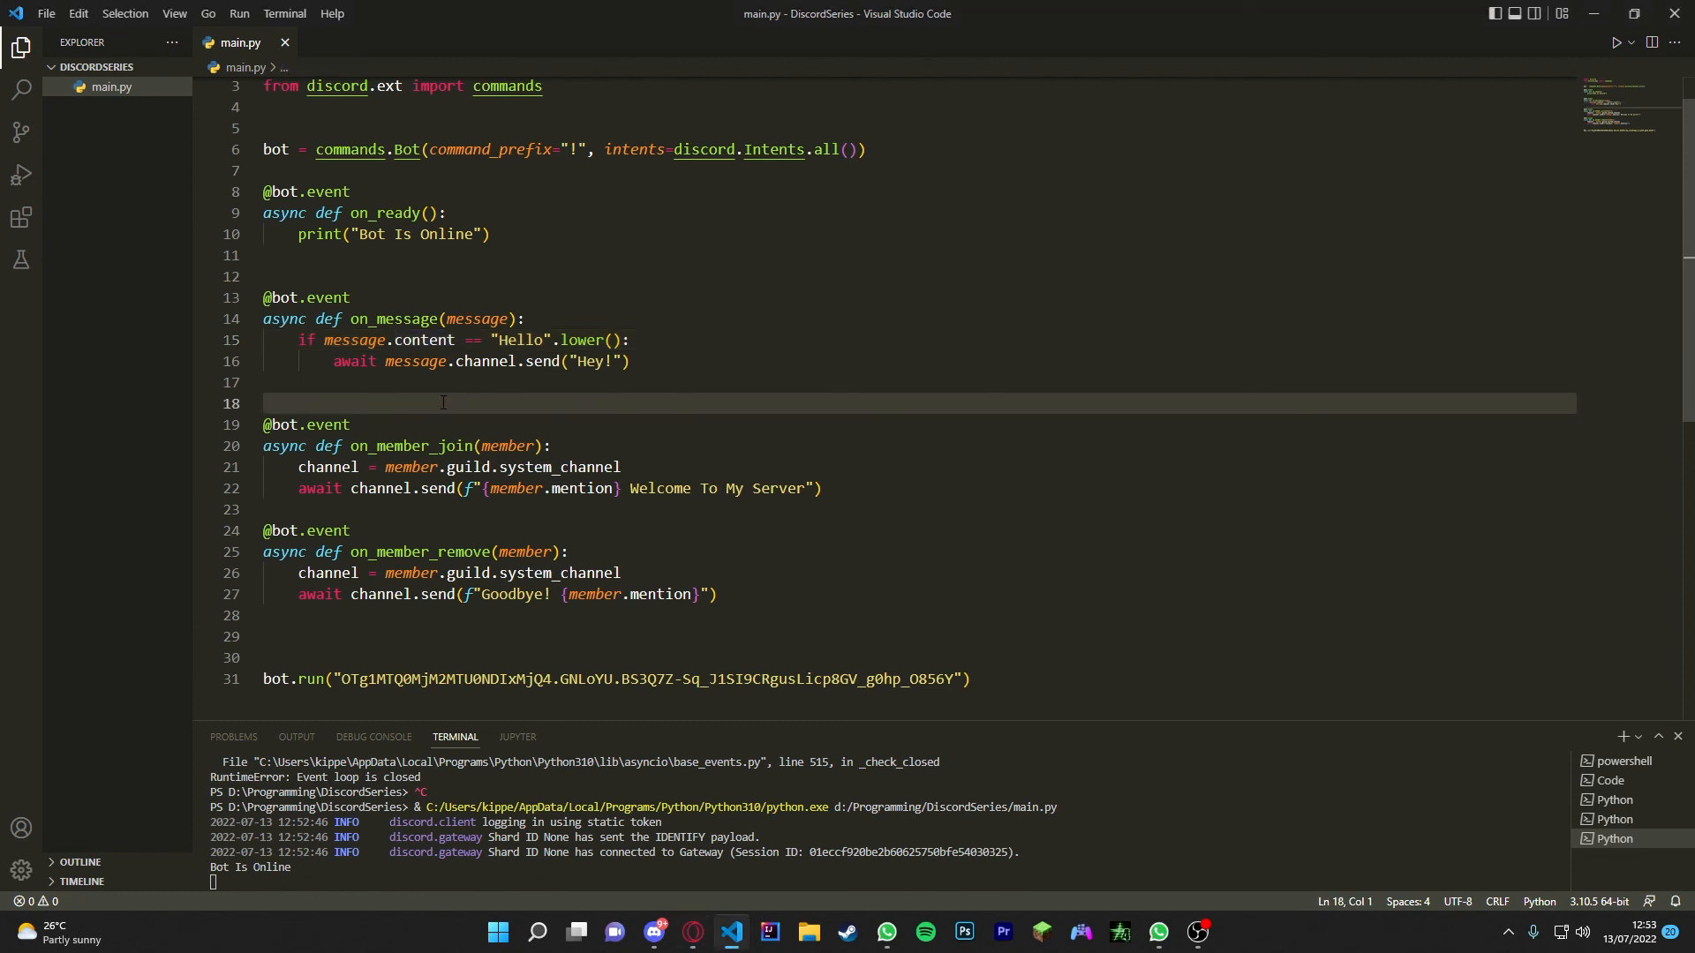